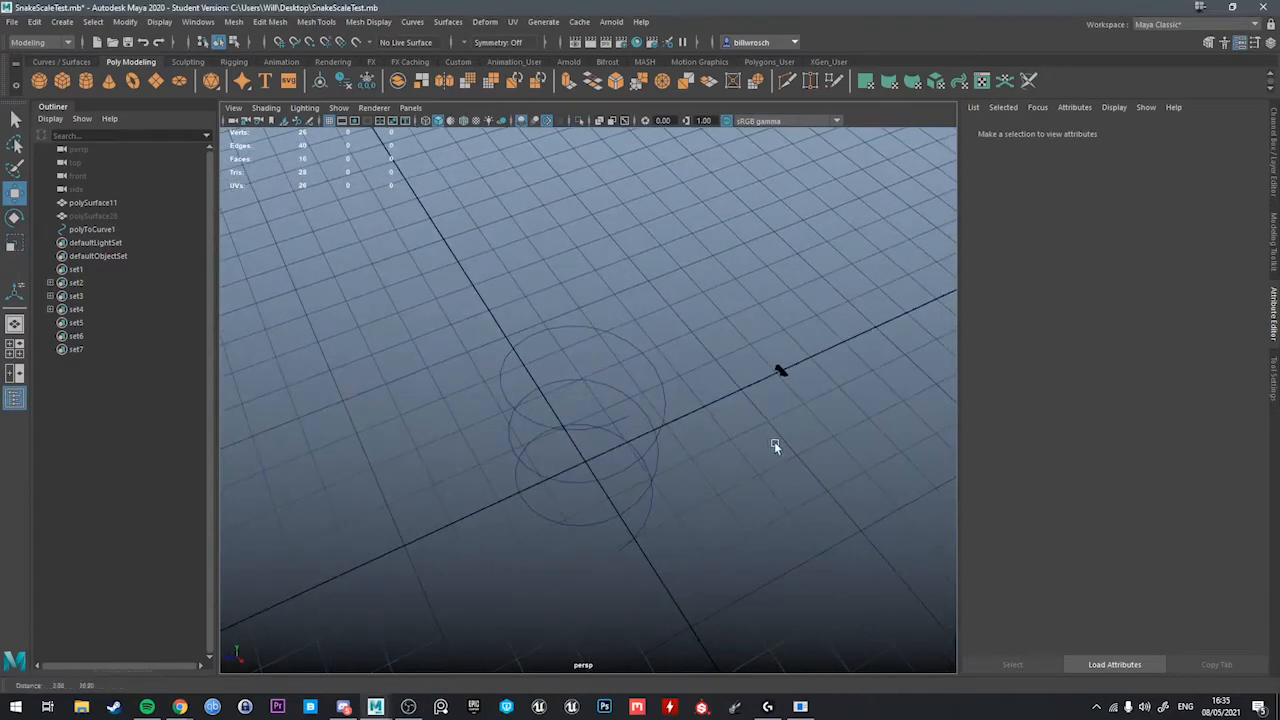
Insert extra edge loops across the chevron scale piece and inspect it from several angles.
{"action": "left_click_drag", "start_coordinate": [776, 448], "coordinate": [704, 408]}
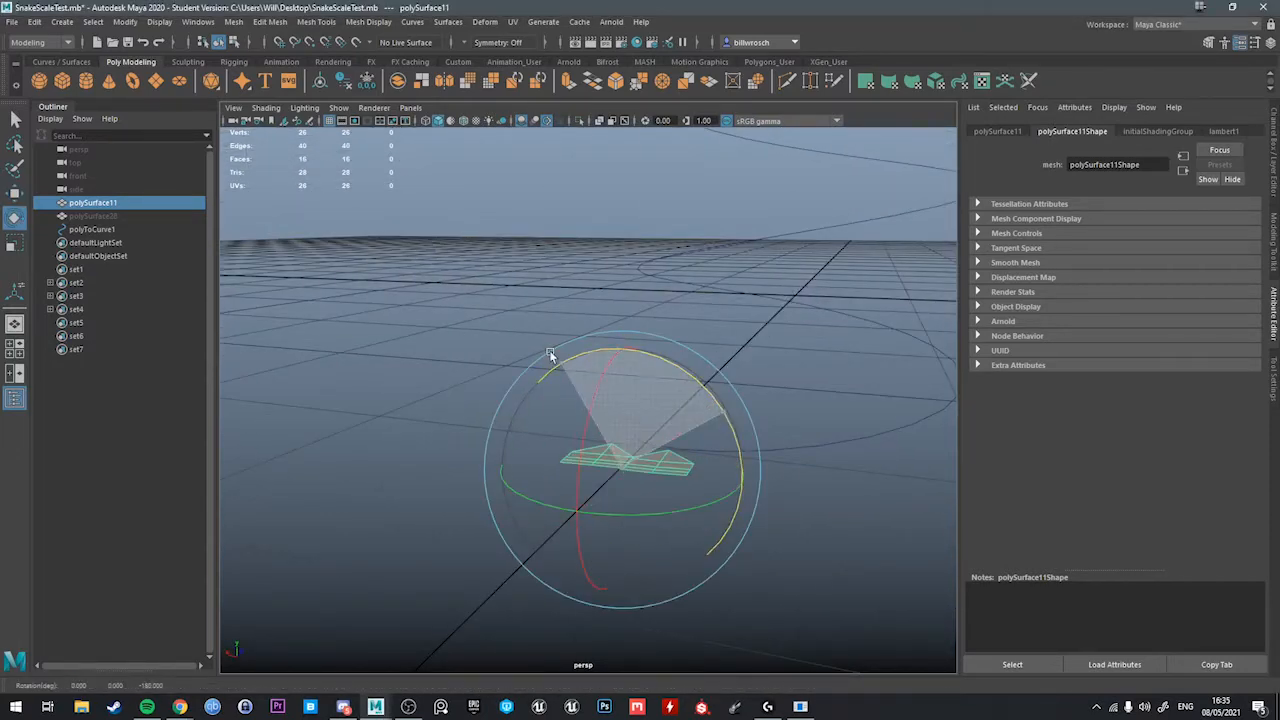
{"action": "left_click_drag", "start_coordinate": [550, 356], "coordinate": [672, 434]}
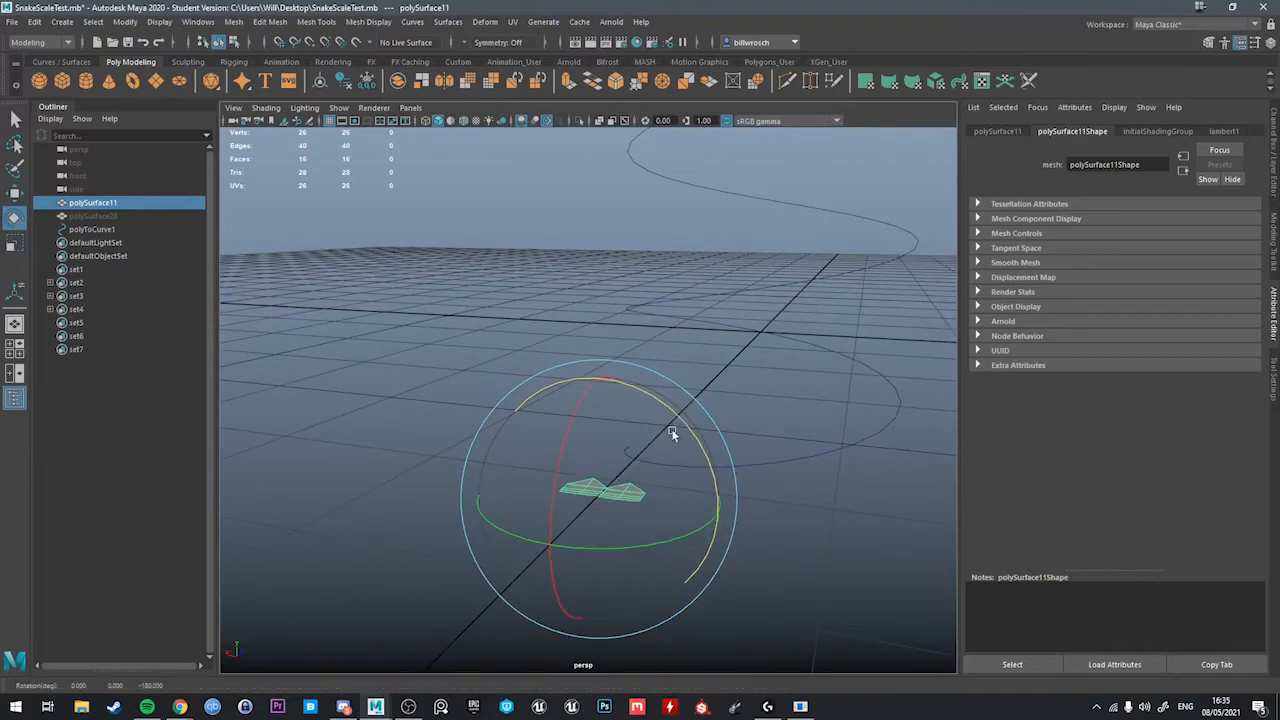
{"action": "left_click_drag", "start_coordinate": [670, 430], "coordinate": [640, 378]}
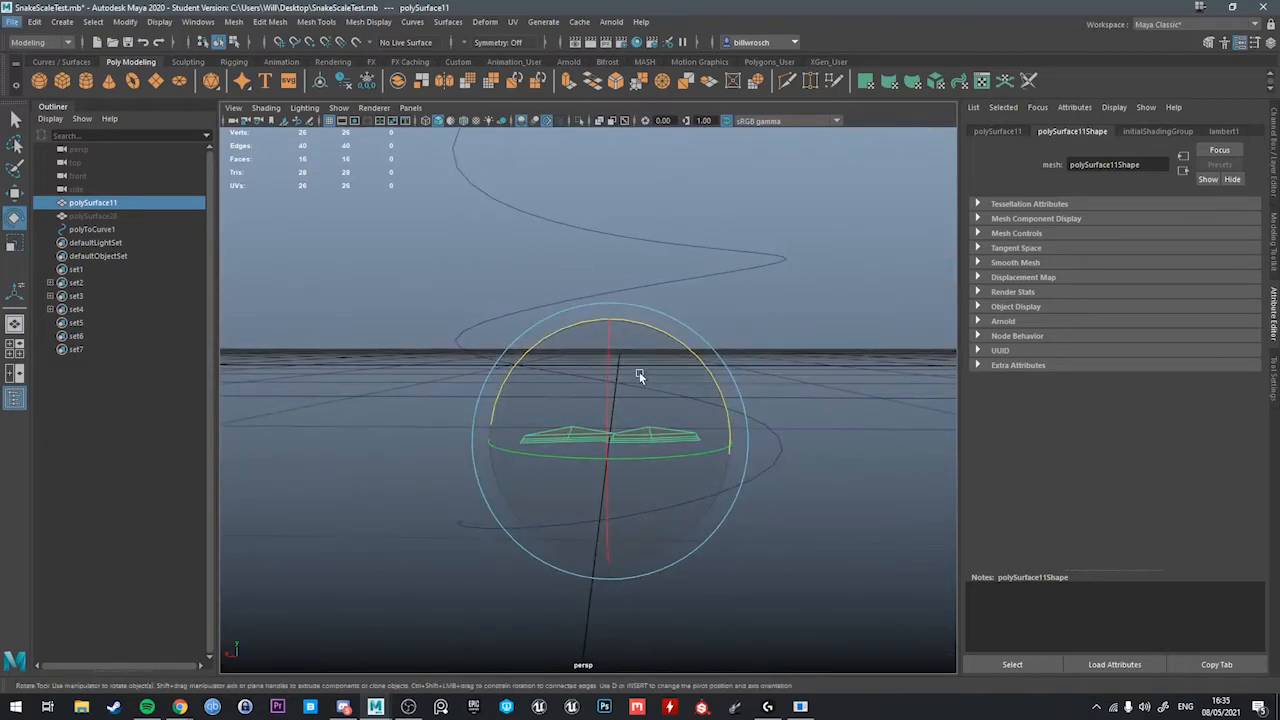
{"action": "mouse_move", "coordinate": [640, 366]}
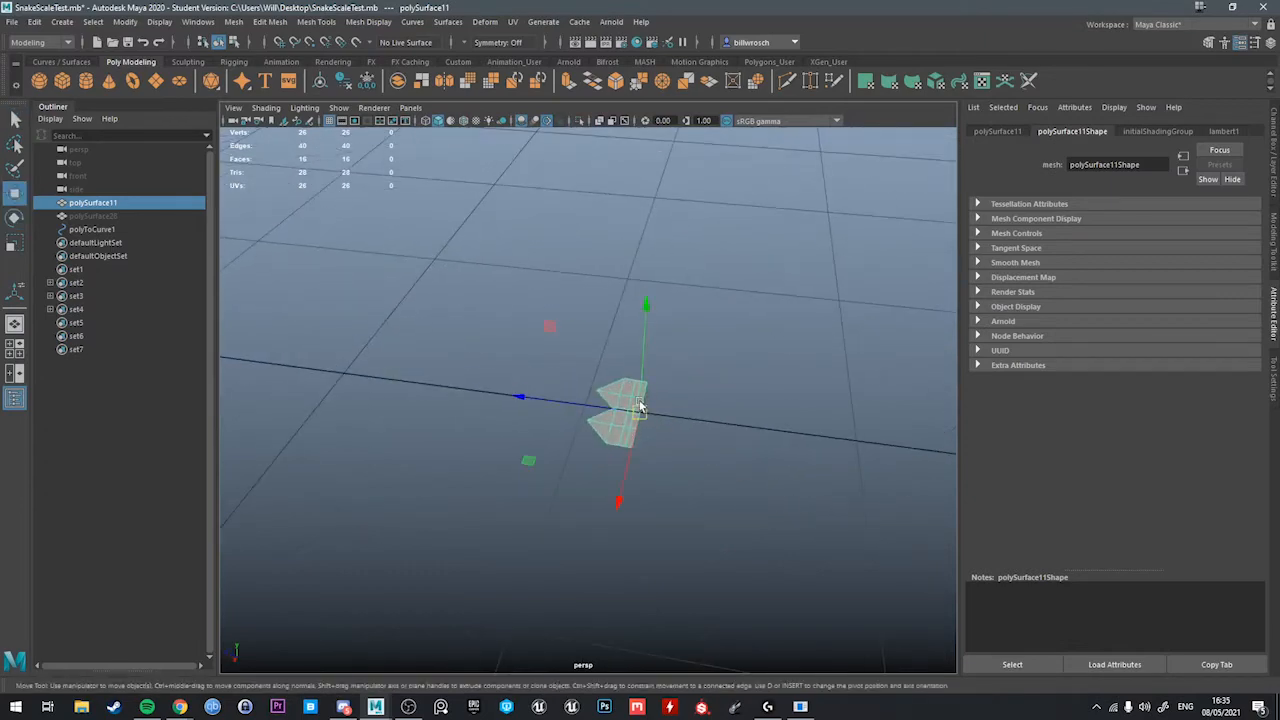
{"action": "left_click_drag", "start_coordinate": [640, 400], "coordinate": [724, 470]}
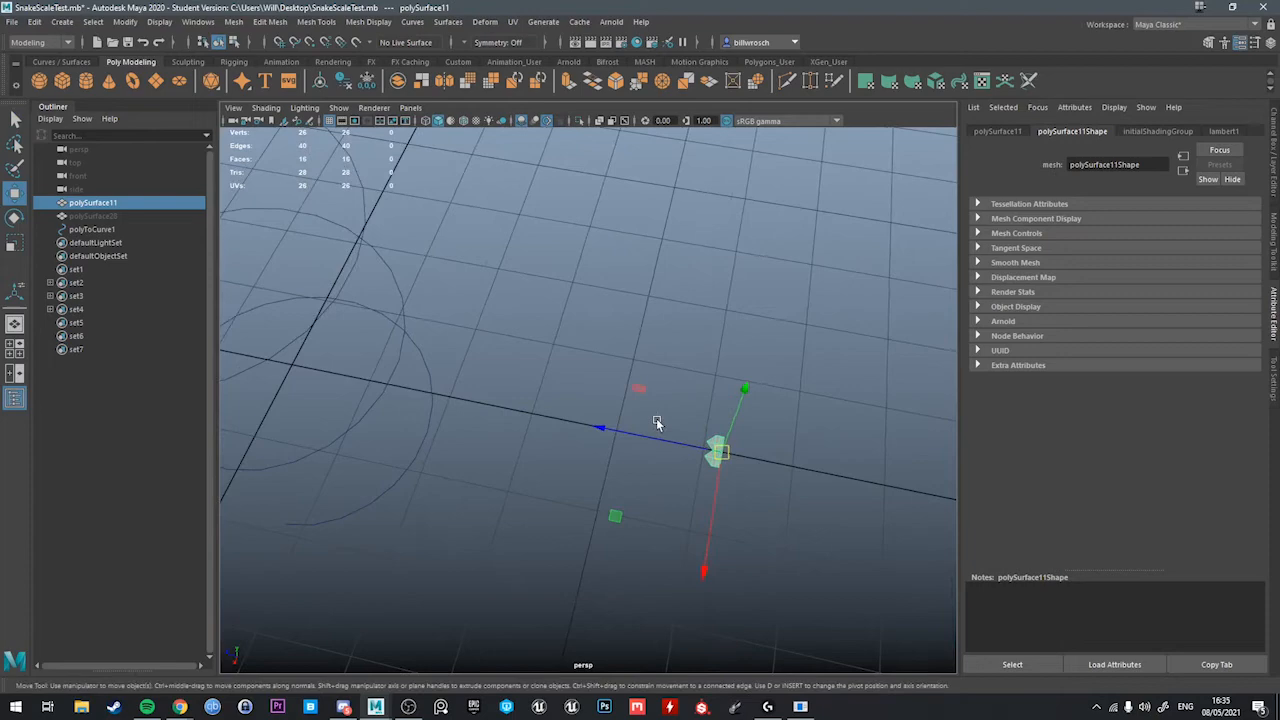
{"action": "mouse_move", "coordinate": [726, 412]}
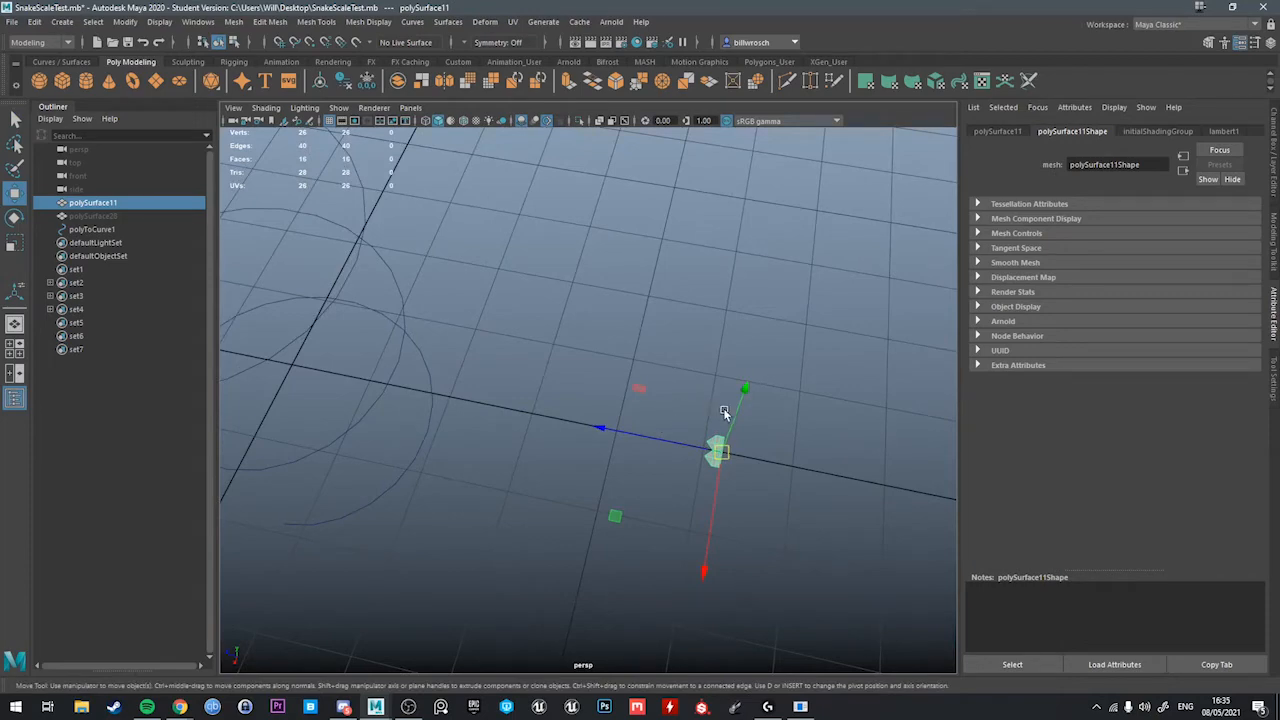
{"action": "mouse_move", "coordinate": [776, 400]}
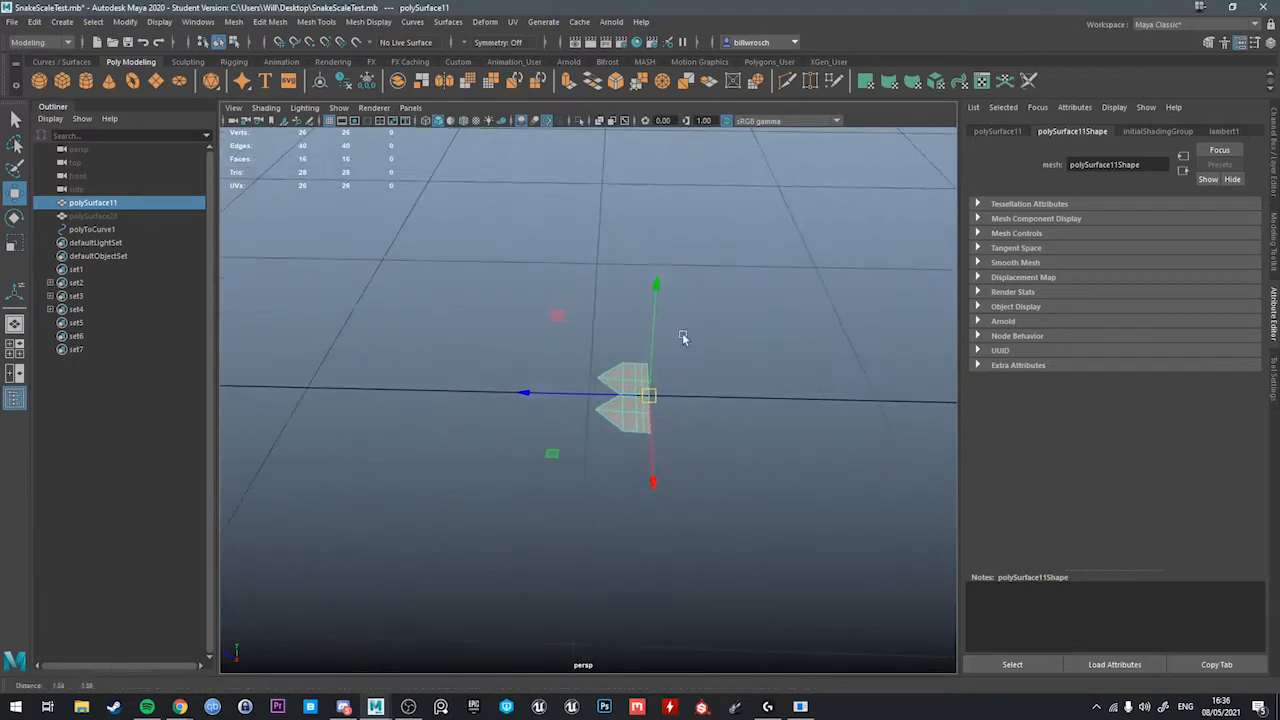
{"action": "left_click_drag", "start_coordinate": [684, 336], "coordinate": [538, 354]}
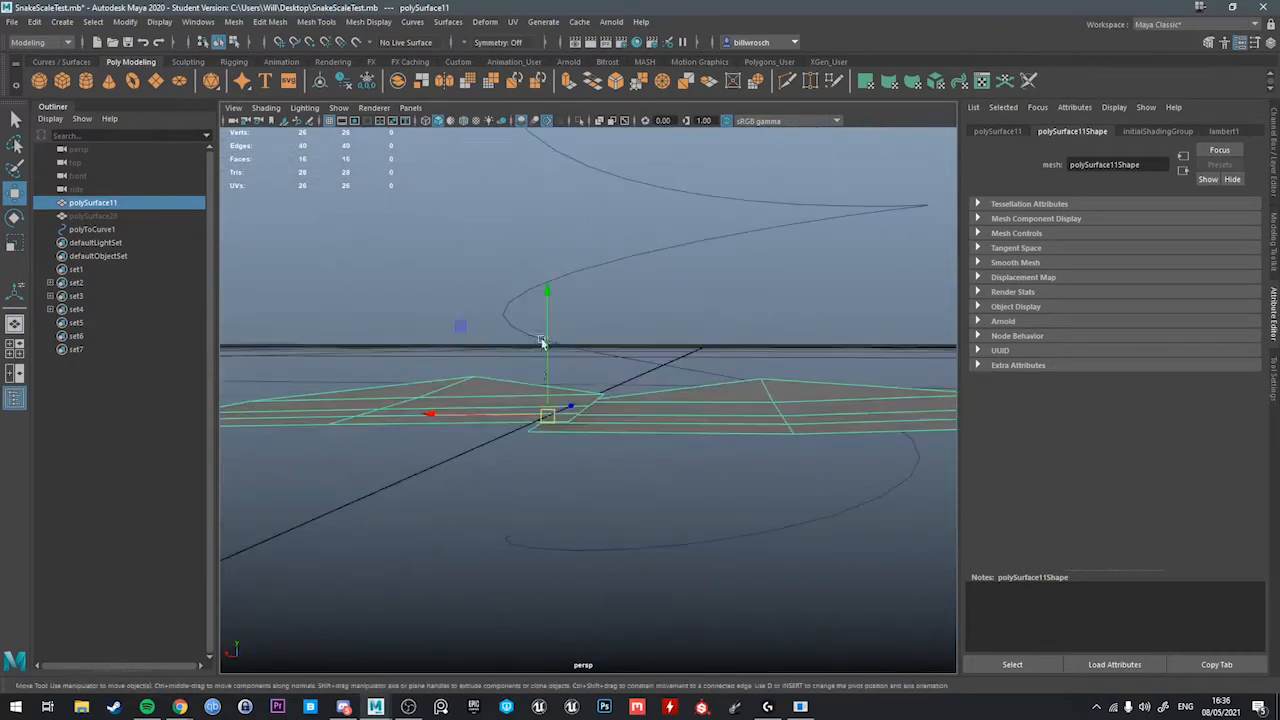
{"action": "left_click_drag", "start_coordinate": [544, 340], "coordinate": [700, 396]}
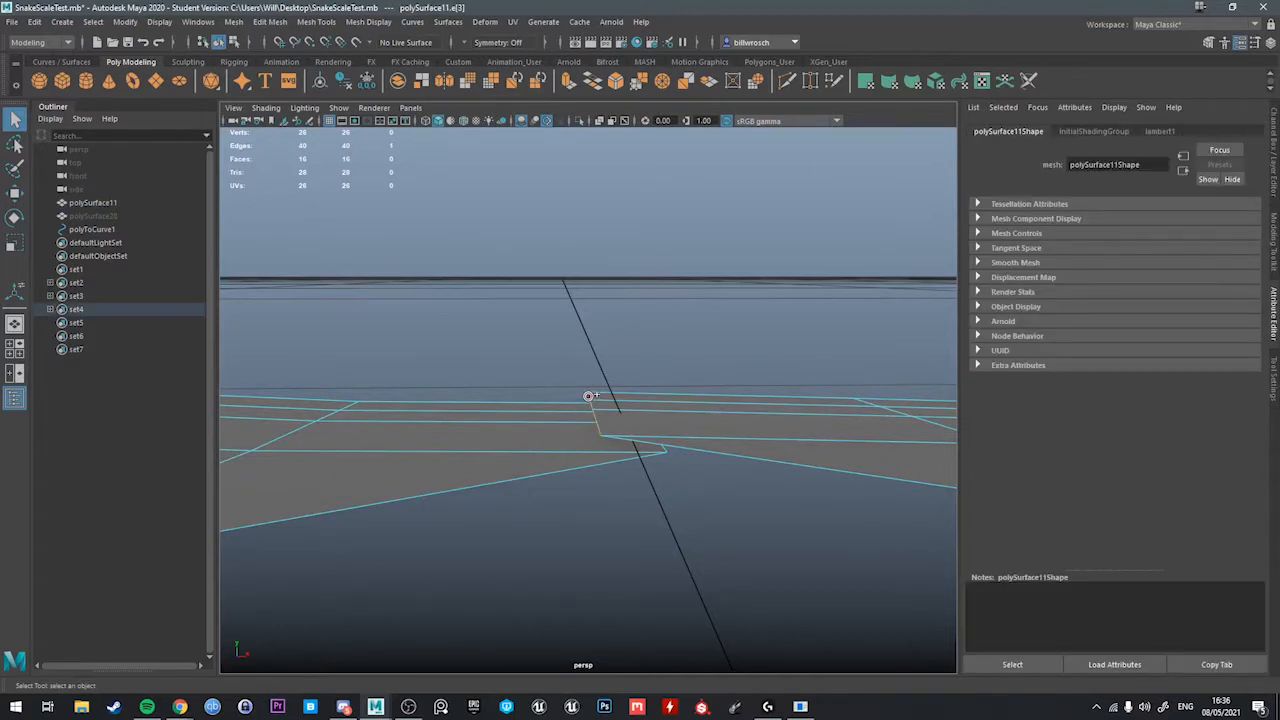
{"action": "left_click_drag", "start_coordinate": [588, 396], "coordinate": [628, 412]}
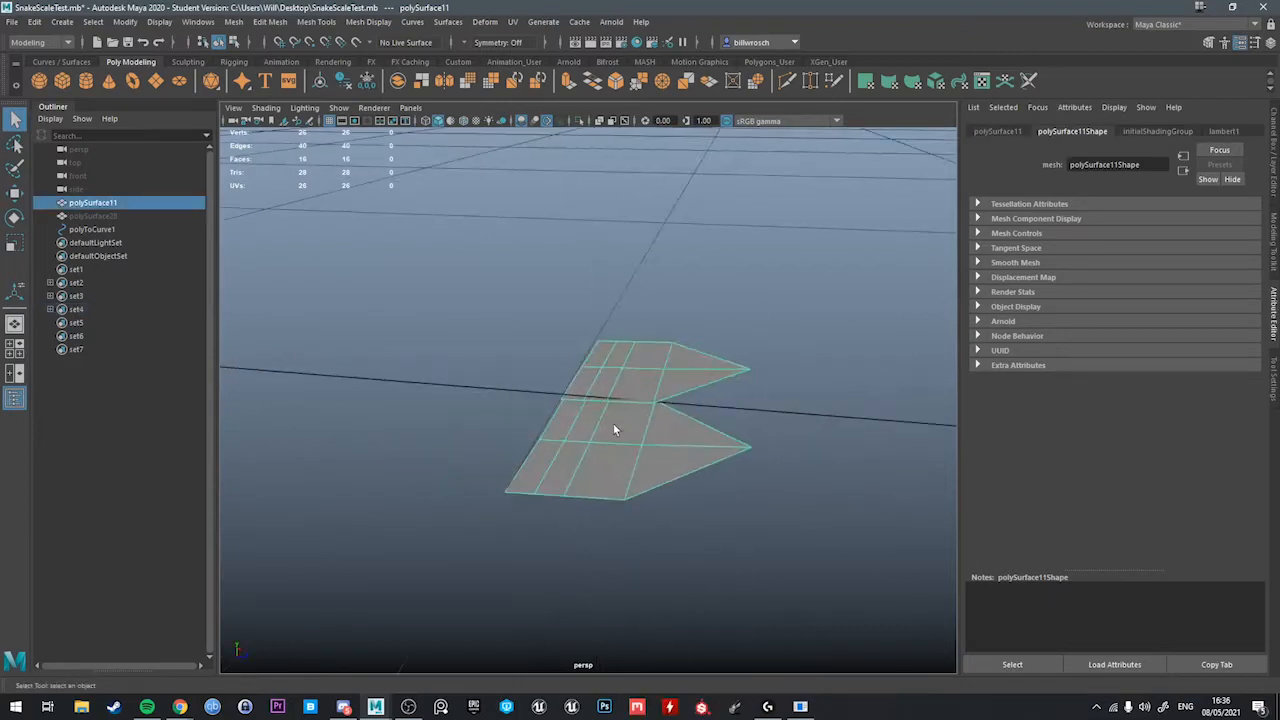
Preview the scale piece smoothed, revert to unsmoothed, and view polySurface11 flat from above.
{"action": "left_click_drag", "start_coordinate": [616, 430], "coordinate": [596, 404]}
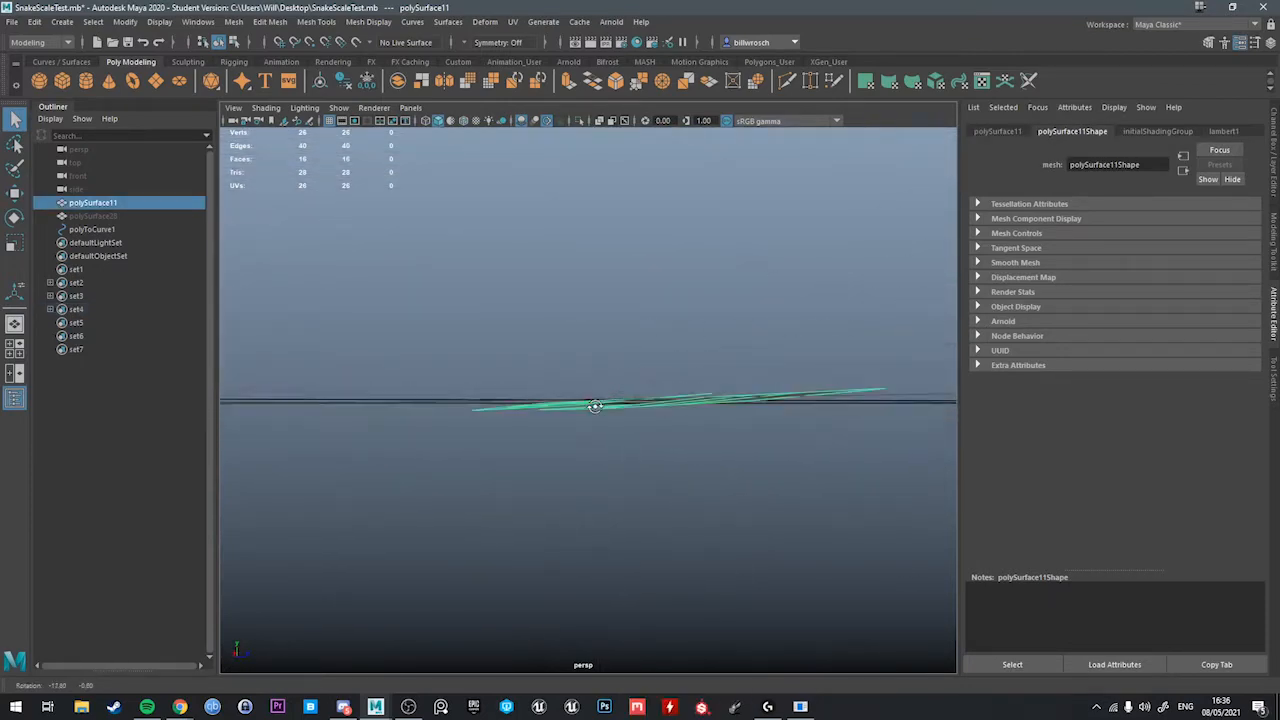
{"action": "left_click_drag", "start_coordinate": [596, 404], "coordinate": [700, 332]}
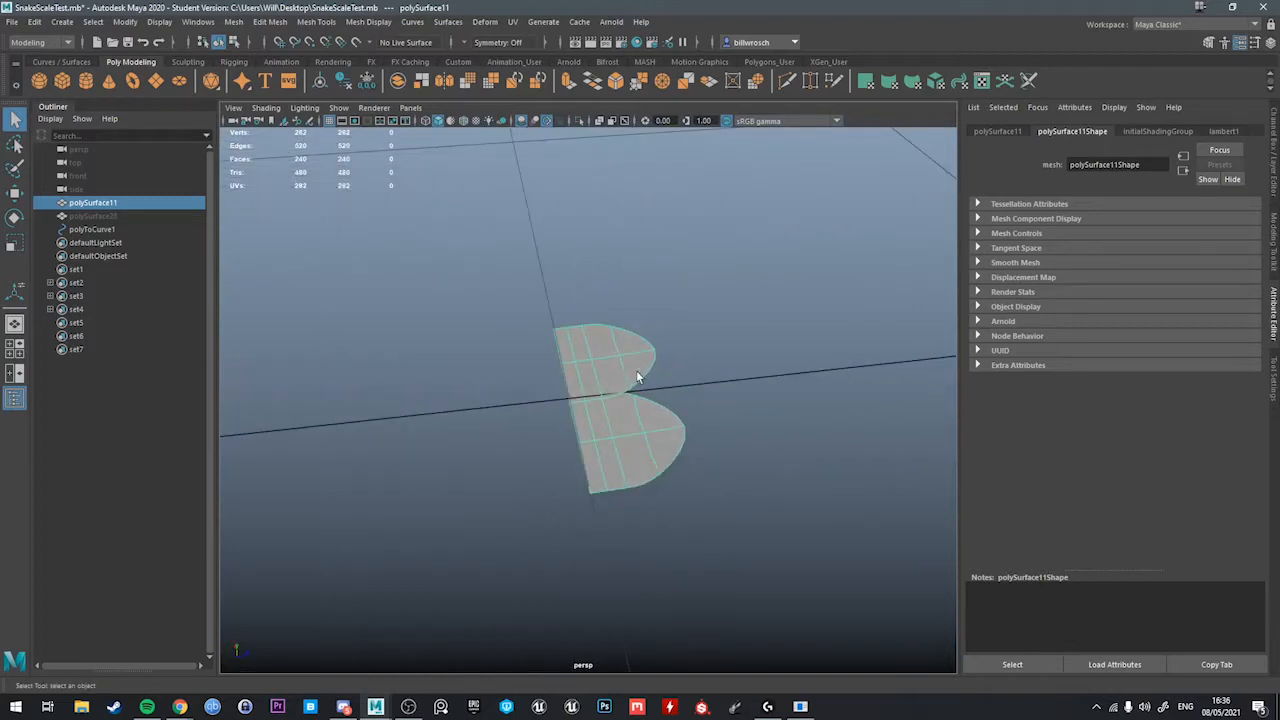
{"action": "left_click_drag", "start_coordinate": [636, 376], "coordinate": [870, 444]}
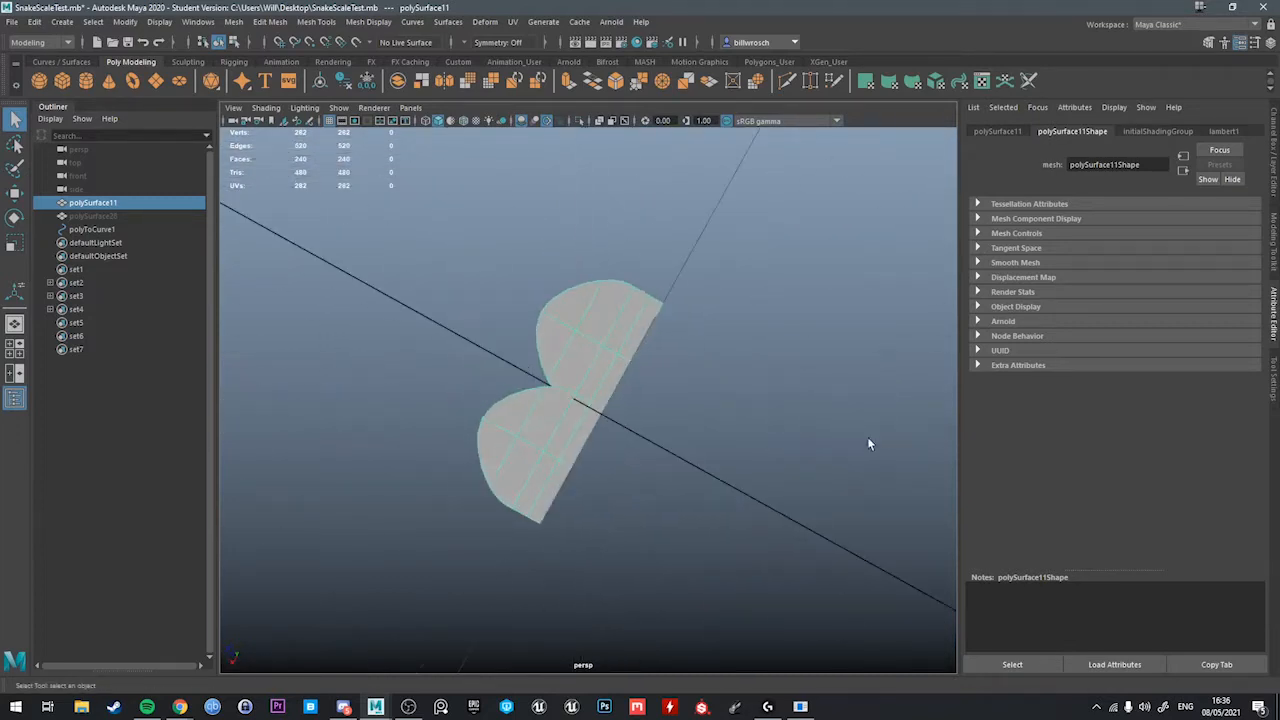
{"action": "key", "text": "Ctrl+Z"}
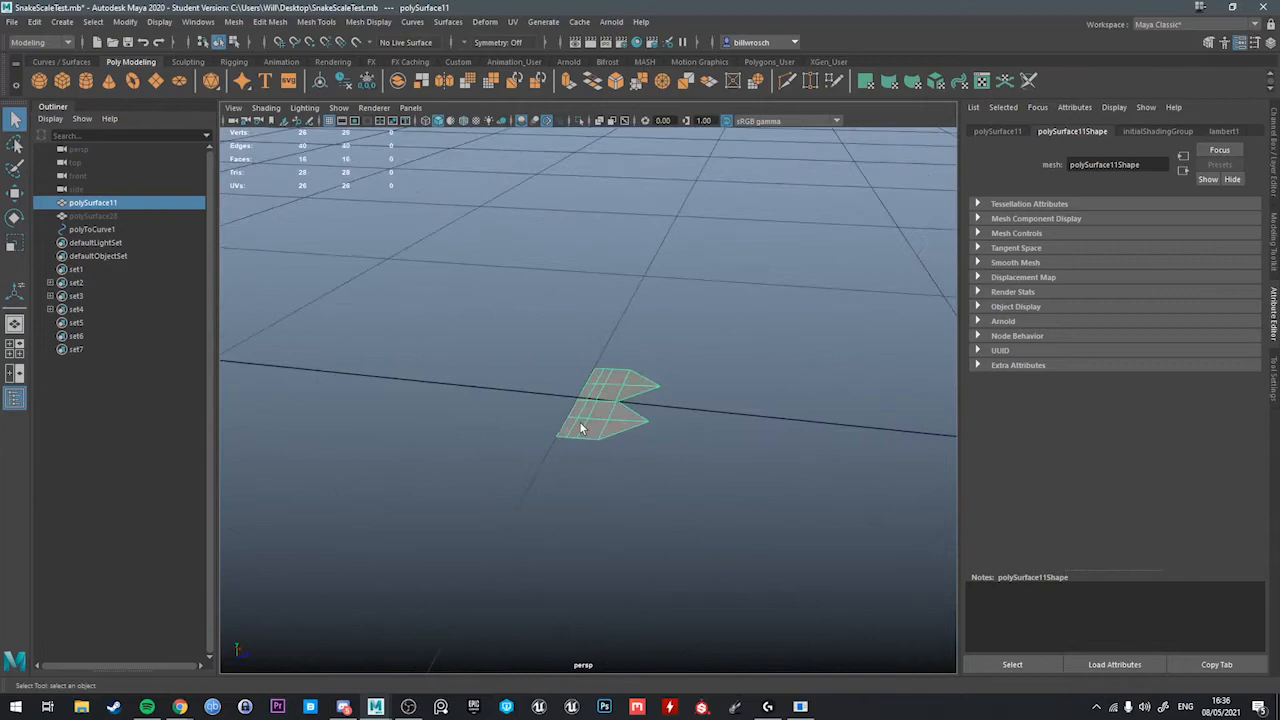
{"action": "left_click_drag", "start_coordinate": [580, 420], "coordinate": [632, 476]}
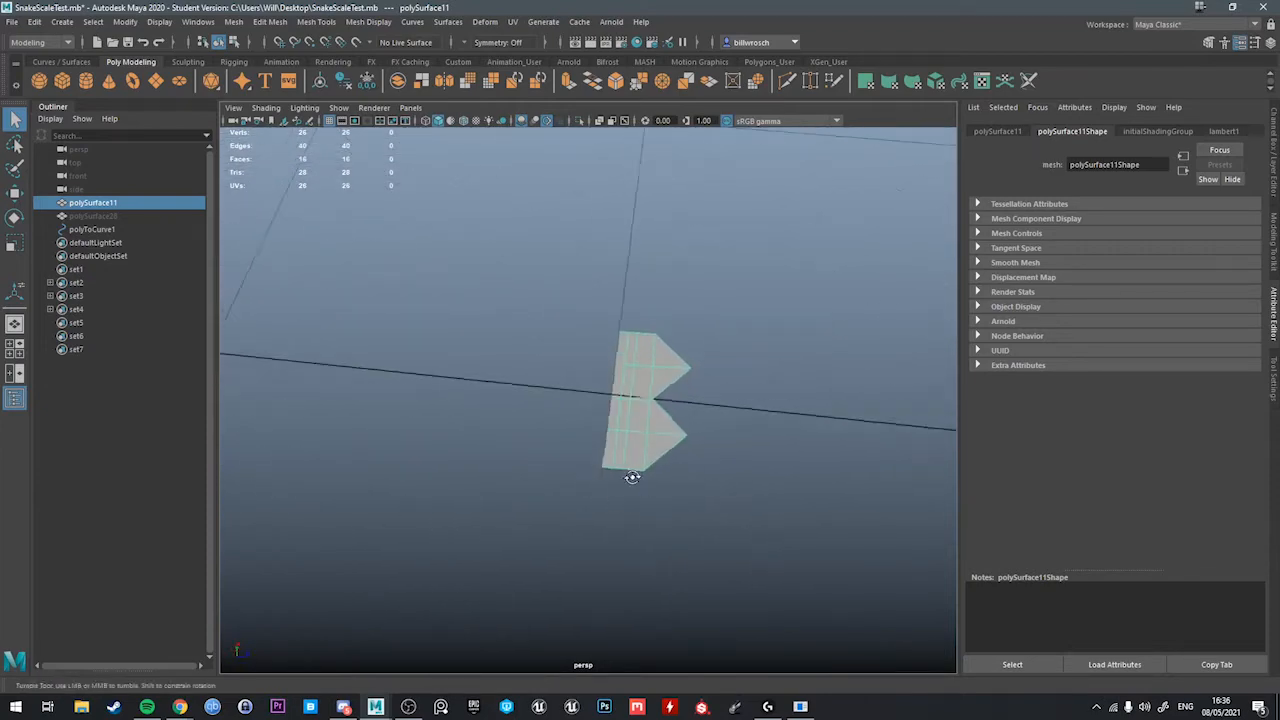
{"action": "left_click_drag", "start_coordinate": [632, 476], "coordinate": [692, 400]}
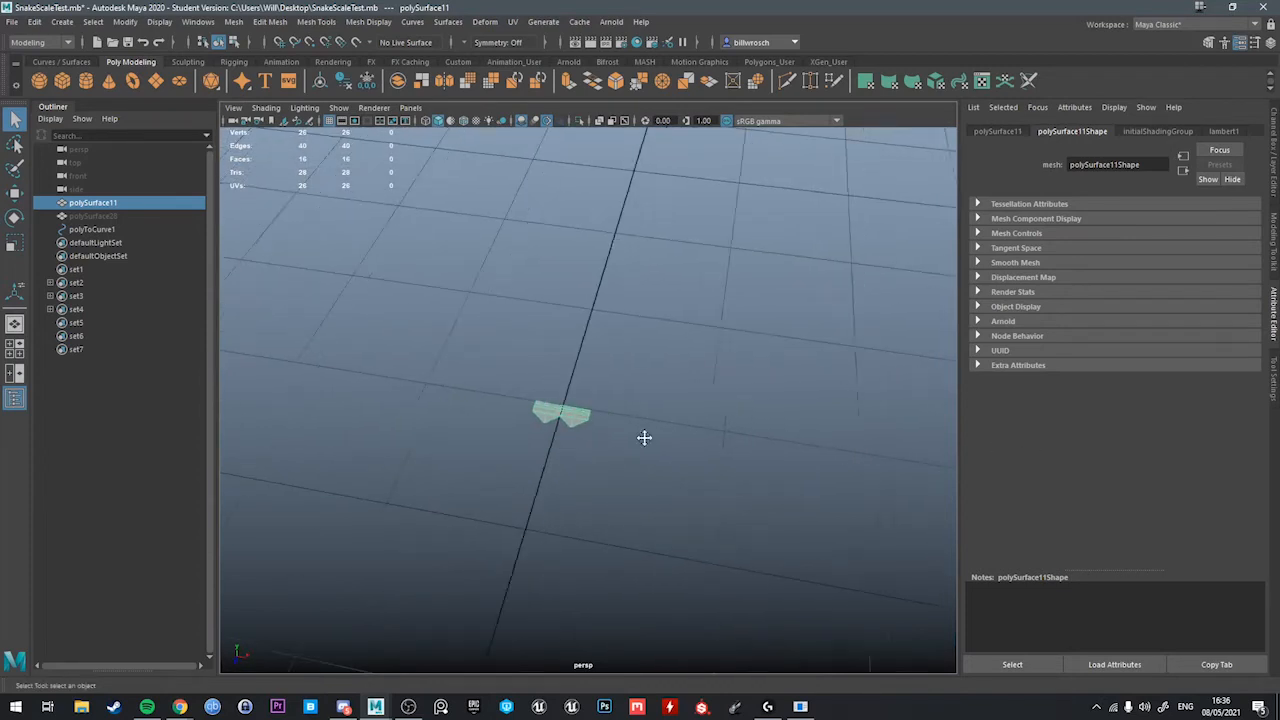
{"action": "left_click_drag", "start_coordinate": [644, 436], "coordinate": [576, 420]}
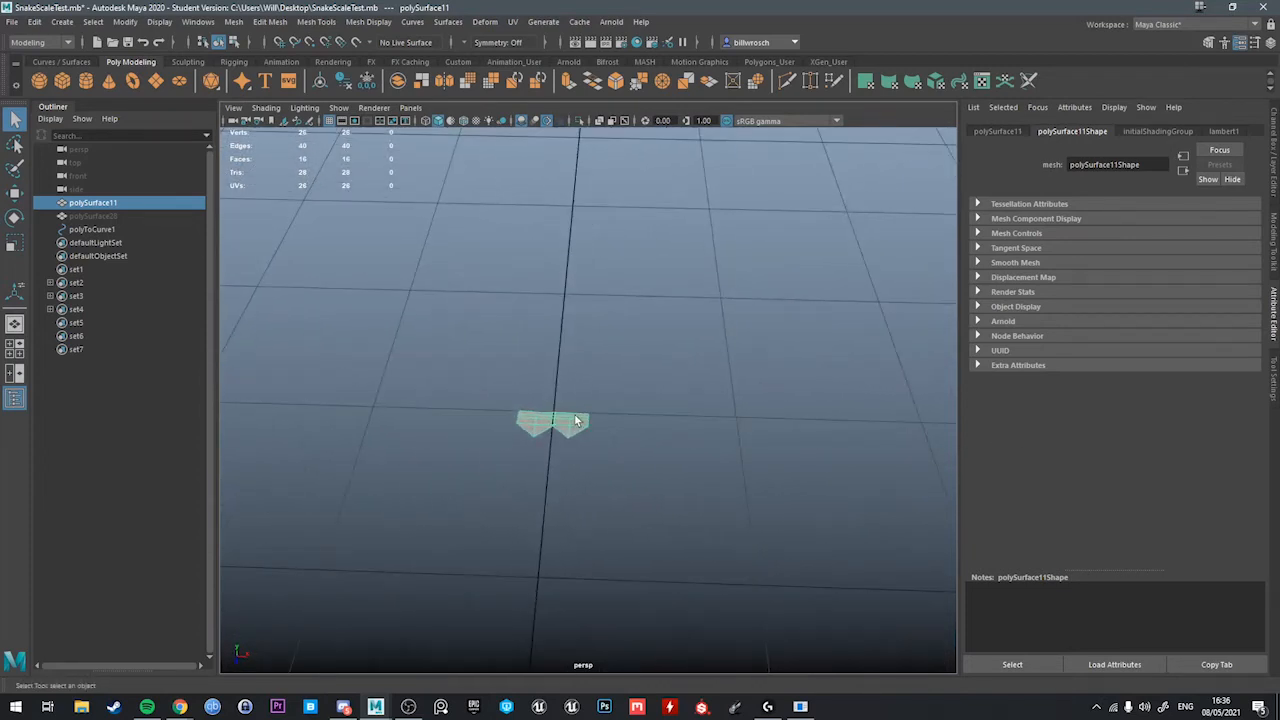
{"action": "left_click_drag", "start_coordinate": [576, 420], "coordinate": [616, 380]}
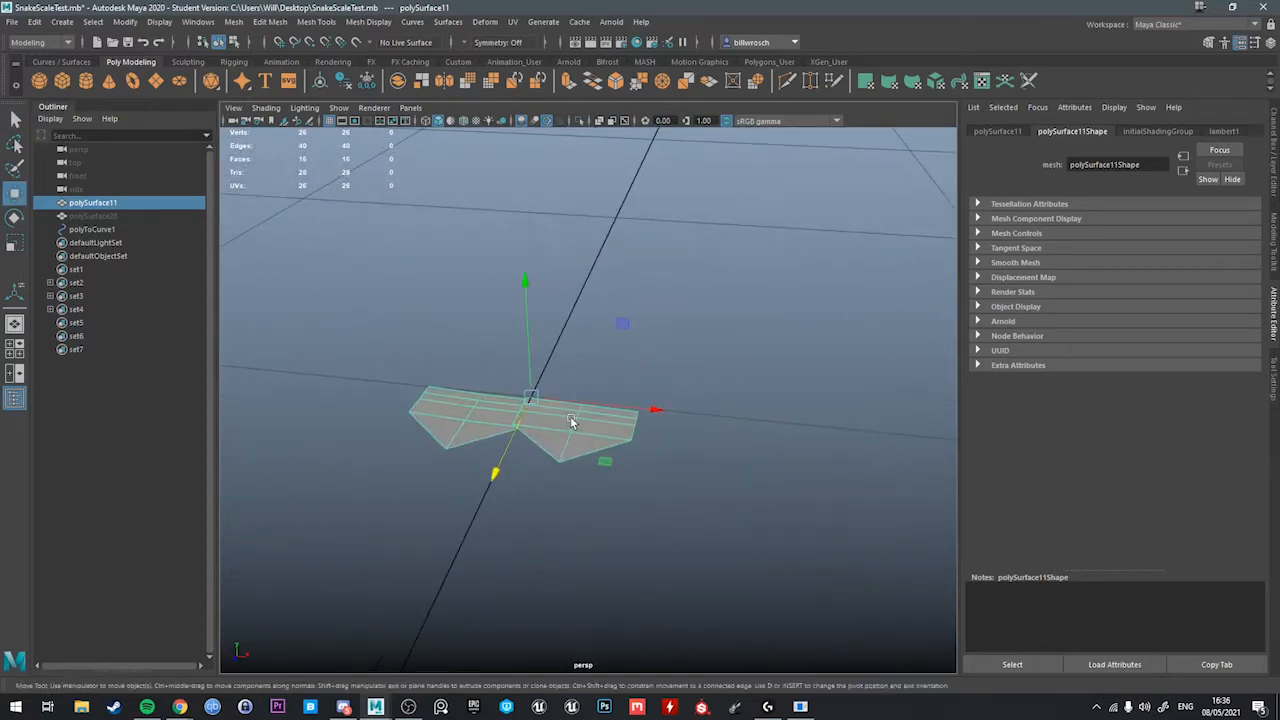
Duplicate the scale piece repeatedly along X into a long row and combine the copies into one strip.
{"action": "left_click_drag", "start_coordinate": [570, 420], "coordinate": [584, 414]}
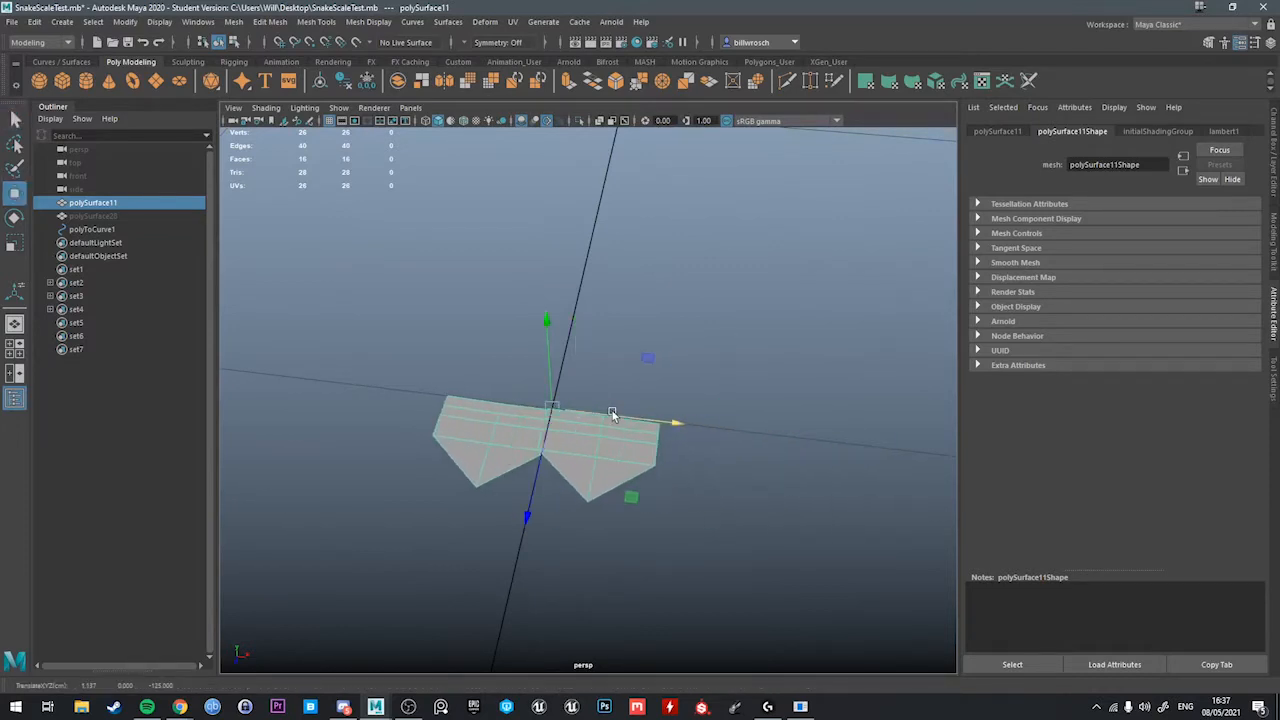
{"action": "left_click_drag", "start_coordinate": [612, 412], "coordinate": [530, 256]}
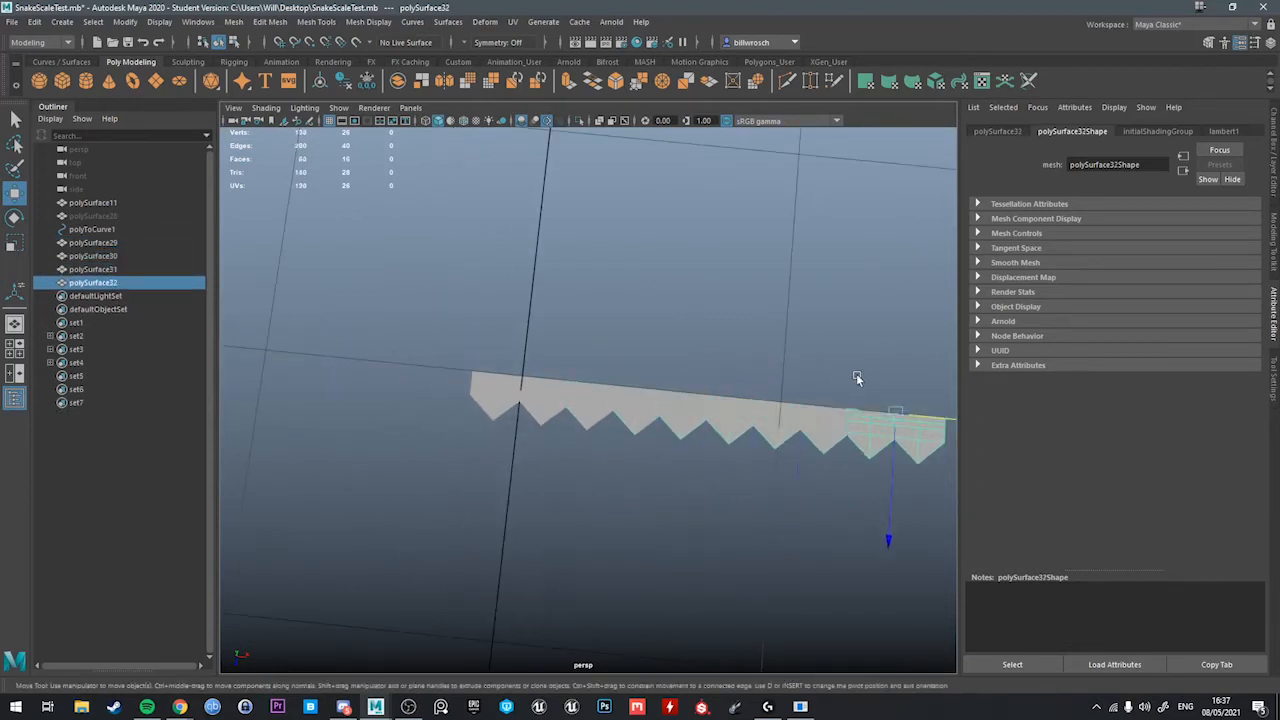
{"action": "left_click_drag", "start_coordinate": [856, 378], "coordinate": [816, 420]}
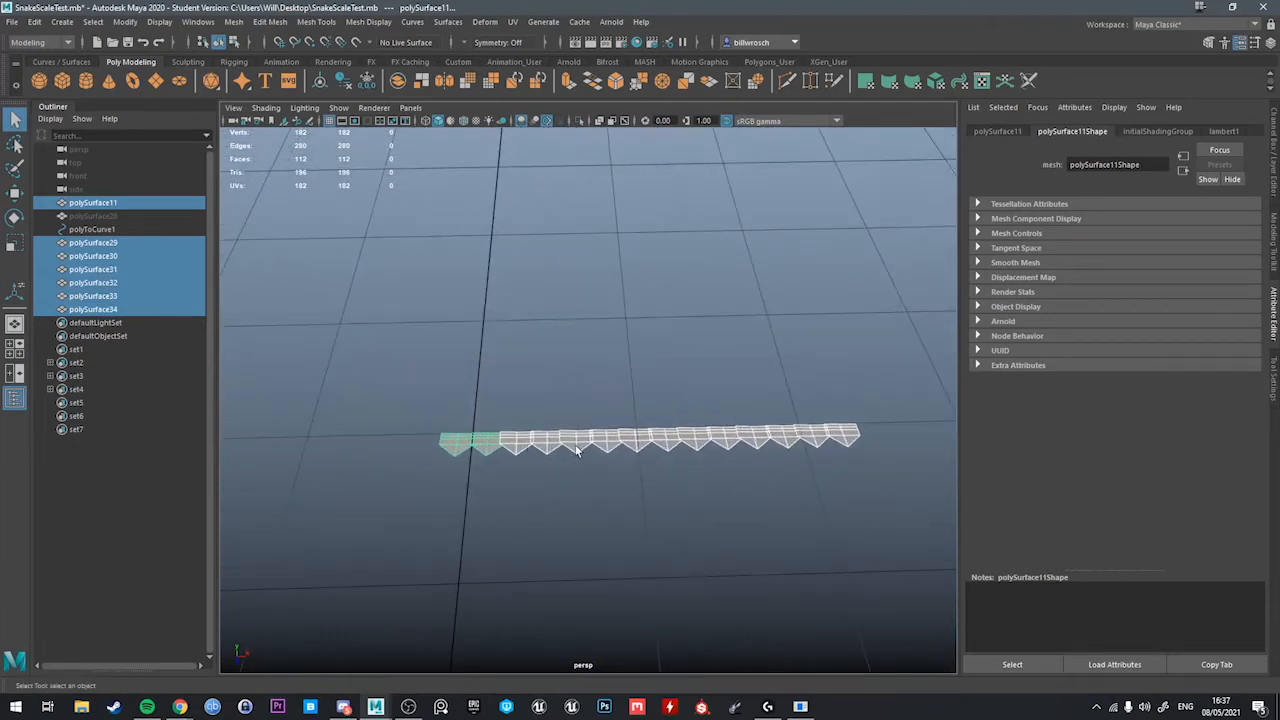
{"action": "mouse_move", "coordinate": [804, 444]}
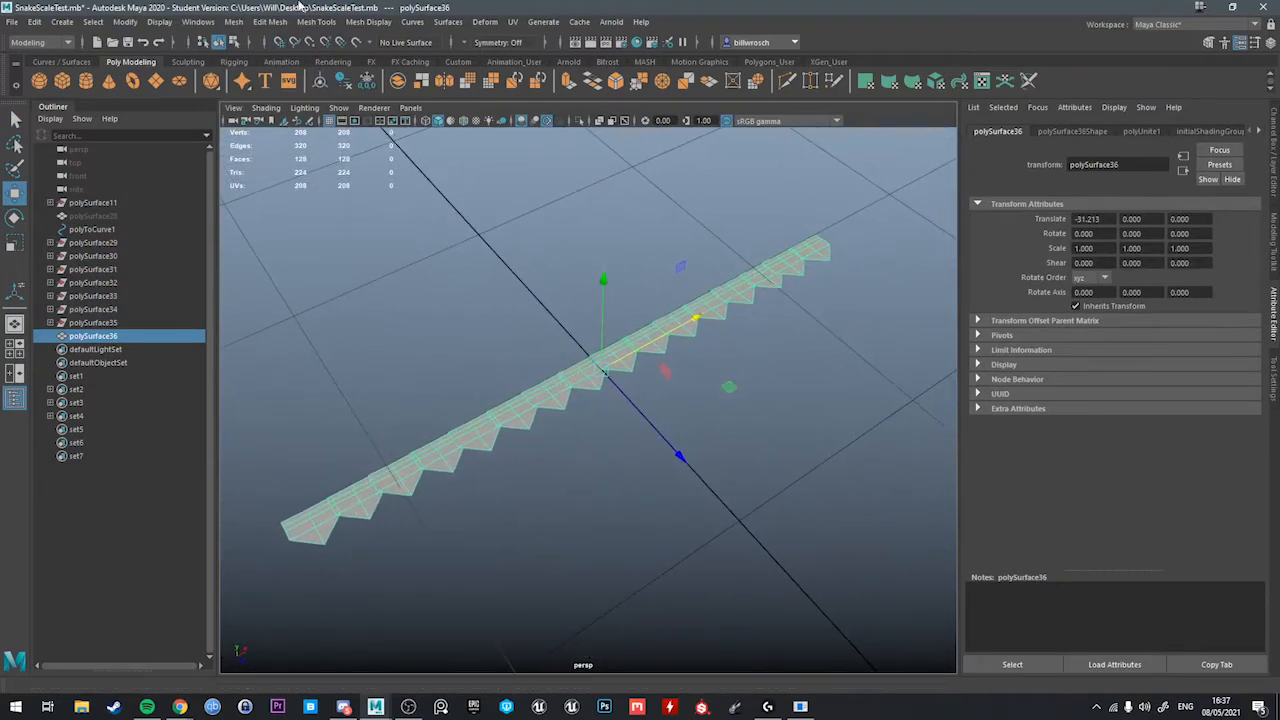
Bend the combined scale strip polySurface36 with a Nonlinear Bend deformer at curvature -180 into a ring.
{"action": "left_click", "coordinate": [484, 20]}
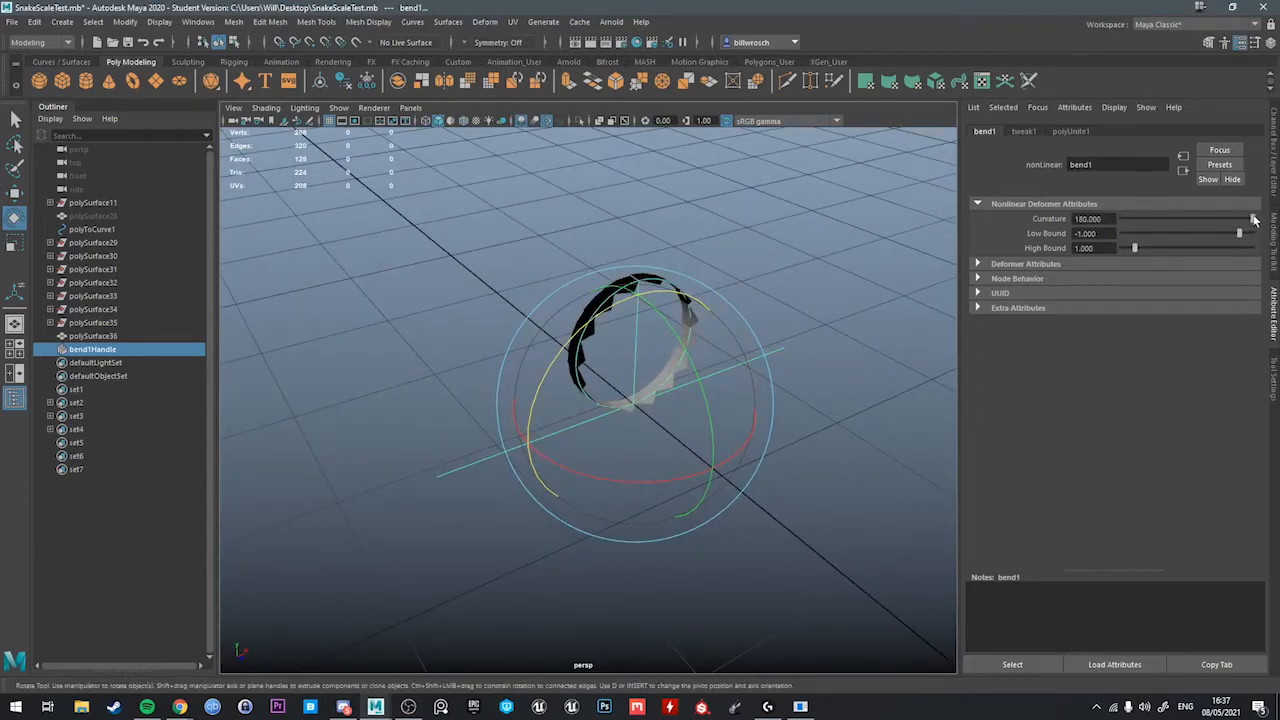
{"action": "left_click_drag", "start_coordinate": [1256, 218], "coordinate": [1218, 218]}
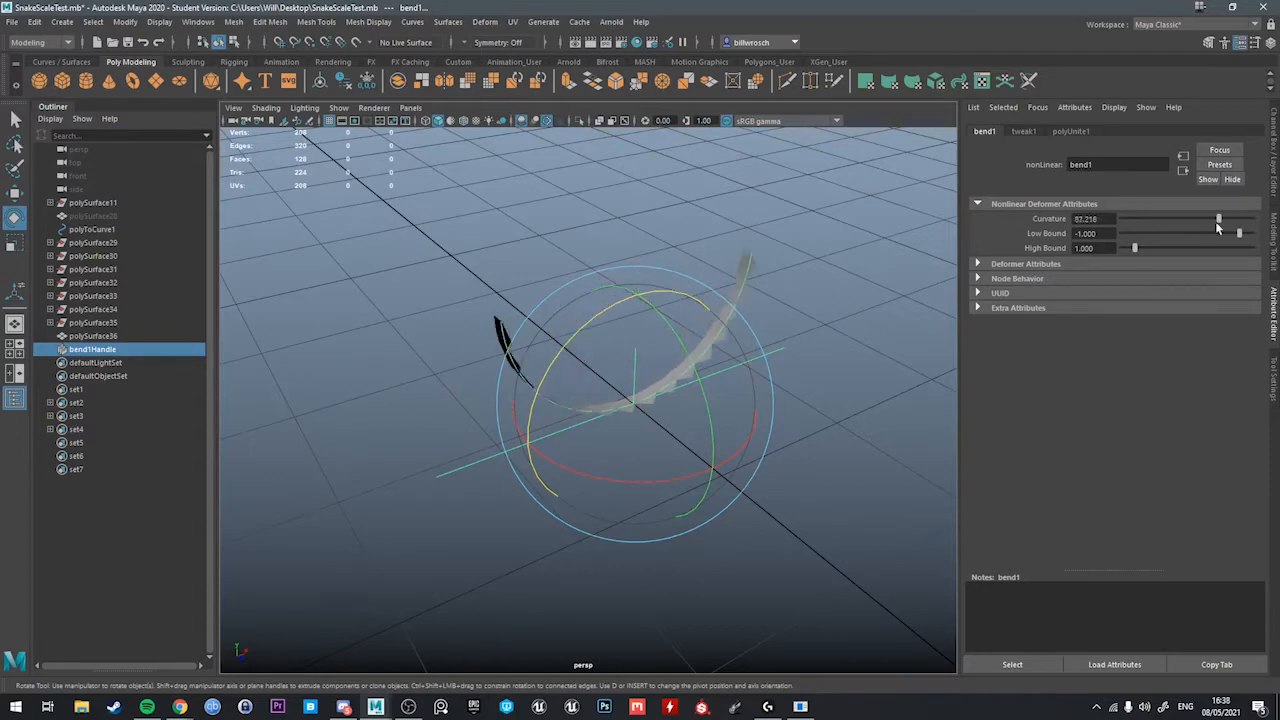
{"action": "left_click_drag", "start_coordinate": [1218, 218], "coordinate": [1122, 218]}
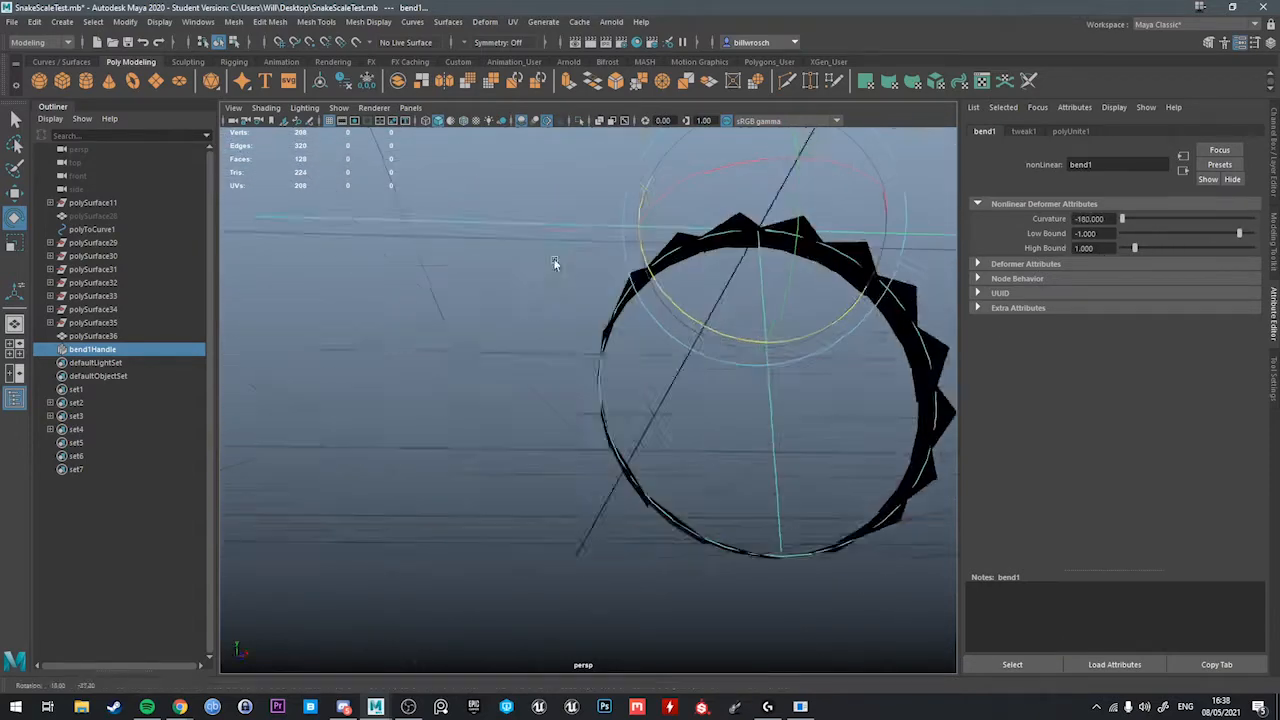
{"action": "left_click_drag", "start_coordinate": [556, 264], "coordinate": [700, 296]}
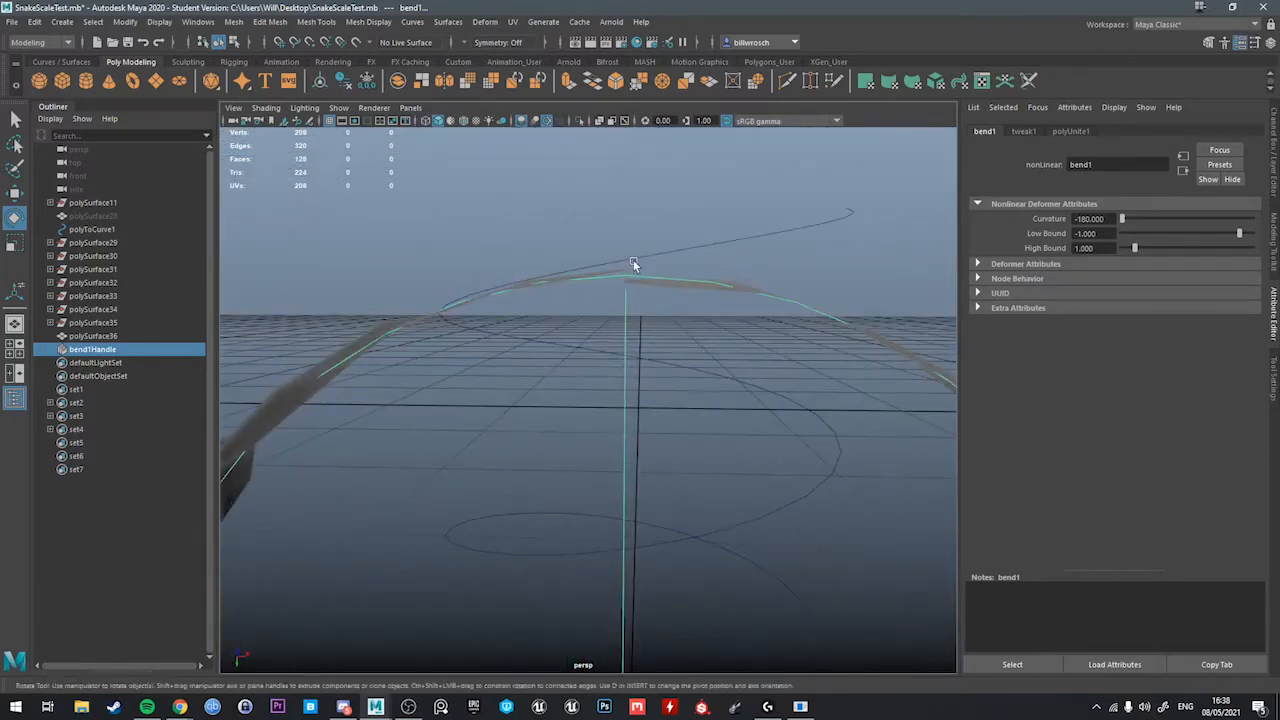
{"action": "left_click_drag", "start_coordinate": [632, 264], "coordinate": [620, 318]}
{"action": "type", "text": "-"}
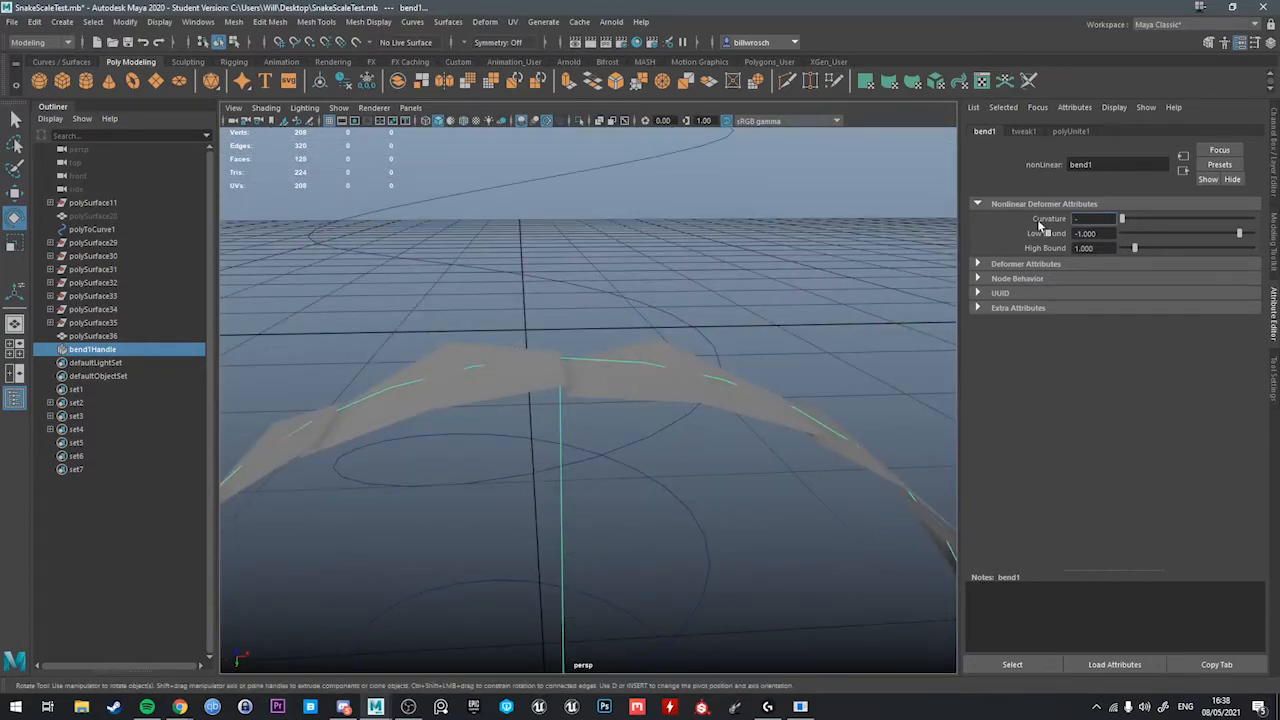
{"action": "left_click_drag", "start_coordinate": [1120, 218], "coordinate": [1076, 218]}
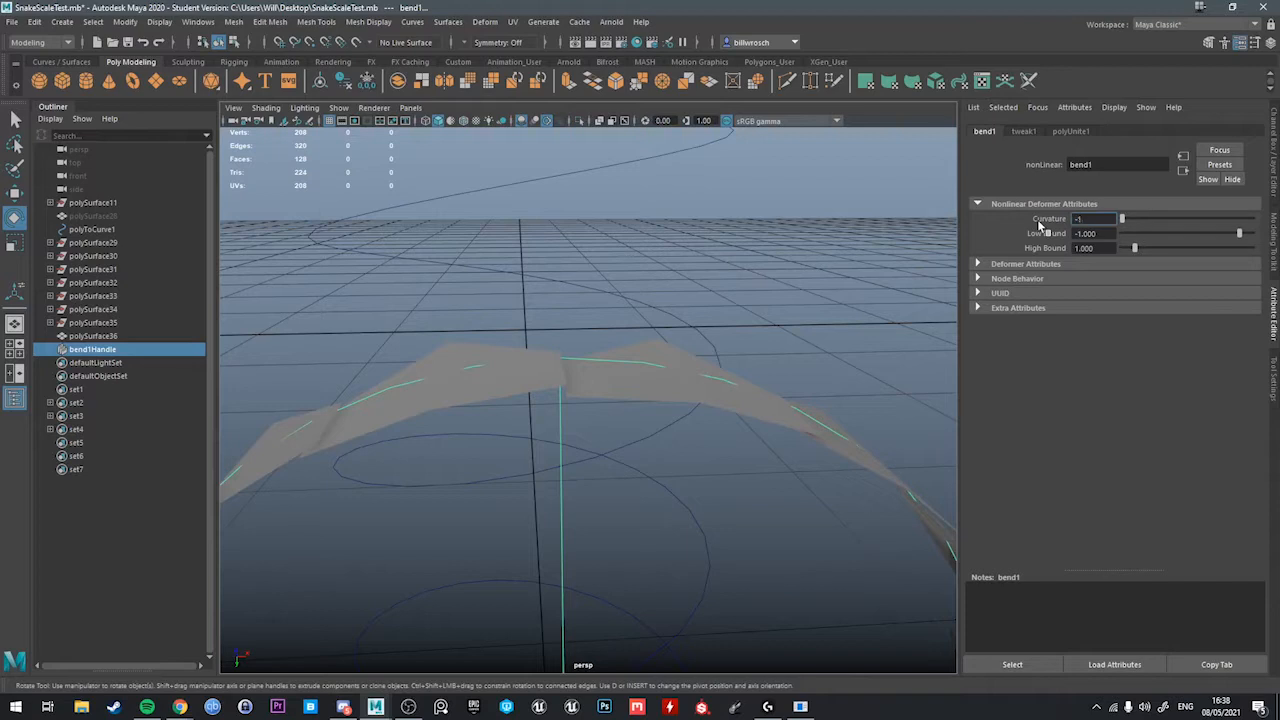
{"action": "left_click_drag", "start_coordinate": [1130, 218], "coordinate": [1164, 218]}
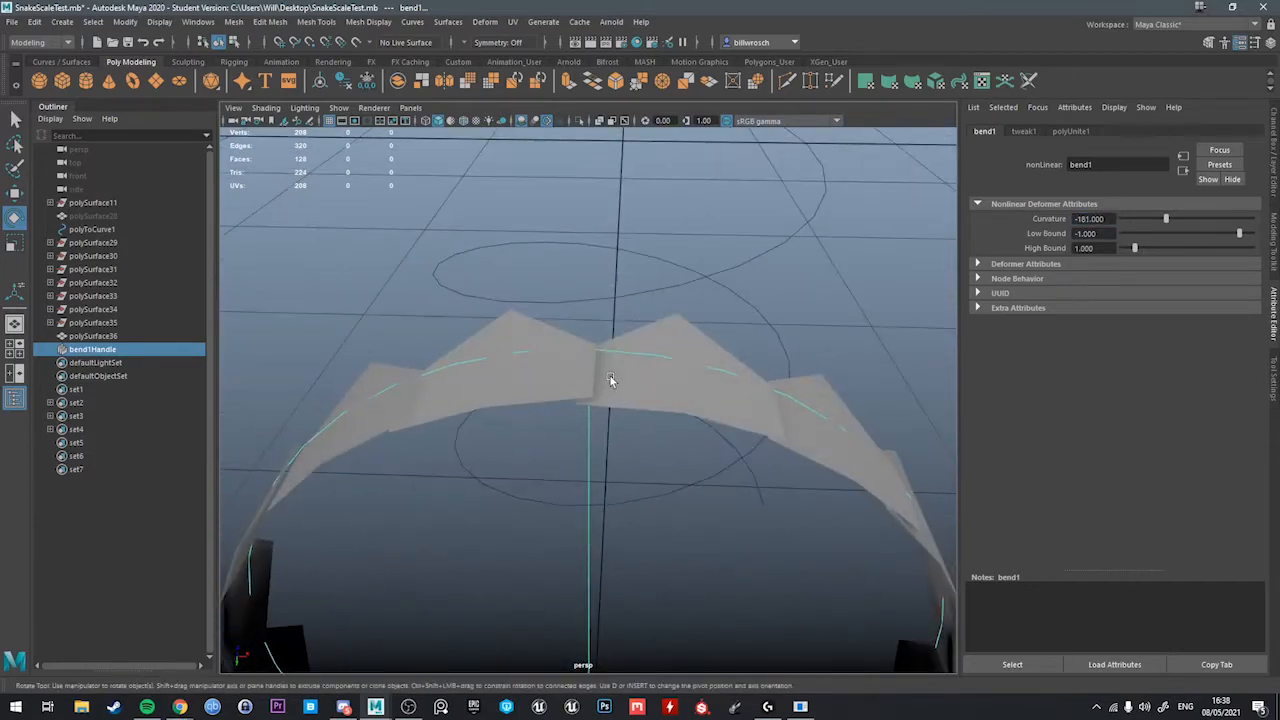
{"action": "left_click_drag", "start_coordinate": [610, 380], "coordinate": [550, 424]}
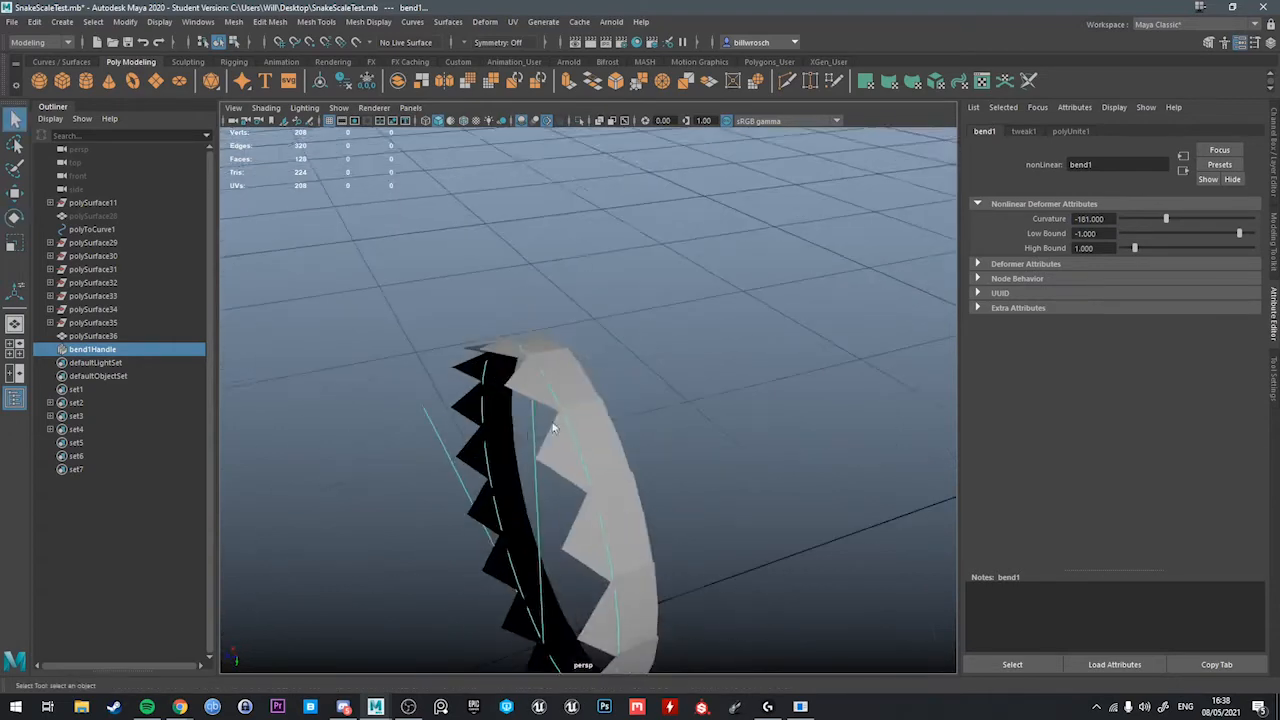
{"action": "left_click", "coordinate": [92, 336]}
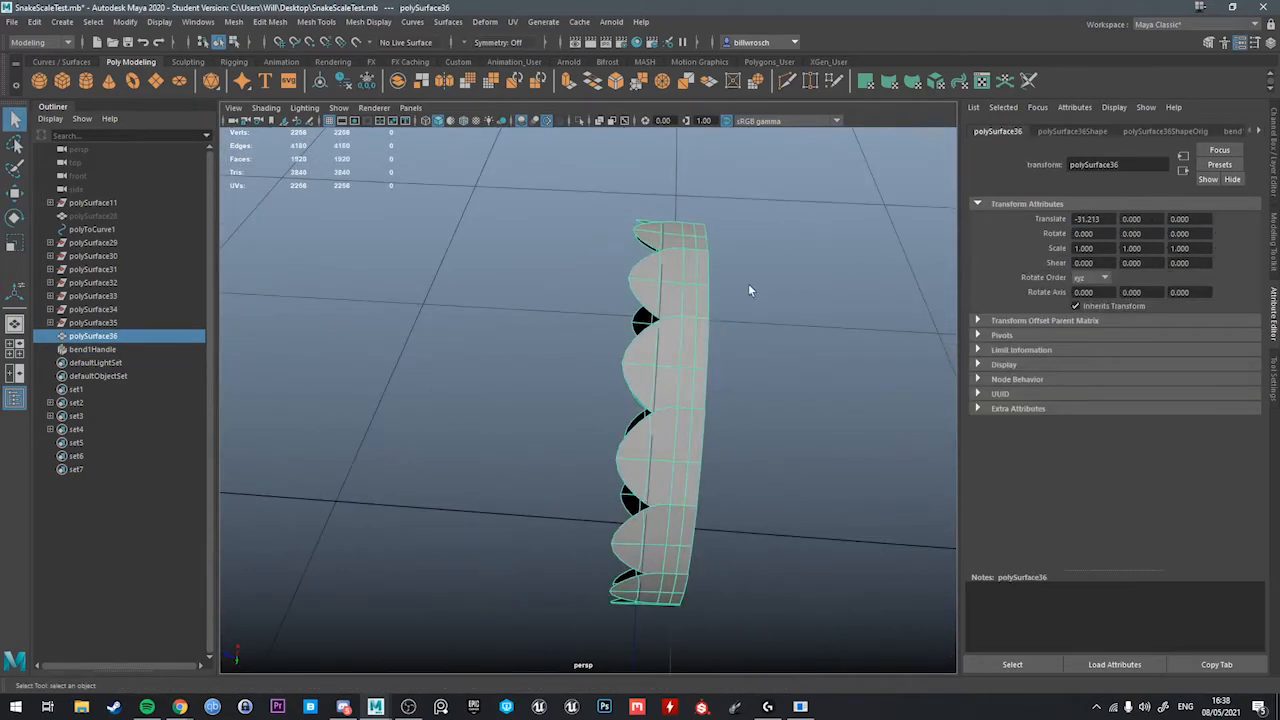
Delete history on the ring and move the scale tip vertices, checking in the four-view layout.
{"action": "left_click", "coordinate": [466, 80]}
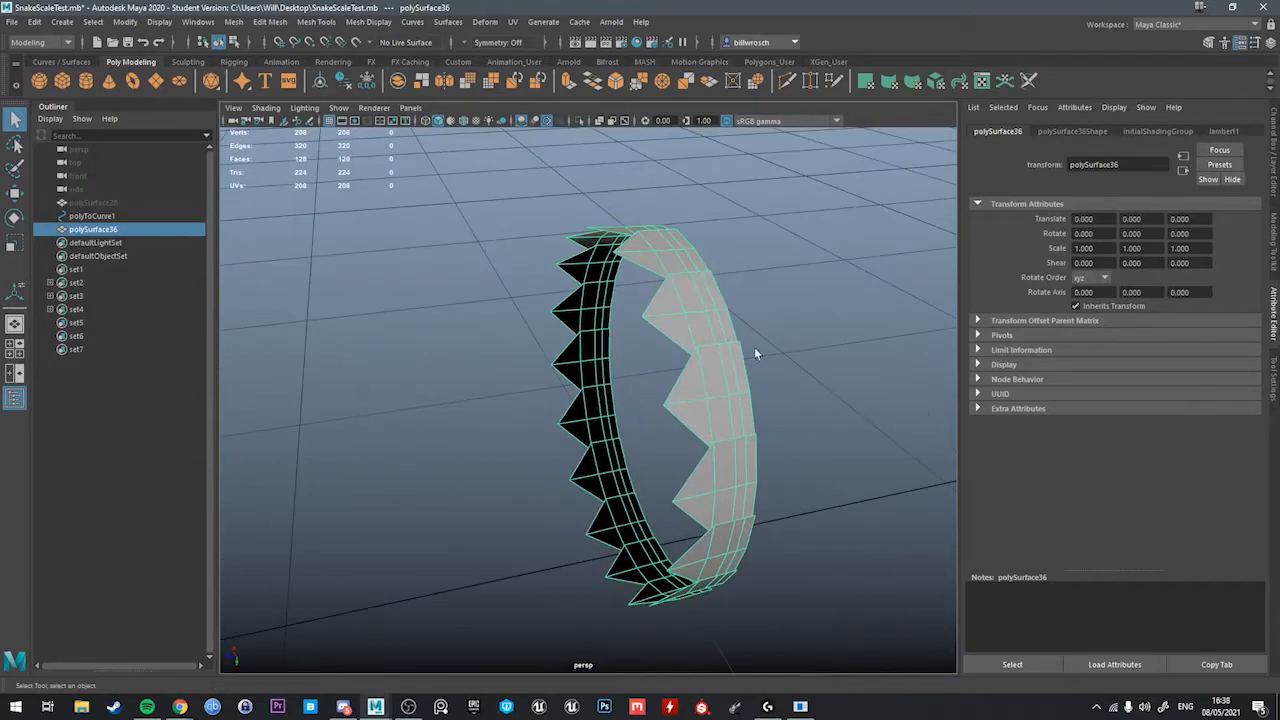
{"action": "left_click_drag", "start_coordinate": [756, 356], "coordinate": [604, 410]}
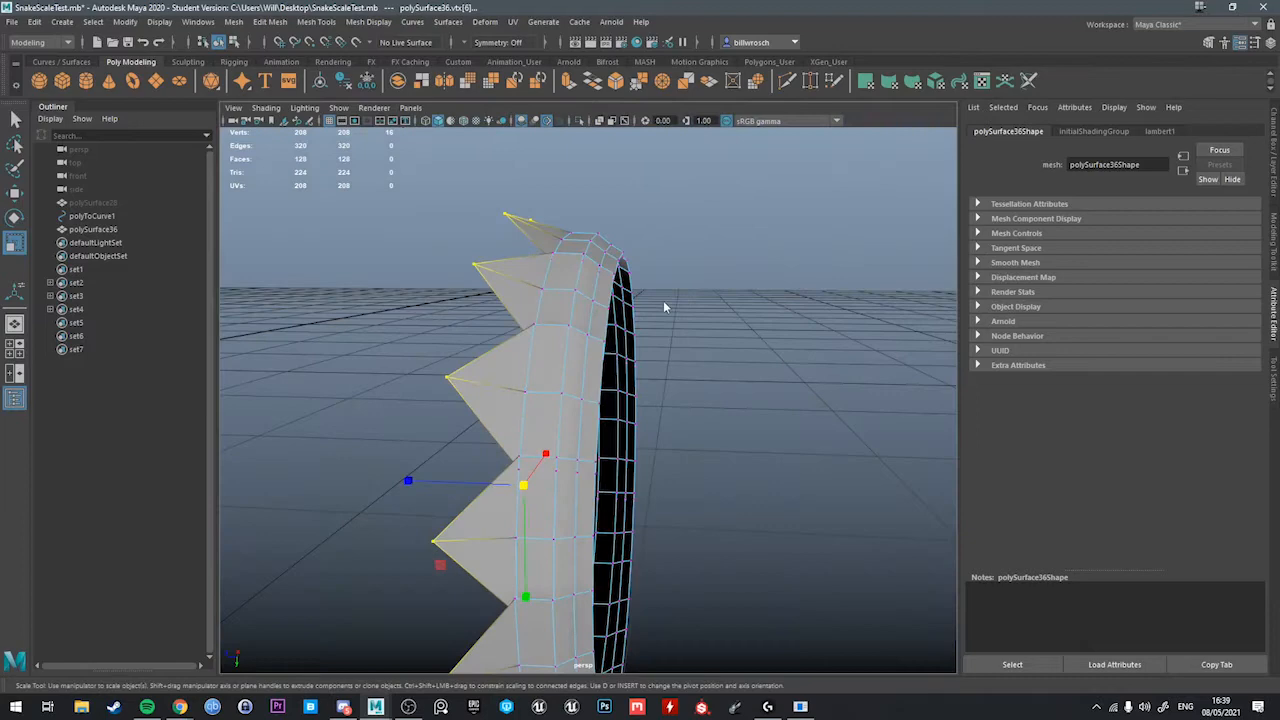
{"action": "left_click_drag", "start_coordinate": [664, 308], "coordinate": [492, 384]}
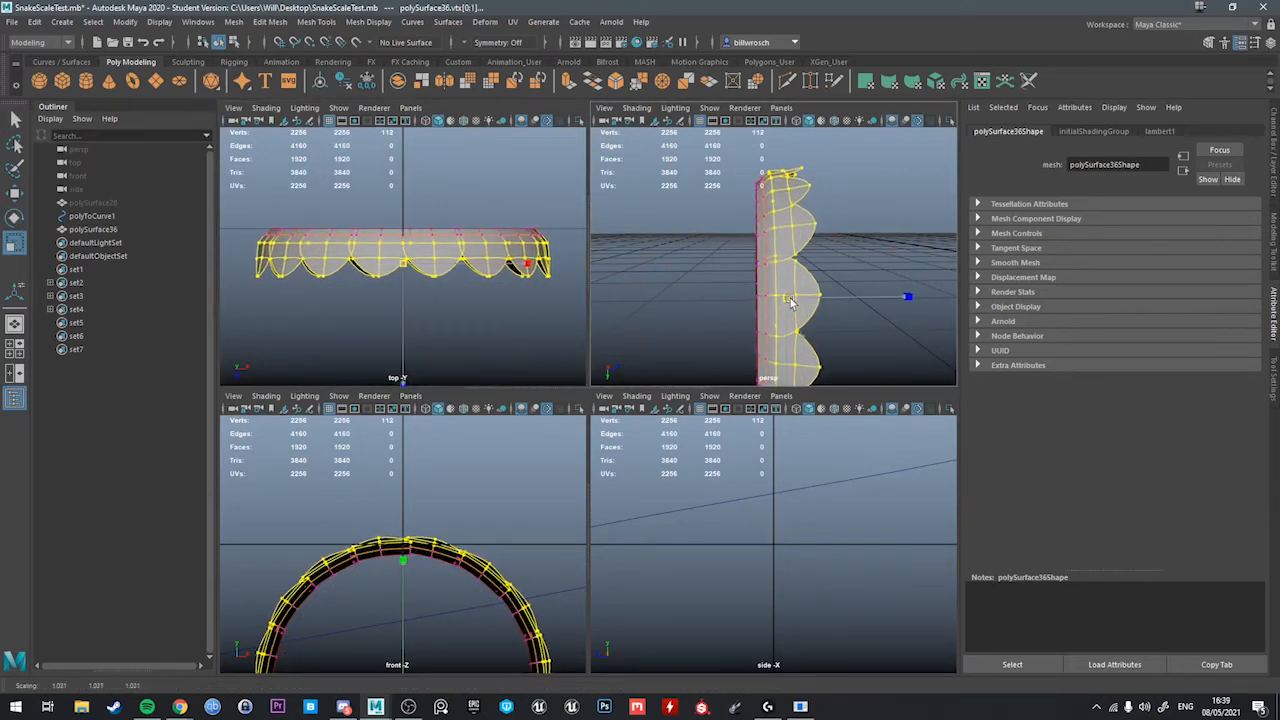
Extrude the ring's faces for thickness, giving rounded overlapping petal-like scales.
{"action": "left_click", "coordinate": [92, 228]}
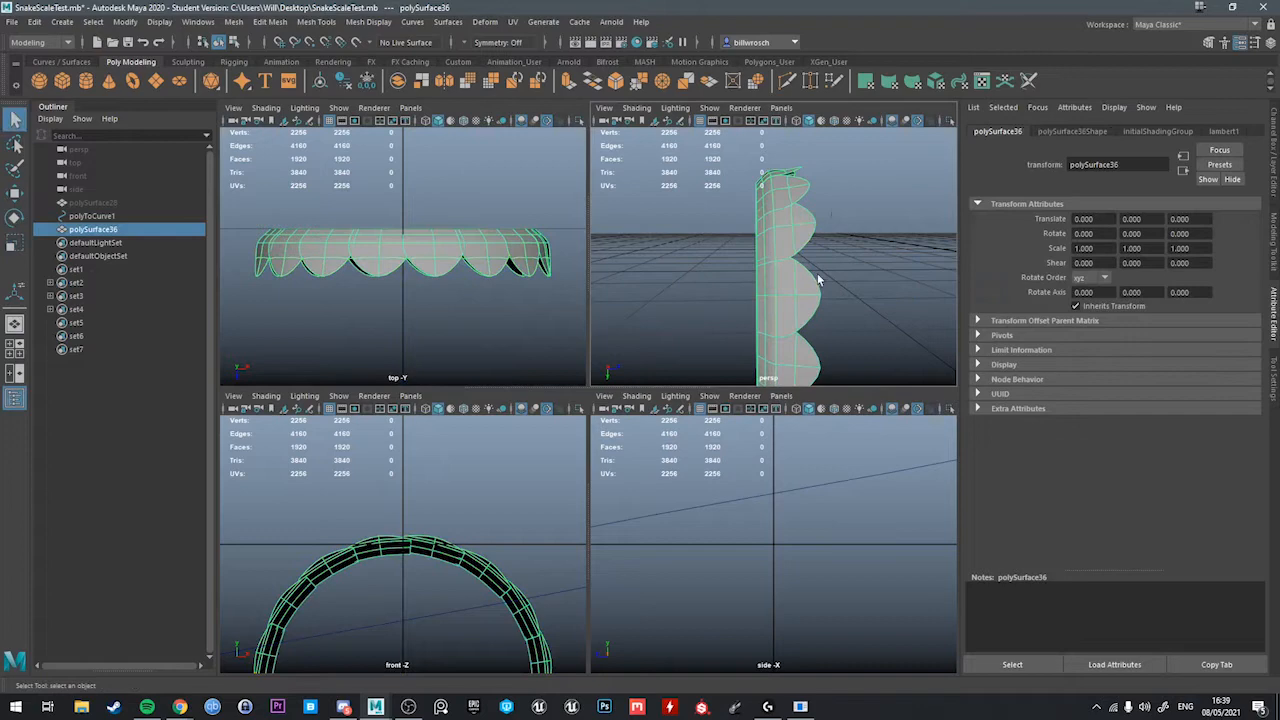
{"action": "mouse_move", "coordinate": [818, 252]}
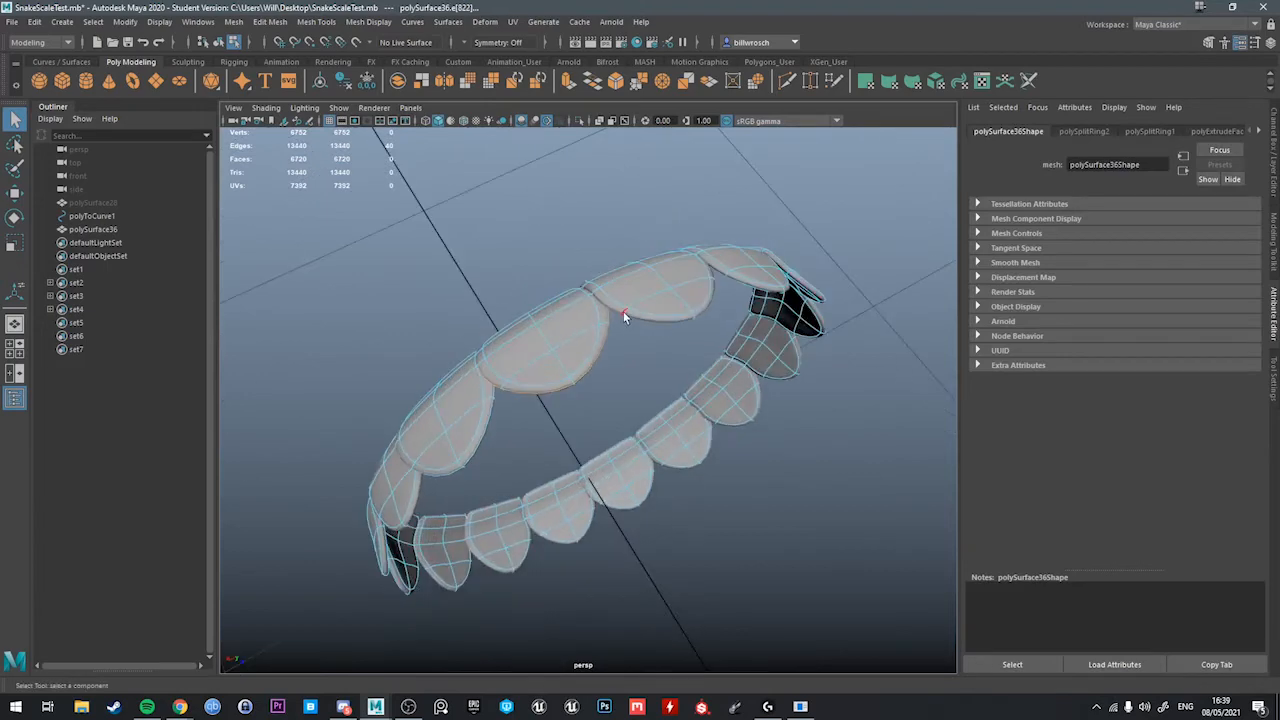
{"action": "left_click_drag", "start_coordinate": [624, 318], "coordinate": [684, 256]}
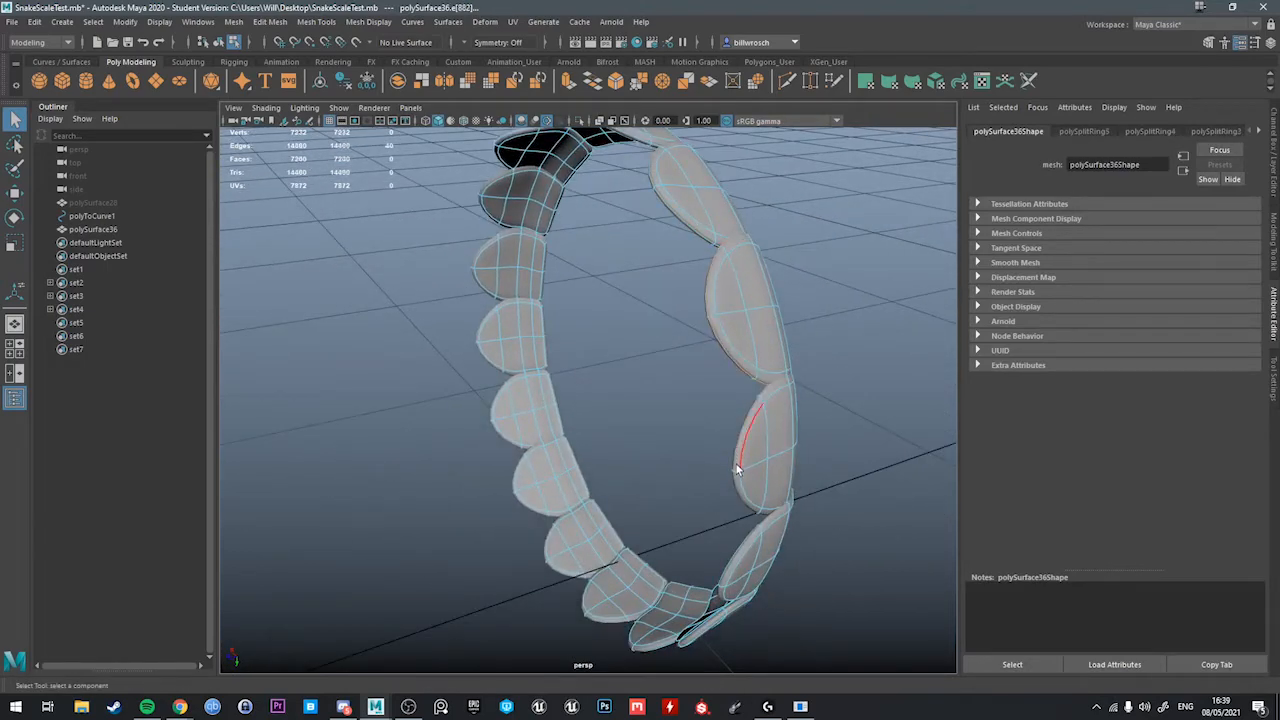
{"action": "left_click_drag", "start_coordinate": [736, 470], "coordinate": [664, 216]}
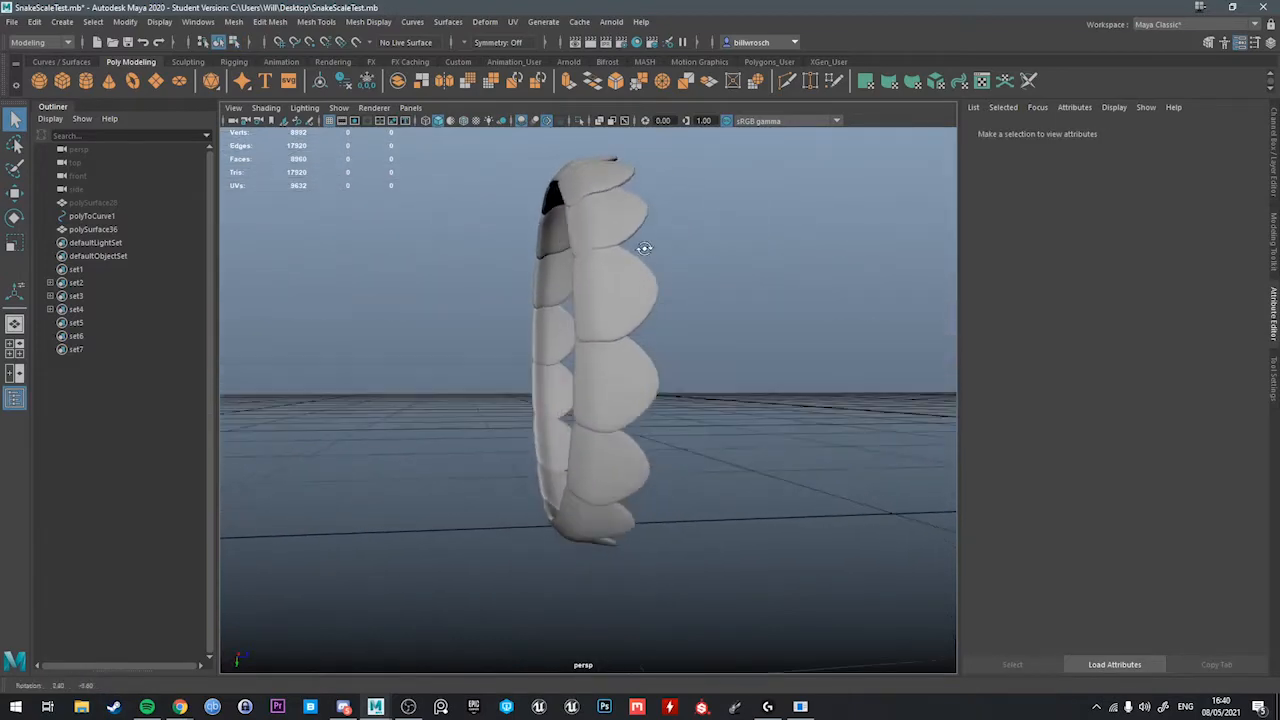
Duplicate the scale ring and offset it so a second staggered row overlaps the first.
{"action": "left_click", "coordinate": [580, 350]}
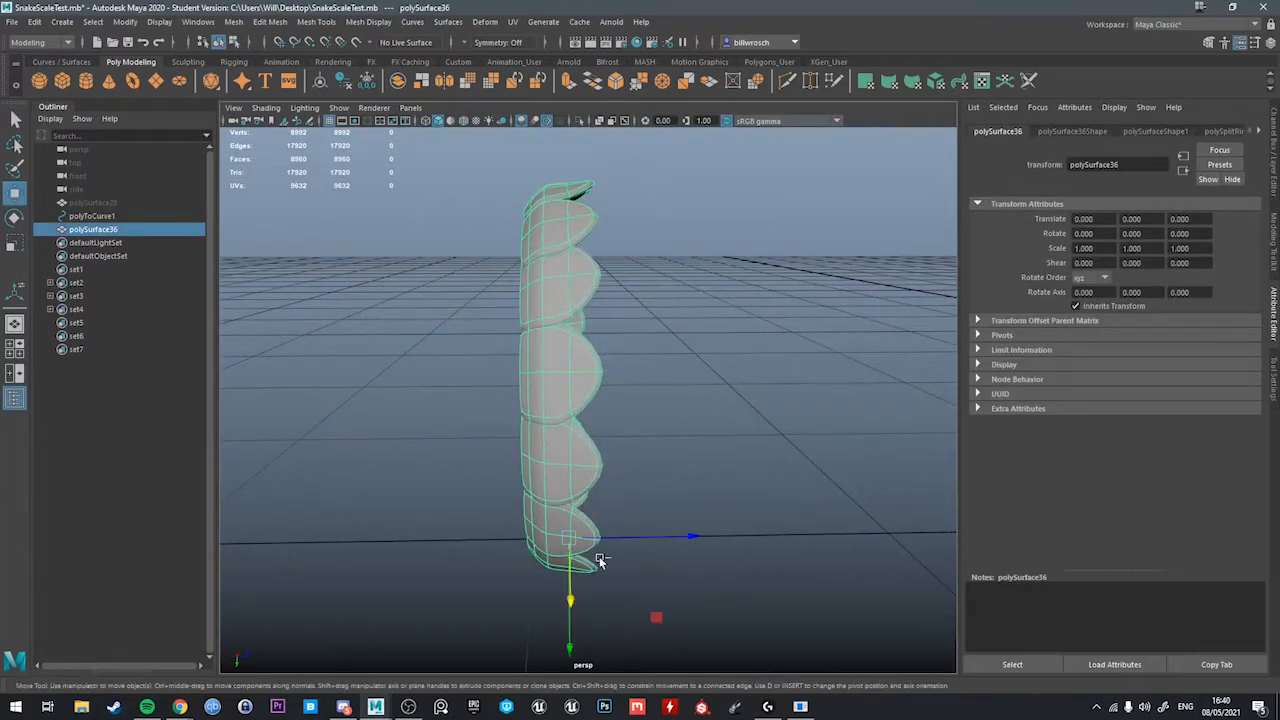
{"action": "left_click", "coordinate": [320, 80]}
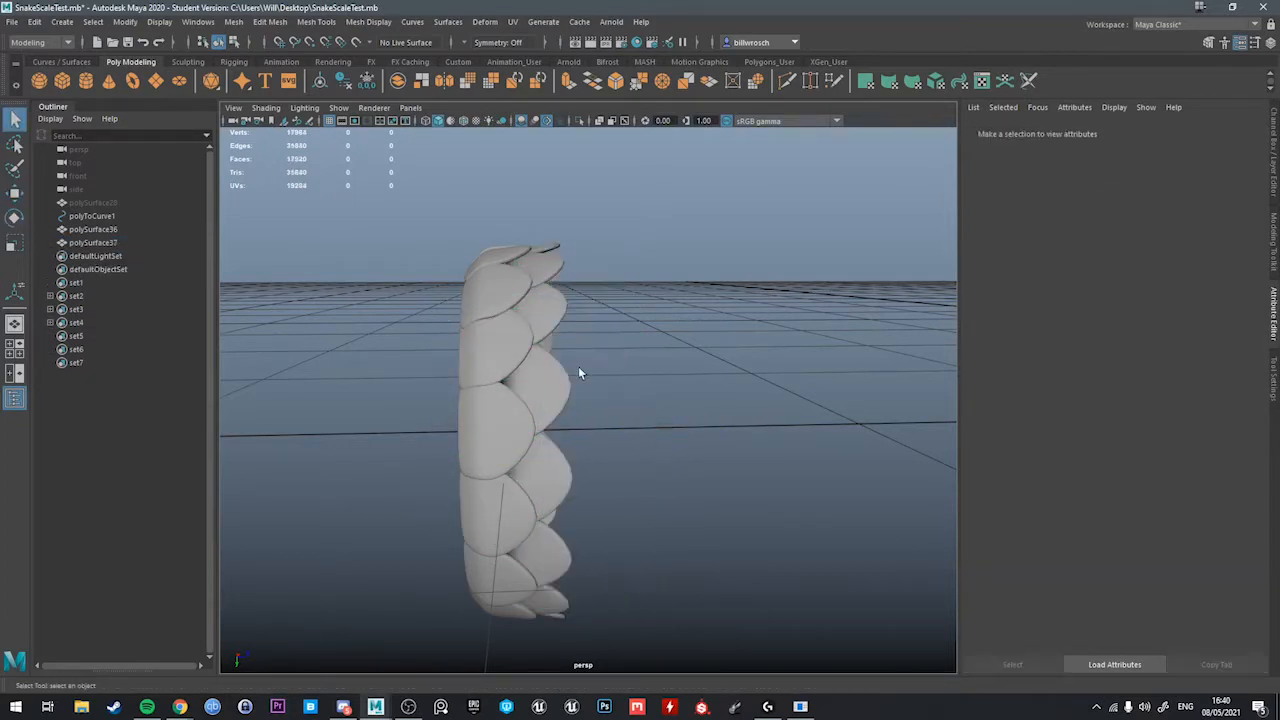
{"action": "left_click_drag", "start_coordinate": [580, 374], "coordinate": [636, 424]}
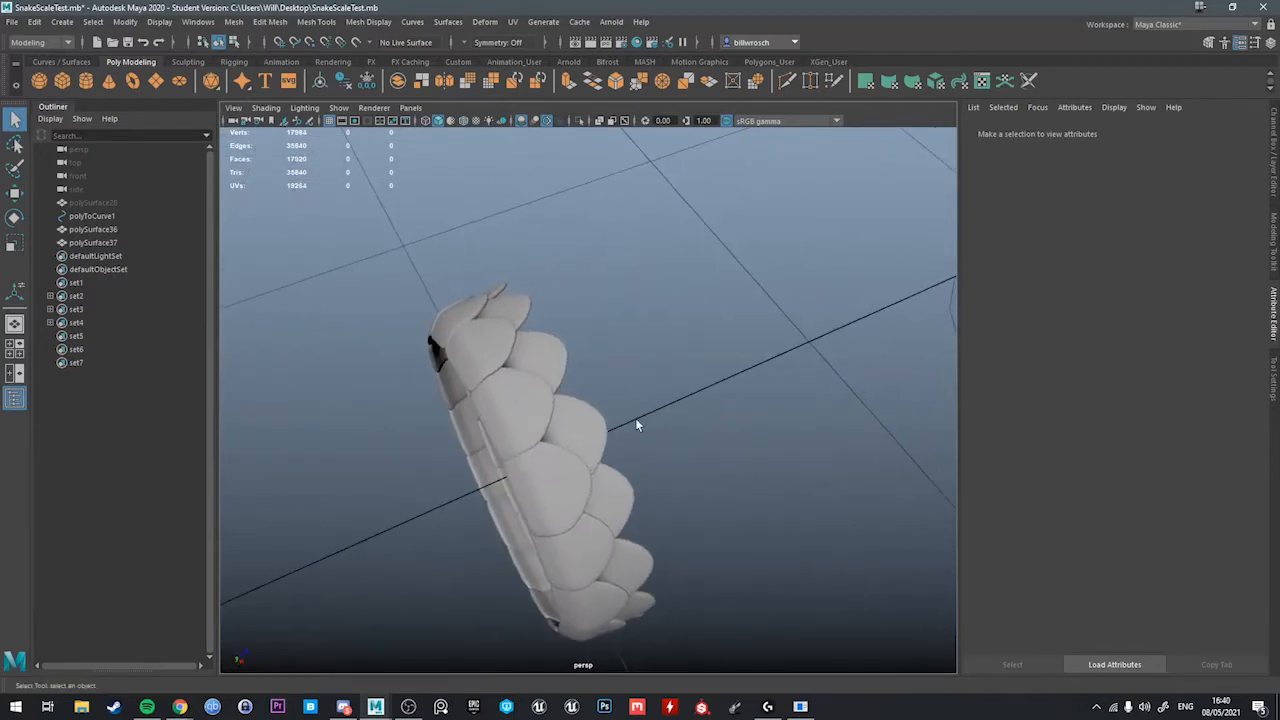
{"action": "left_click_drag", "start_coordinate": [636, 424], "coordinate": [438, 376]}
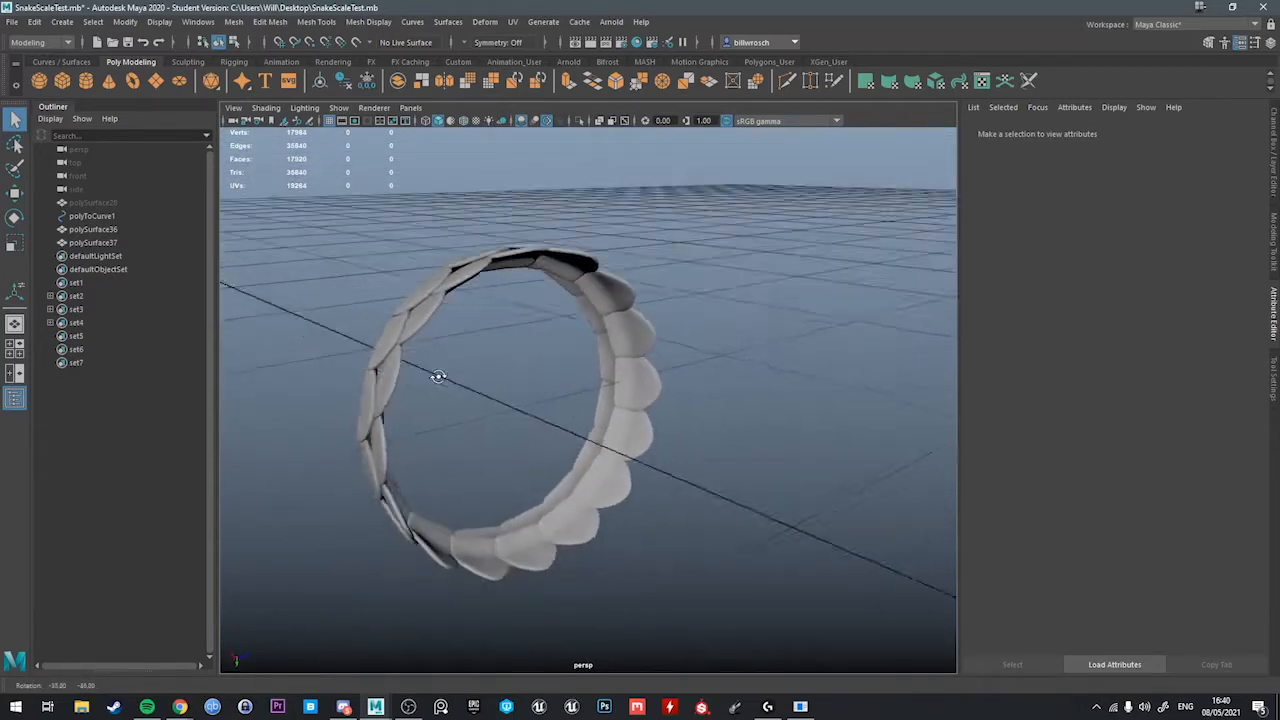
Combine both scale rows into one mesh, polySurface39.
{"action": "left_click", "coordinate": [92, 242]}
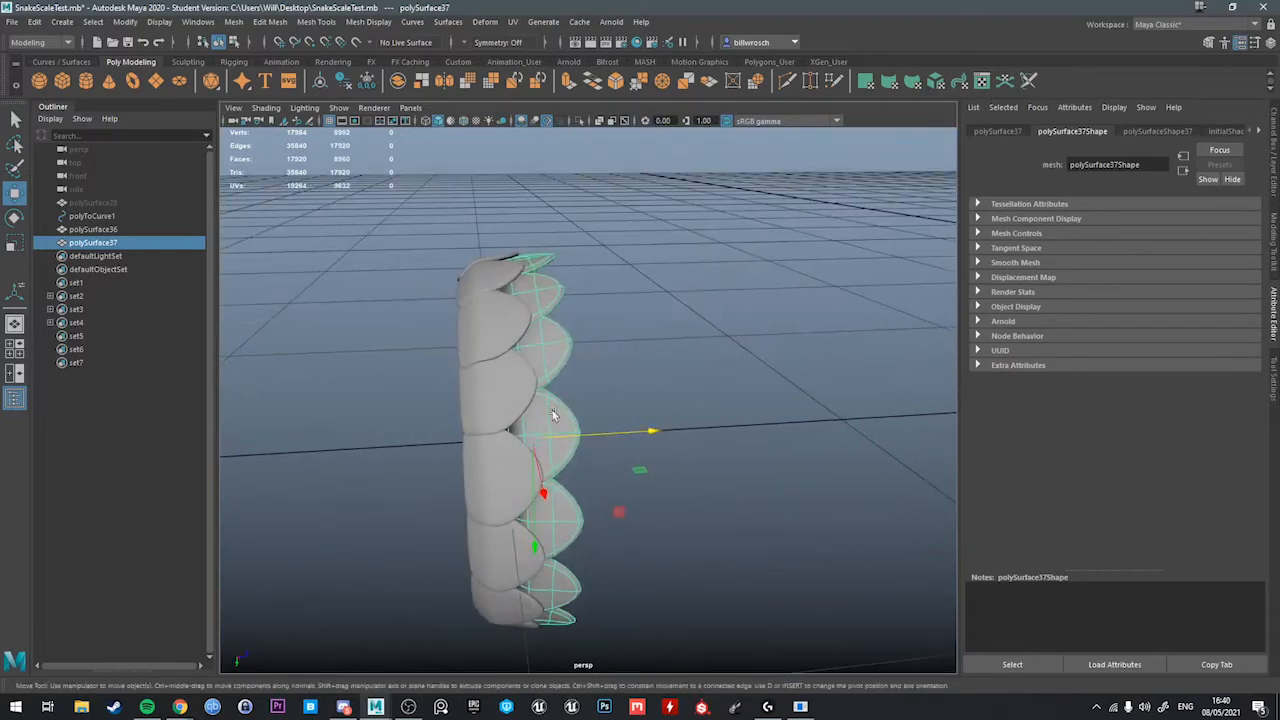
{"action": "left_click", "coordinate": [232, 20]}
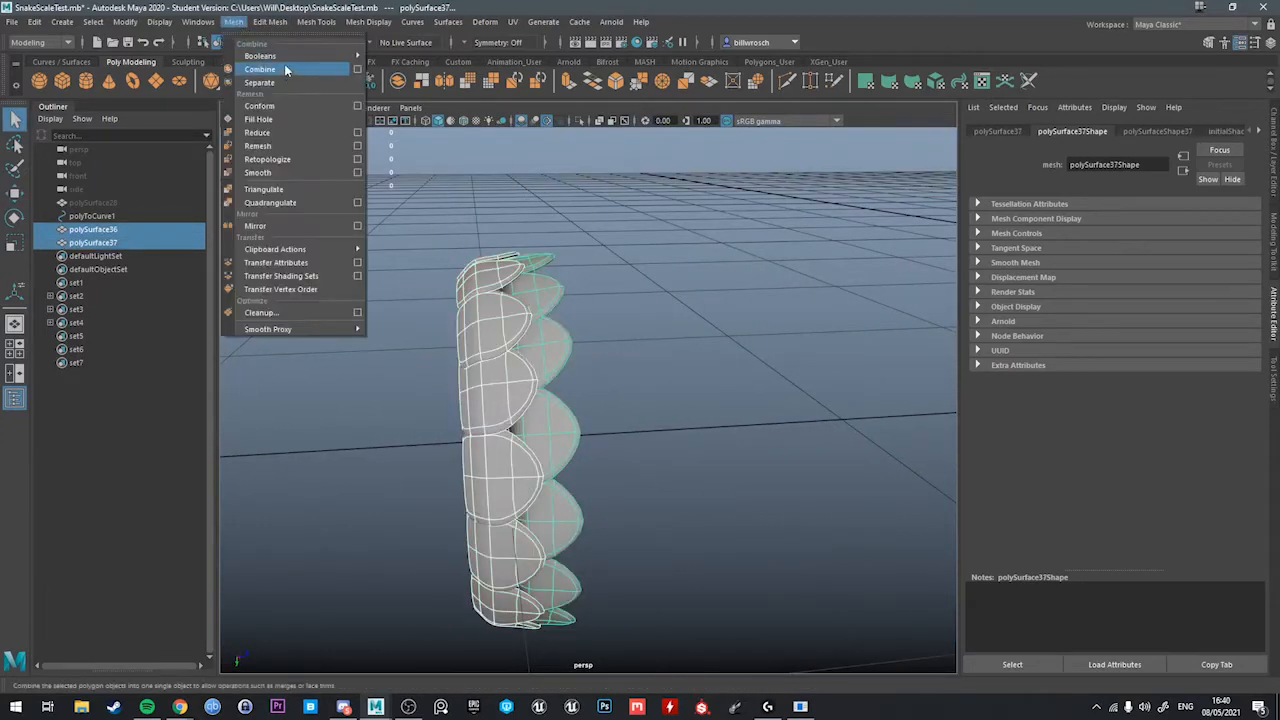
{"action": "left_click", "coordinate": [260, 68]}
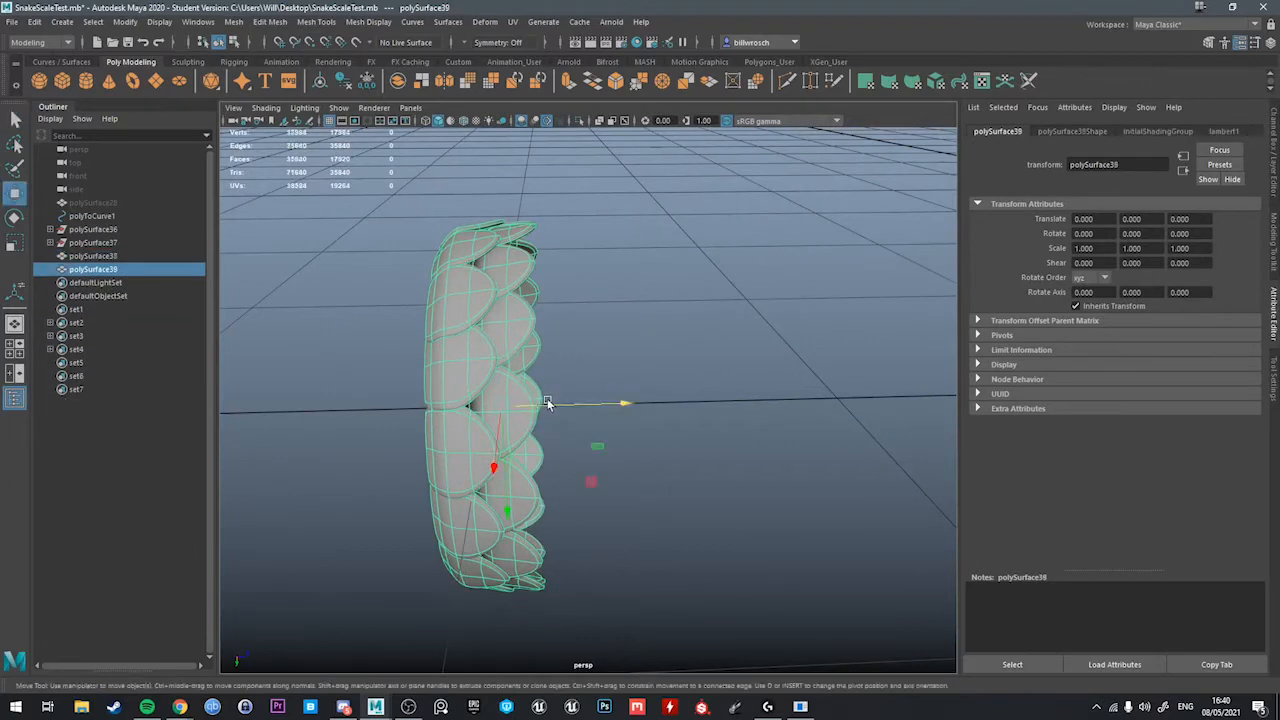
{"action": "left_click_drag", "start_coordinate": [548, 404], "coordinate": [600, 408]}
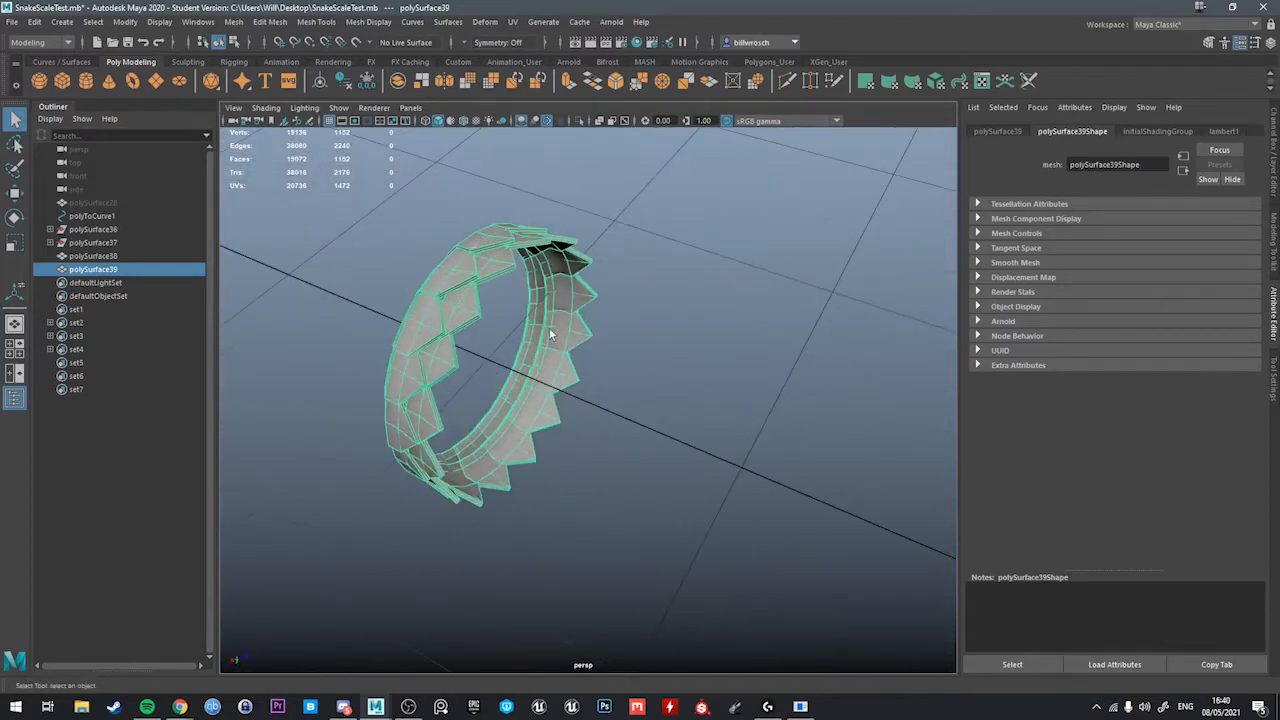
{"action": "left_click_drag", "start_coordinate": [548, 334], "coordinate": [496, 380]}
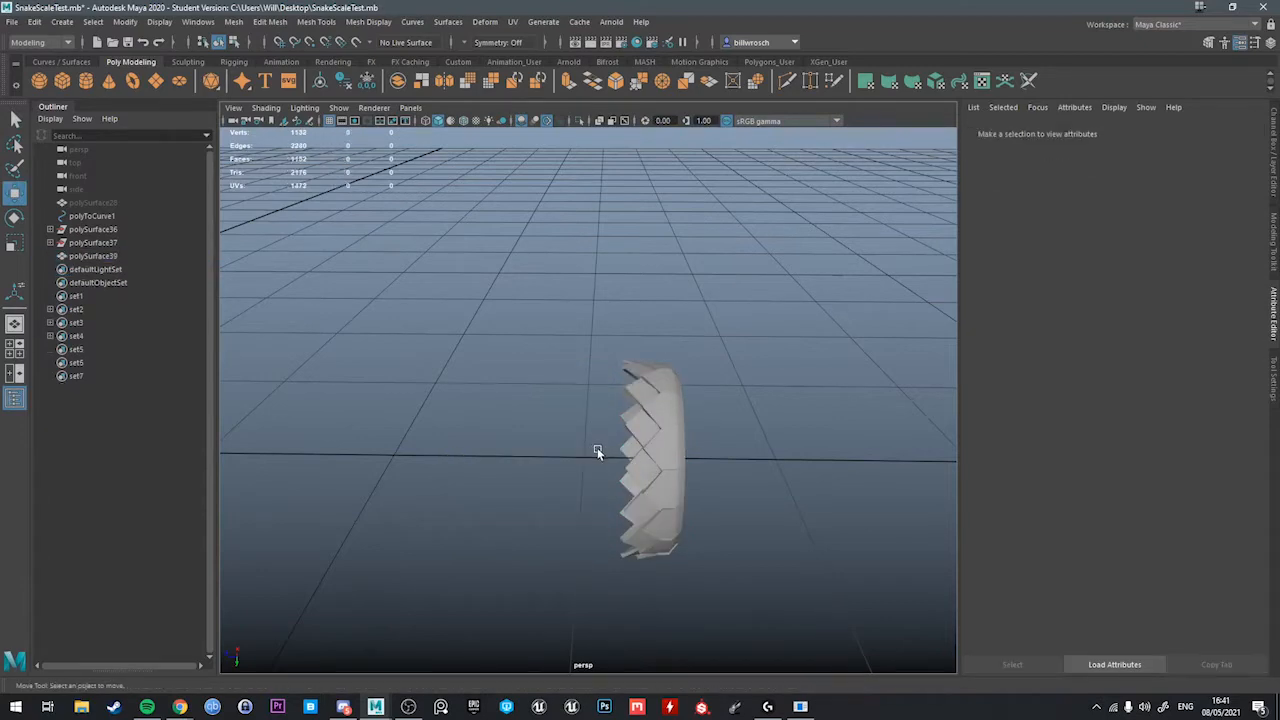
{"action": "left_click", "coordinate": [650, 450]}
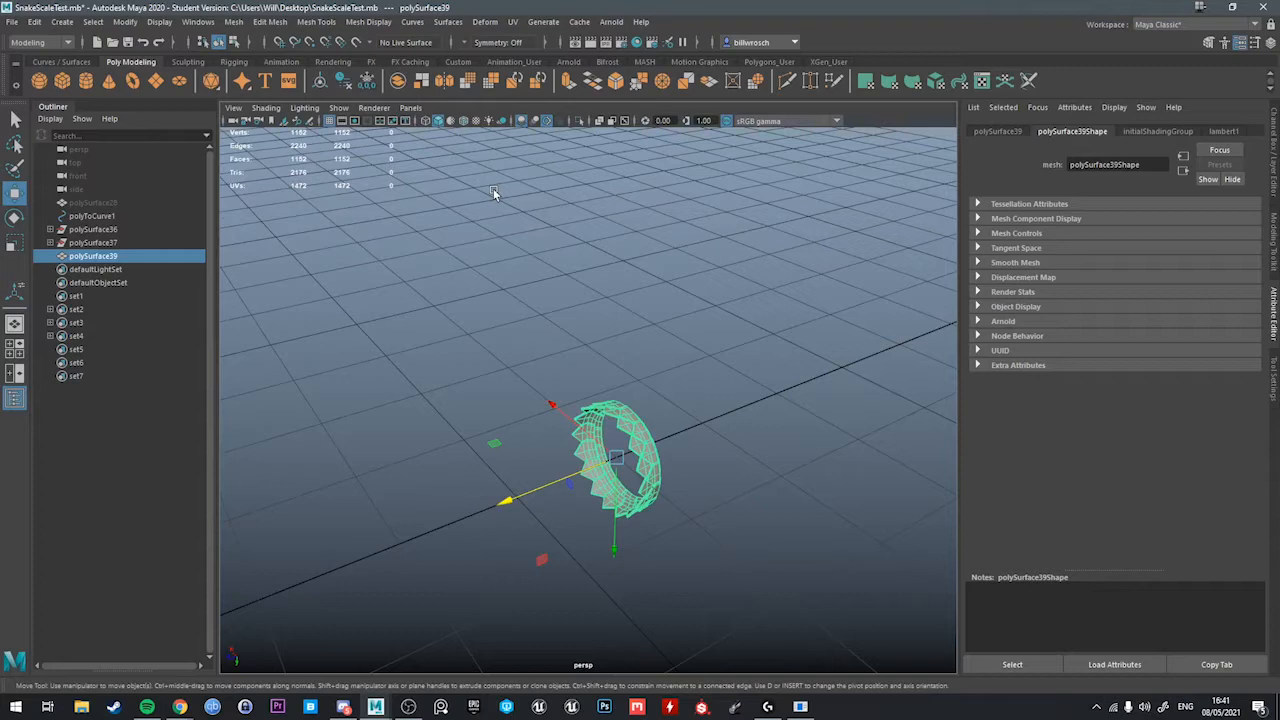
{"action": "mouse_move", "coordinate": [708, 6]}
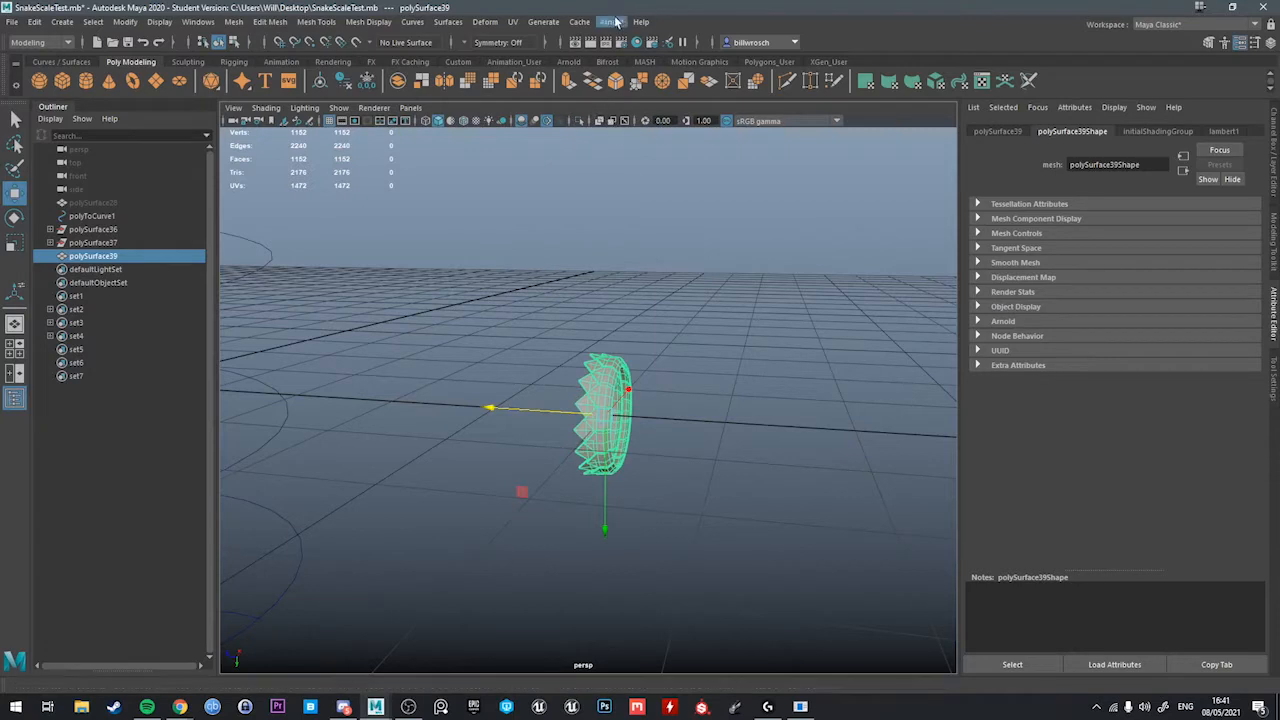
Switch to the MASH Graphics workspace and test a MASH network spreading ring copies along Distance X.
{"action": "left_click", "coordinate": [1196, 24]}
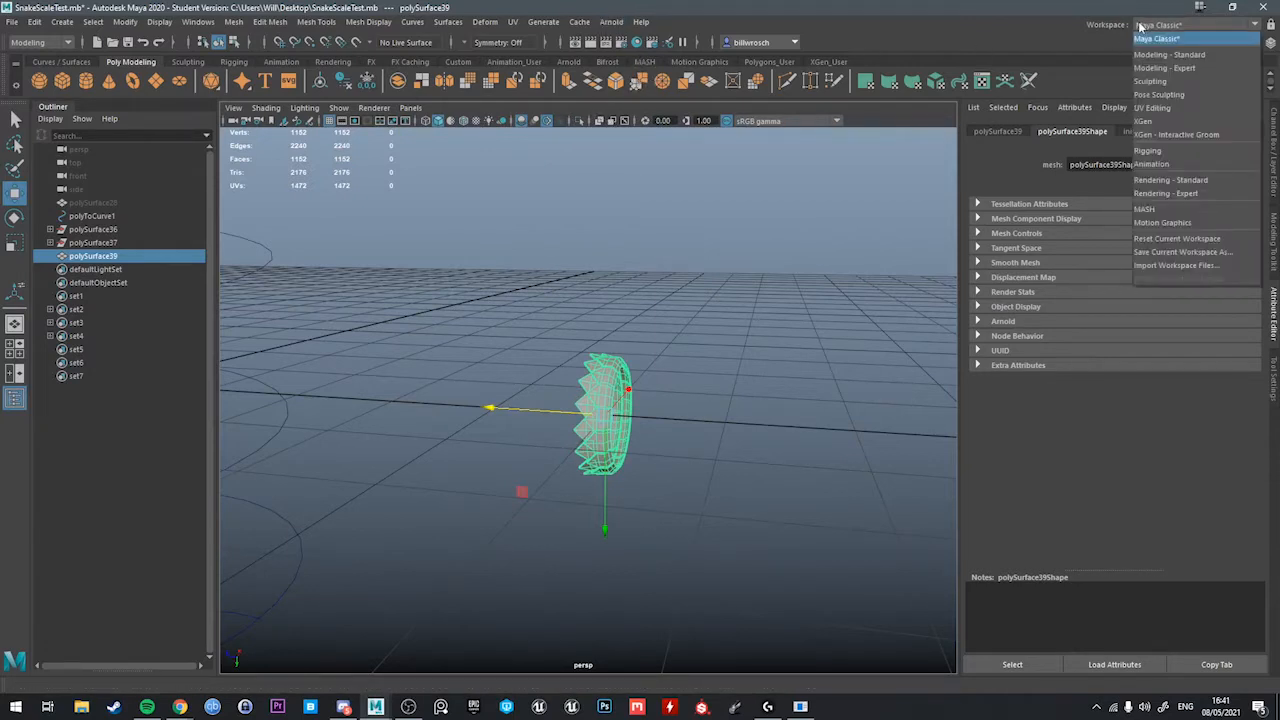
{"action": "mouse_move", "coordinate": [1190, 210]}
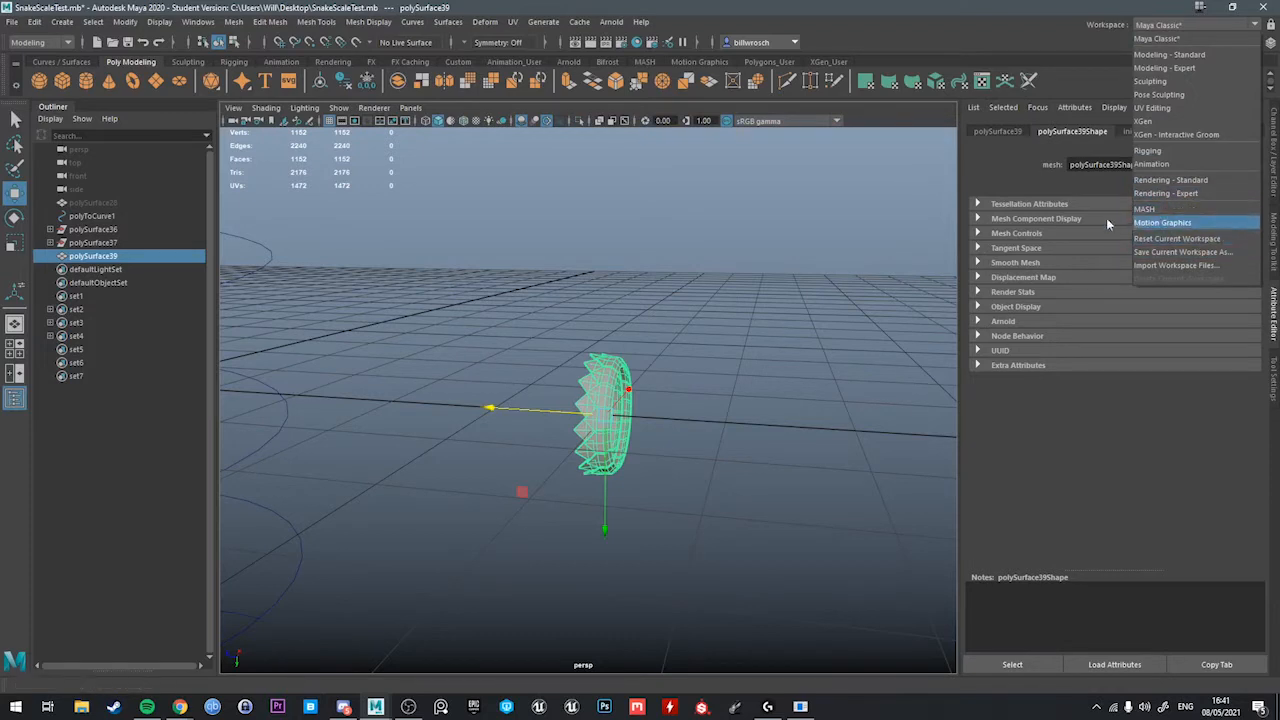
{"action": "mouse_move", "coordinate": [772, 100]}
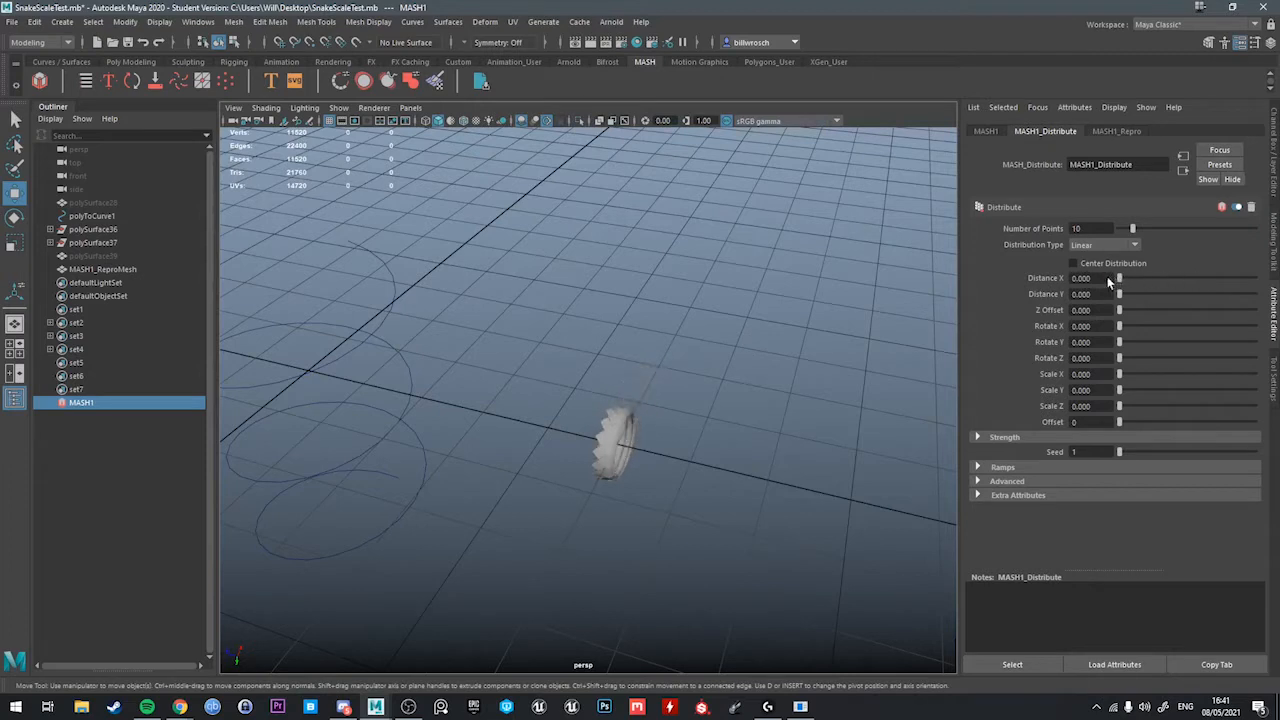
{"action": "left_click_drag", "start_coordinate": [1120, 276], "coordinate": [1164, 276]}
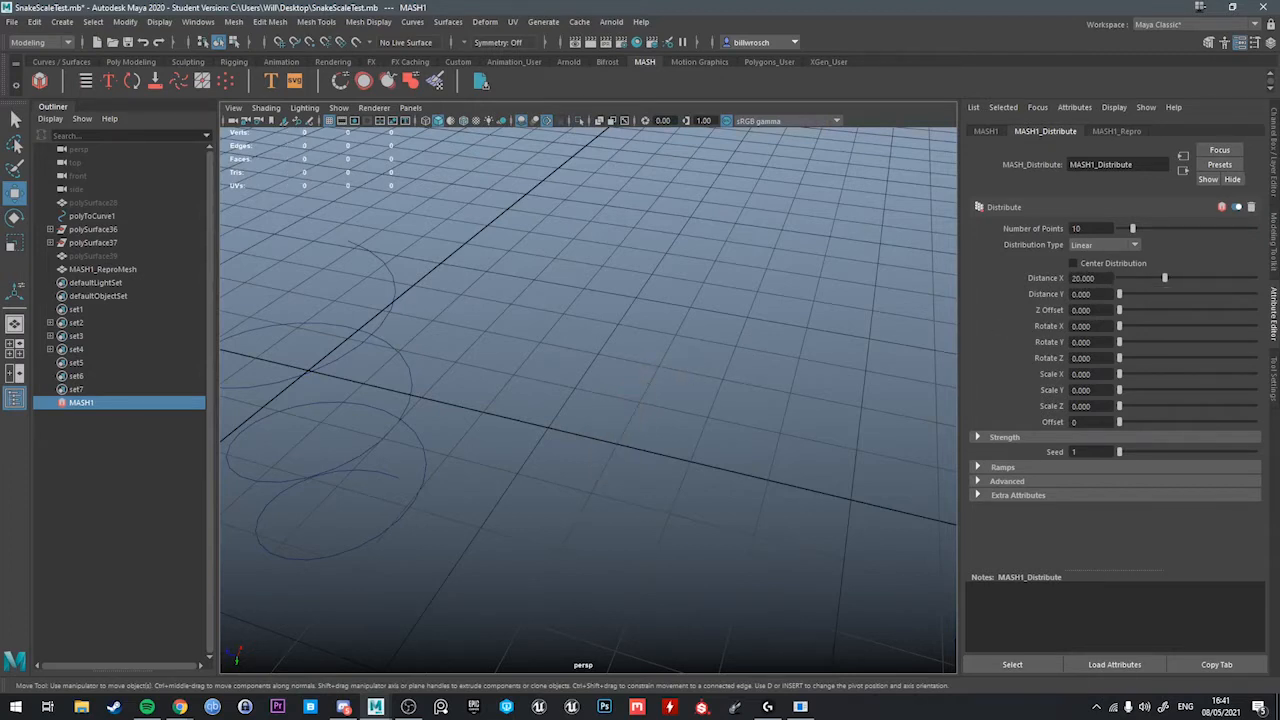
{"action": "left_click", "coordinate": [616, 440]}
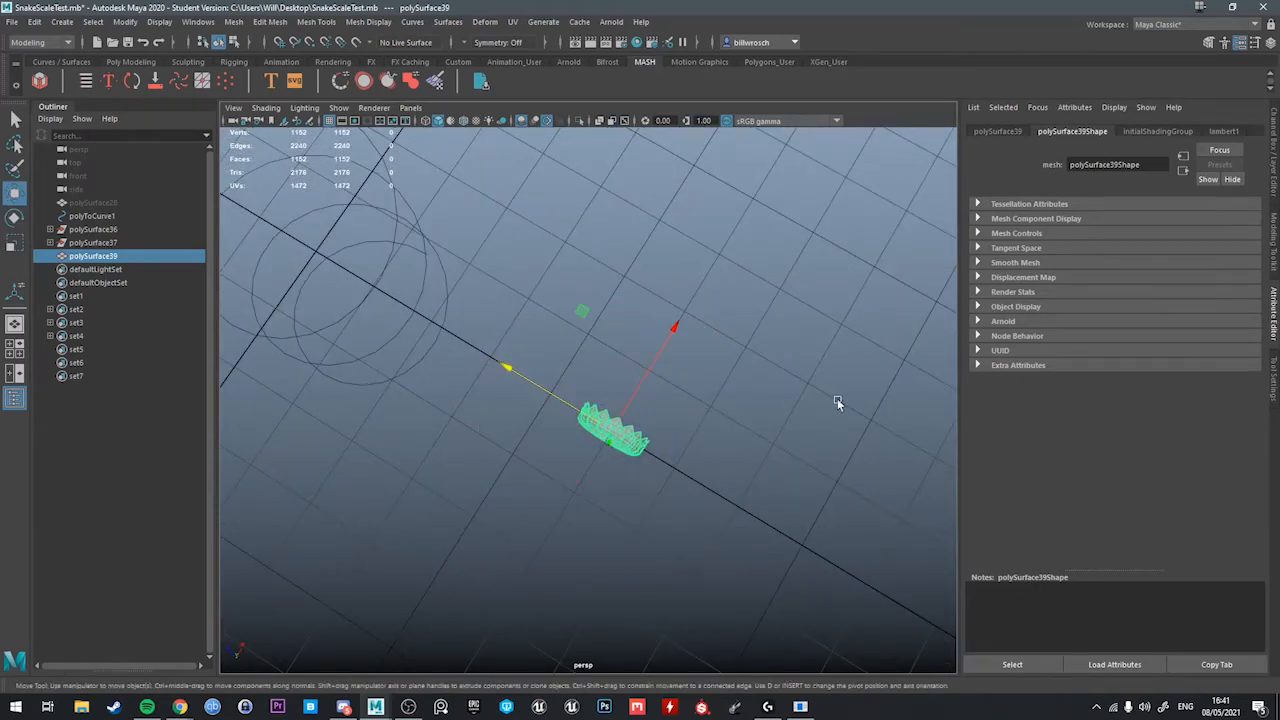
View polySurface39 upright edge-on and return to the polygon modelling tools.
{"action": "left_click_drag", "start_coordinate": [838, 404], "coordinate": [648, 192]}
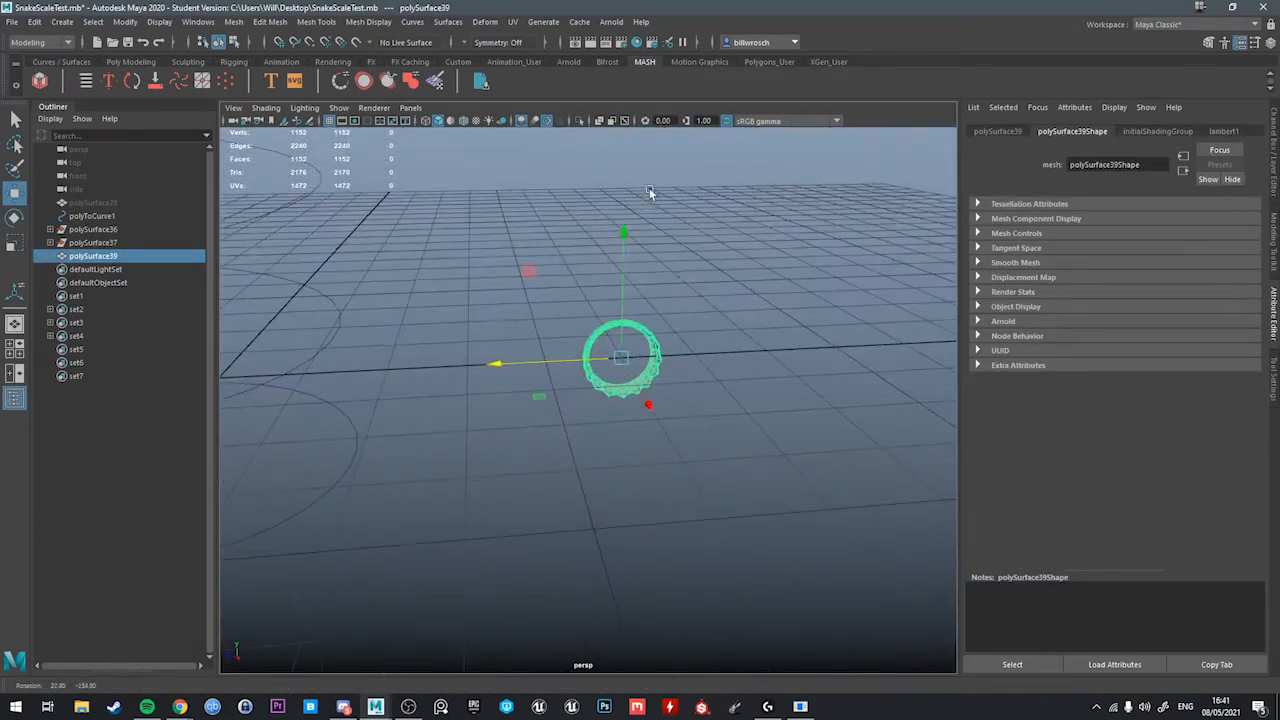
{"action": "left_click_drag", "start_coordinate": [650, 196], "coordinate": [560, 470]}
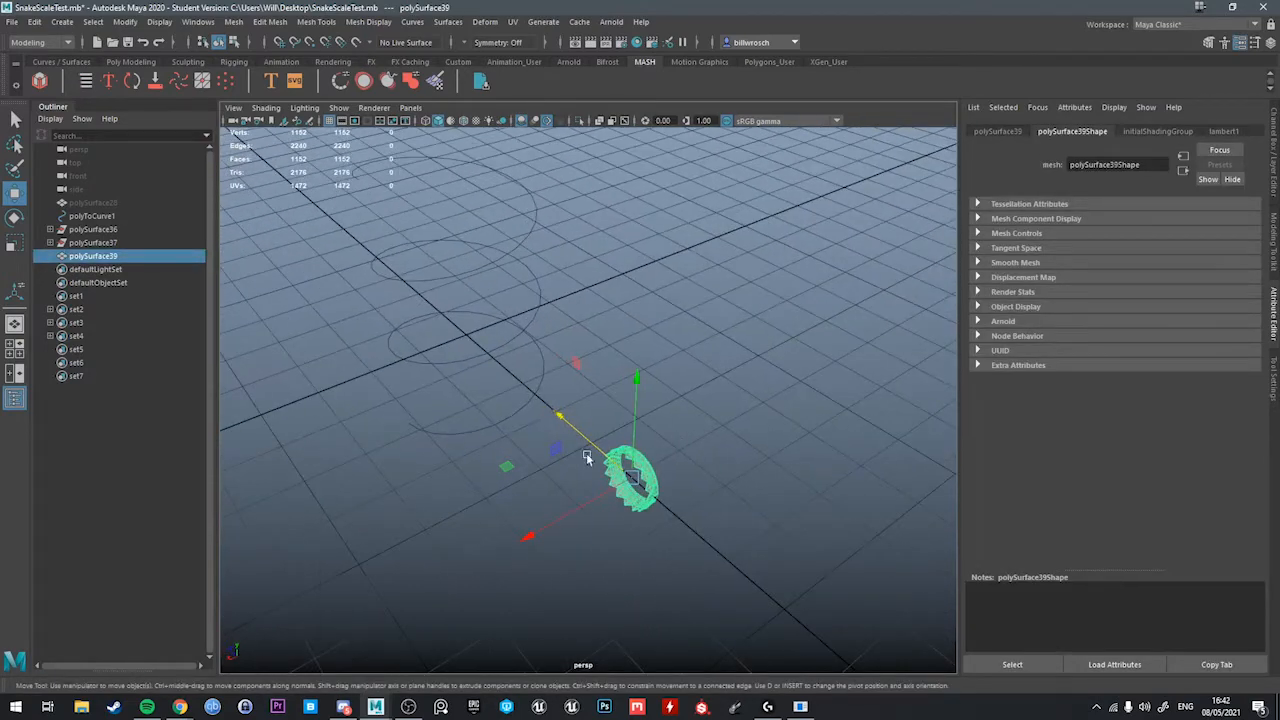
{"action": "left_click_drag", "start_coordinate": [588, 458], "coordinate": [684, 414]}
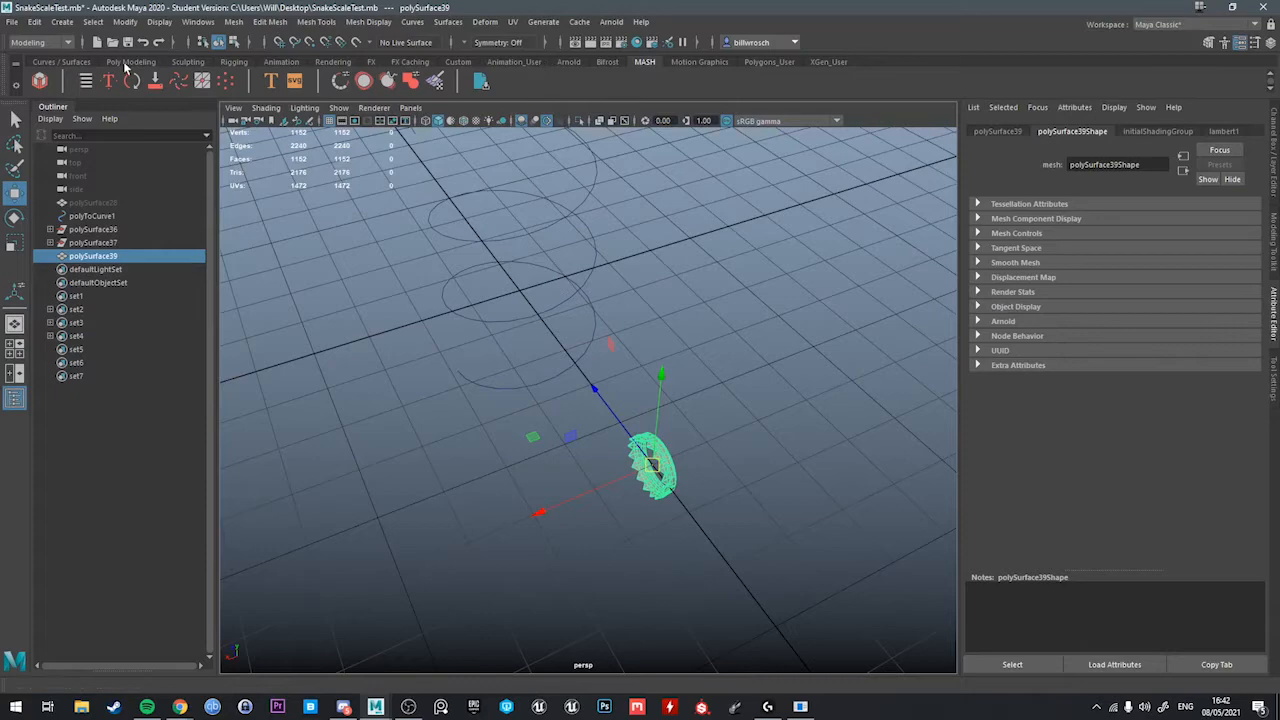
{"action": "left_click", "coordinate": [130, 60]}
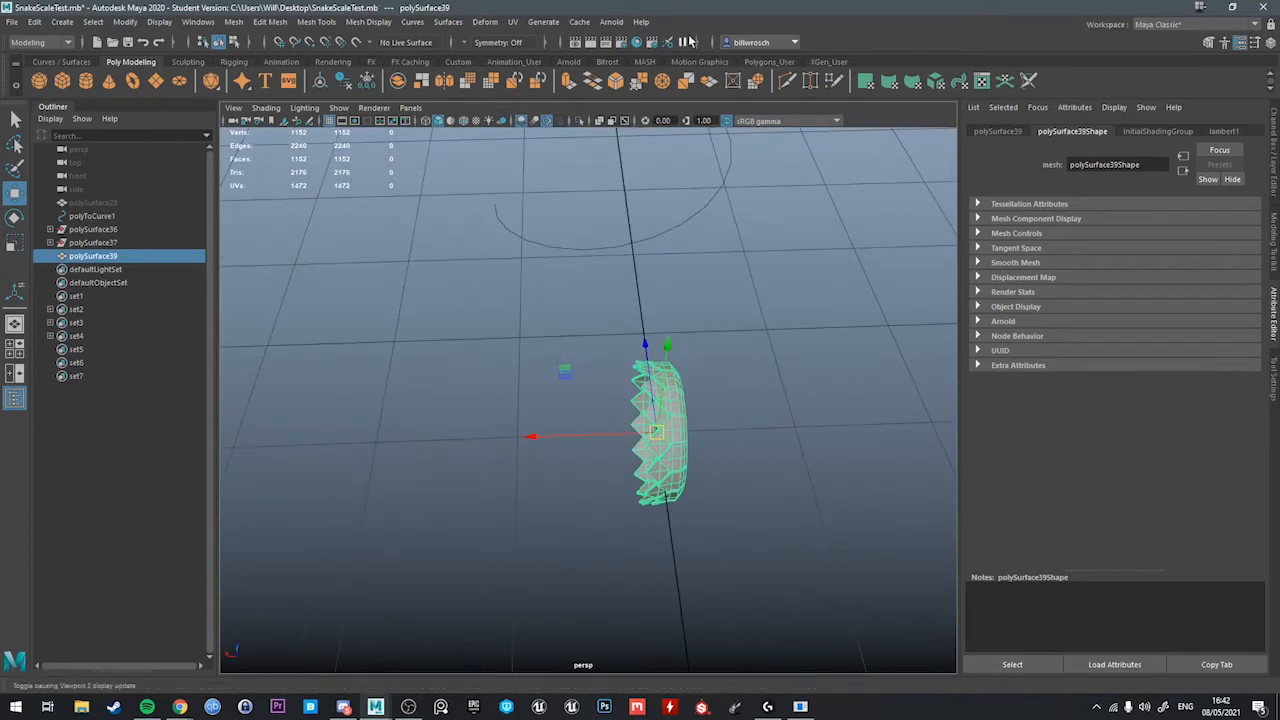
Create a MASH network on the scale band and adjust Distance X so the rings stack into a tube.
{"action": "left_click", "coordinate": [644, 60]}
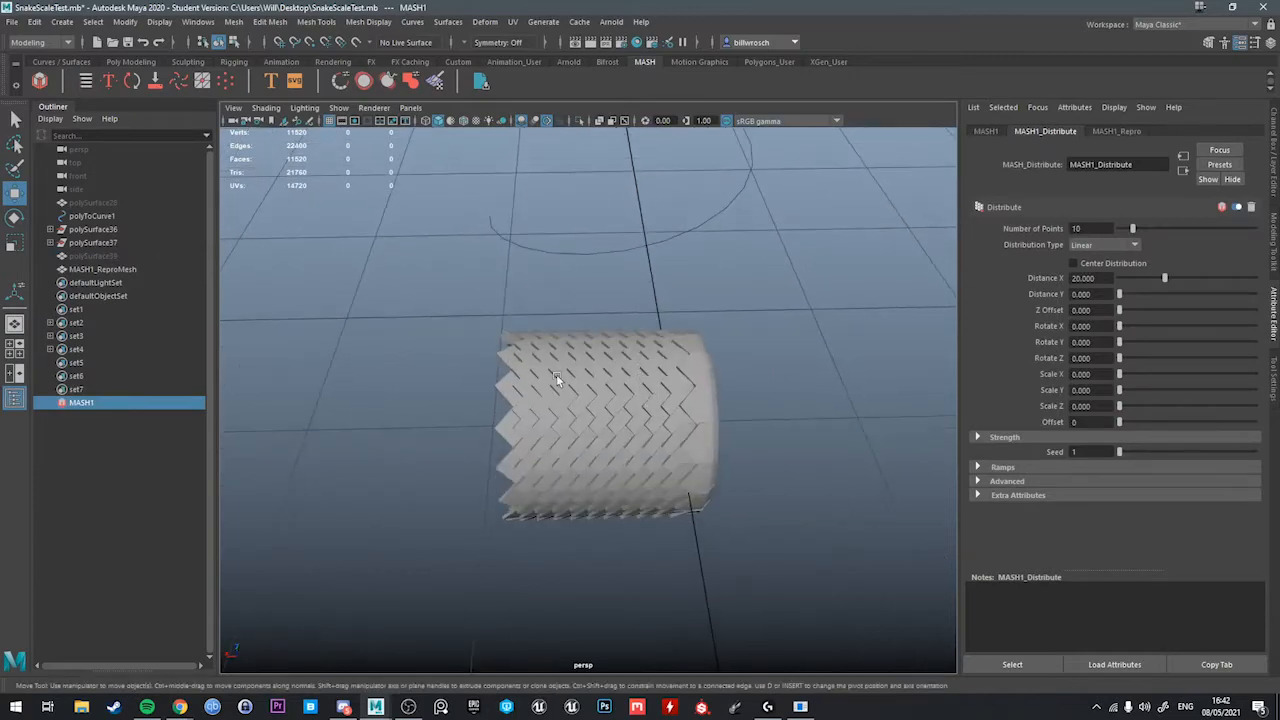
{"action": "left_click_drag", "start_coordinate": [558, 380], "coordinate": [700, 308]}
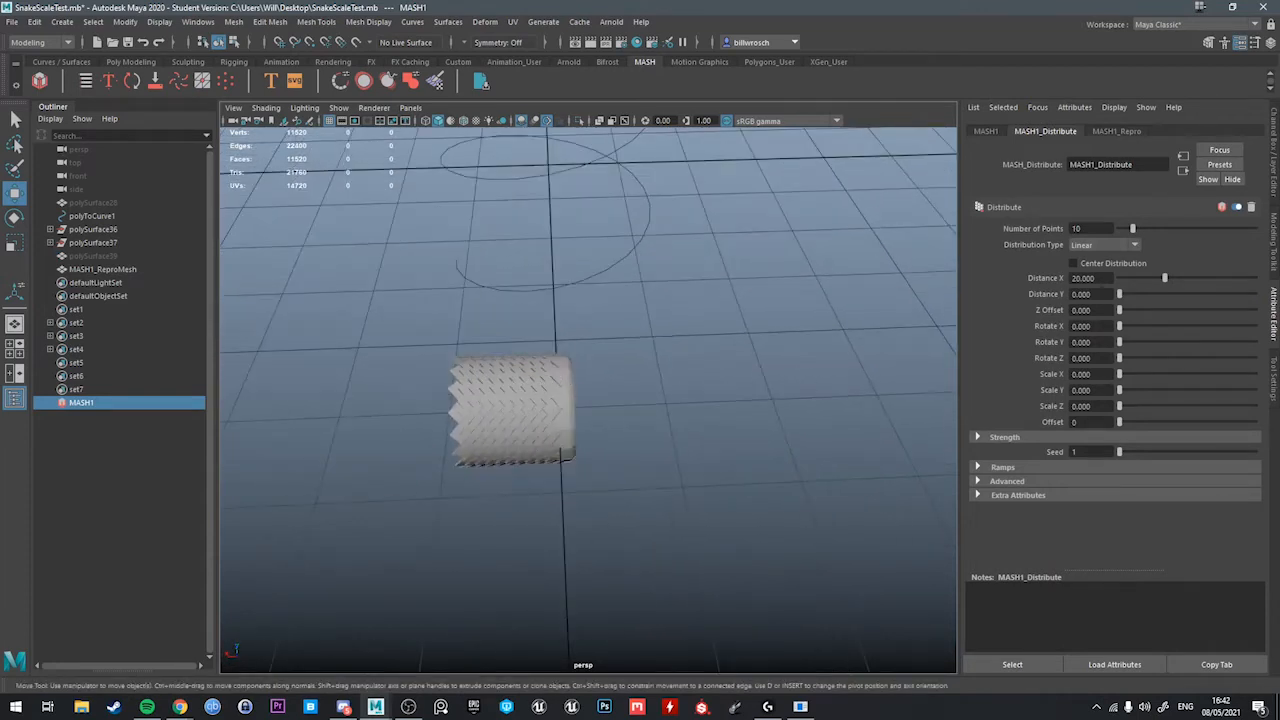
{"action": "left_click_drag", "start_coordinate": [1164, 278], "coordinate": [1196, 278]}
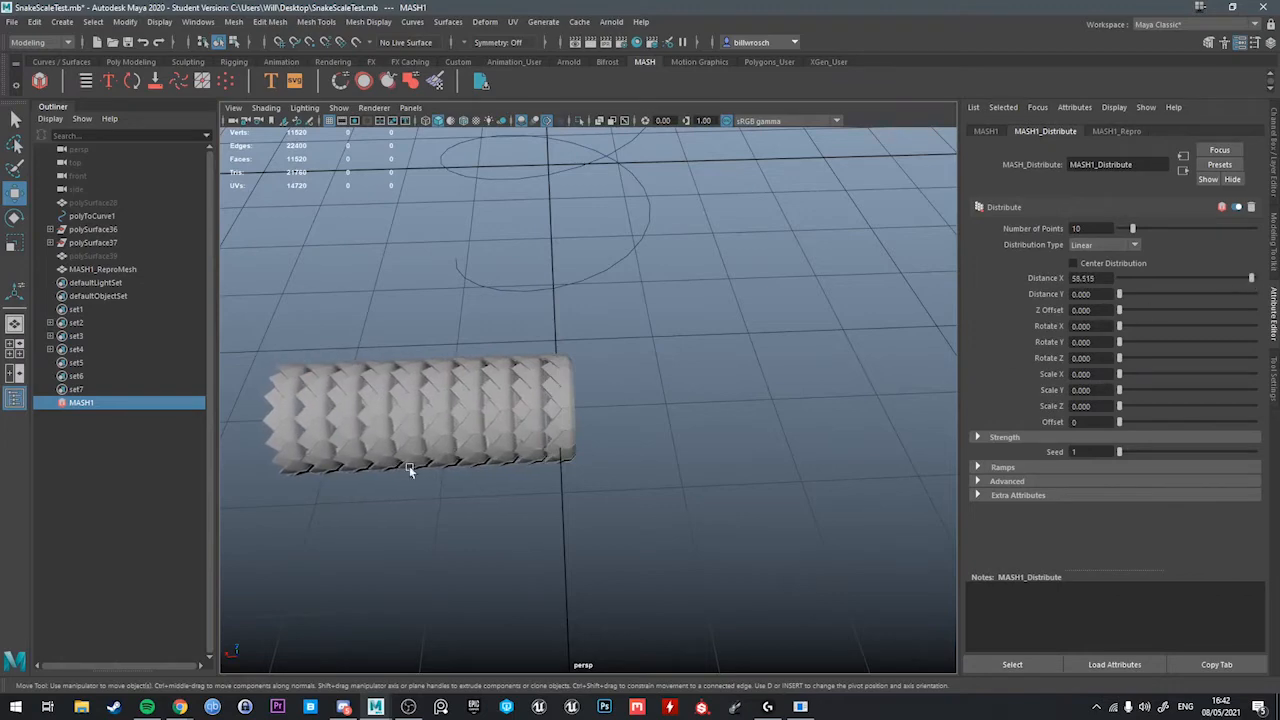
{"action": "left_click_drag", "start_coordinate": [410, 470], "coordinate": [850, 328]}
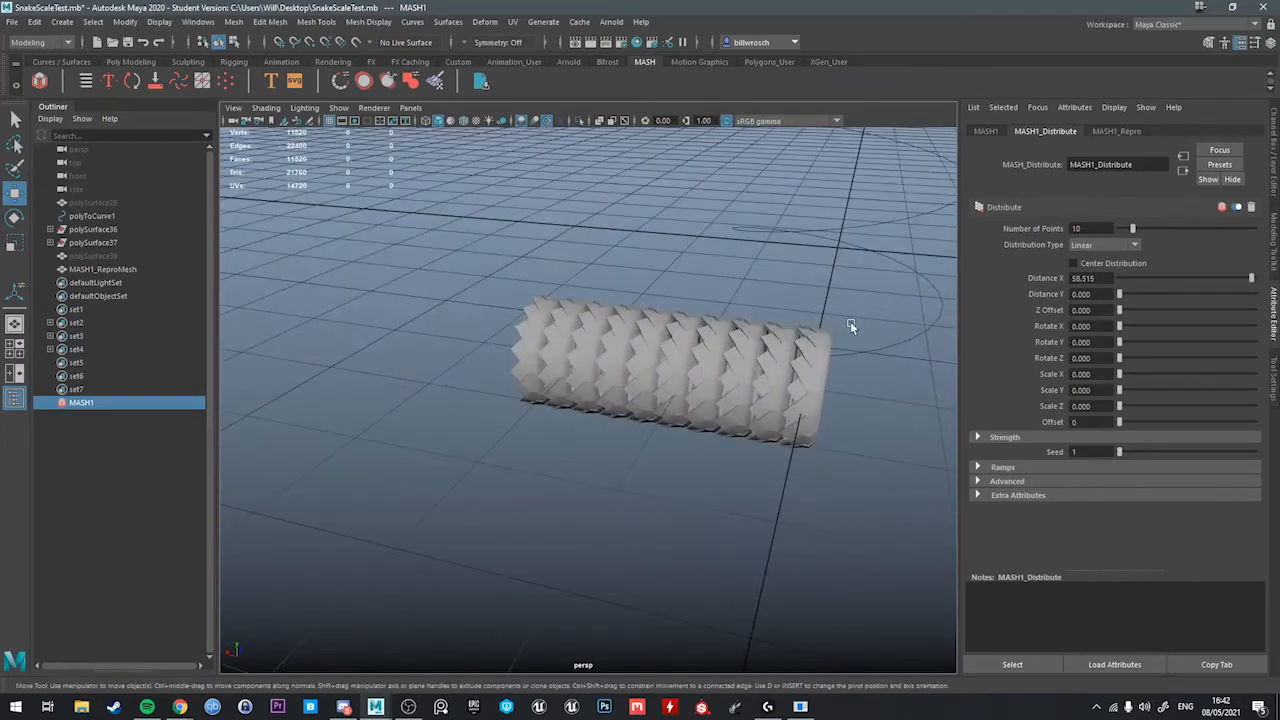
{"action": "left_click_drag", "start_coordinate": [1250, 276], "coordinate": [1212, 276]}
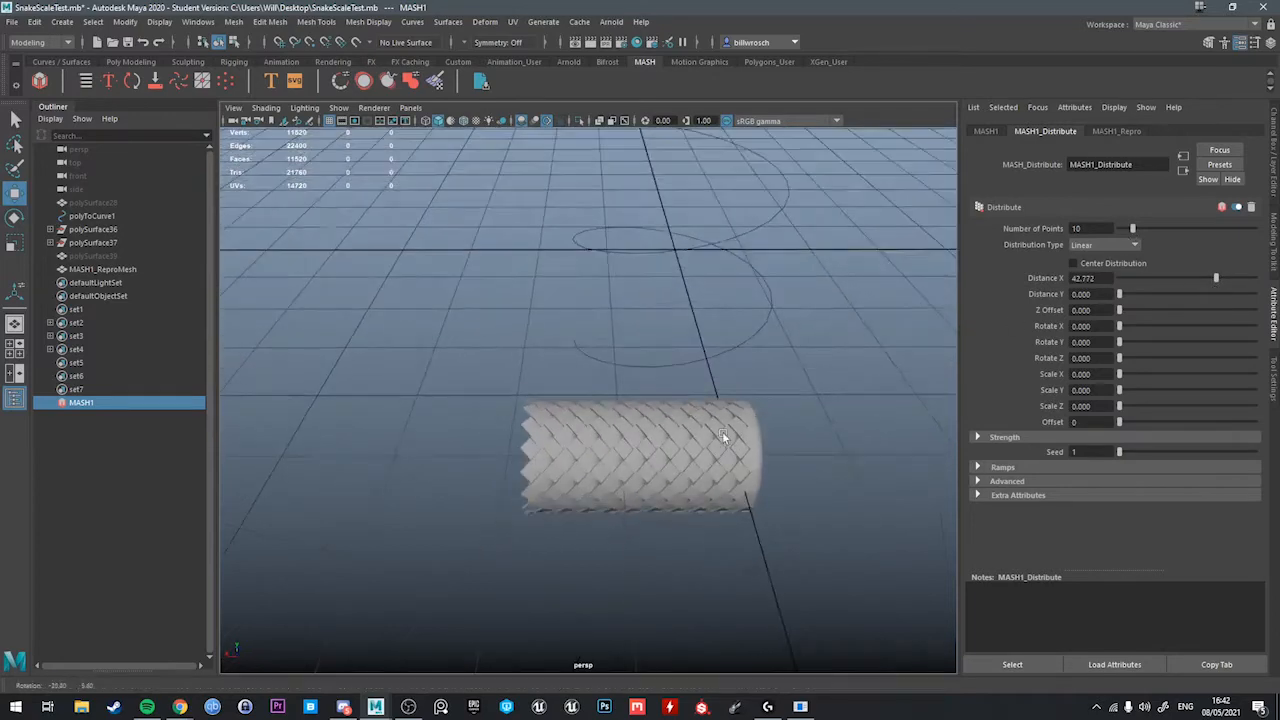
Settle the Distribute node on ten closely spaced rings and select MASH1_ReproMesh.
{"action": "left_click_drag", "start_coordinate": [1132, 228], "coordinate": [1162, 228]}
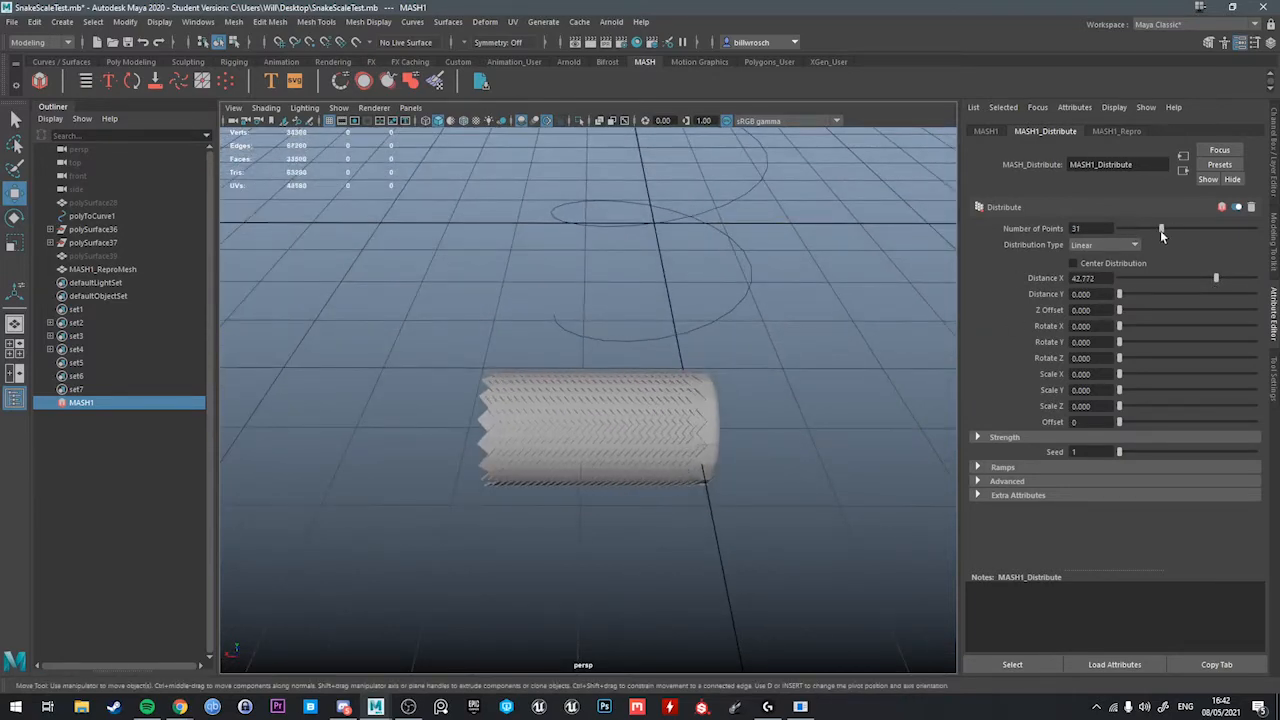
{"action": "left_click_drag", "start_coordinate": [1216, 278], "coordinate": [1256, 278]}
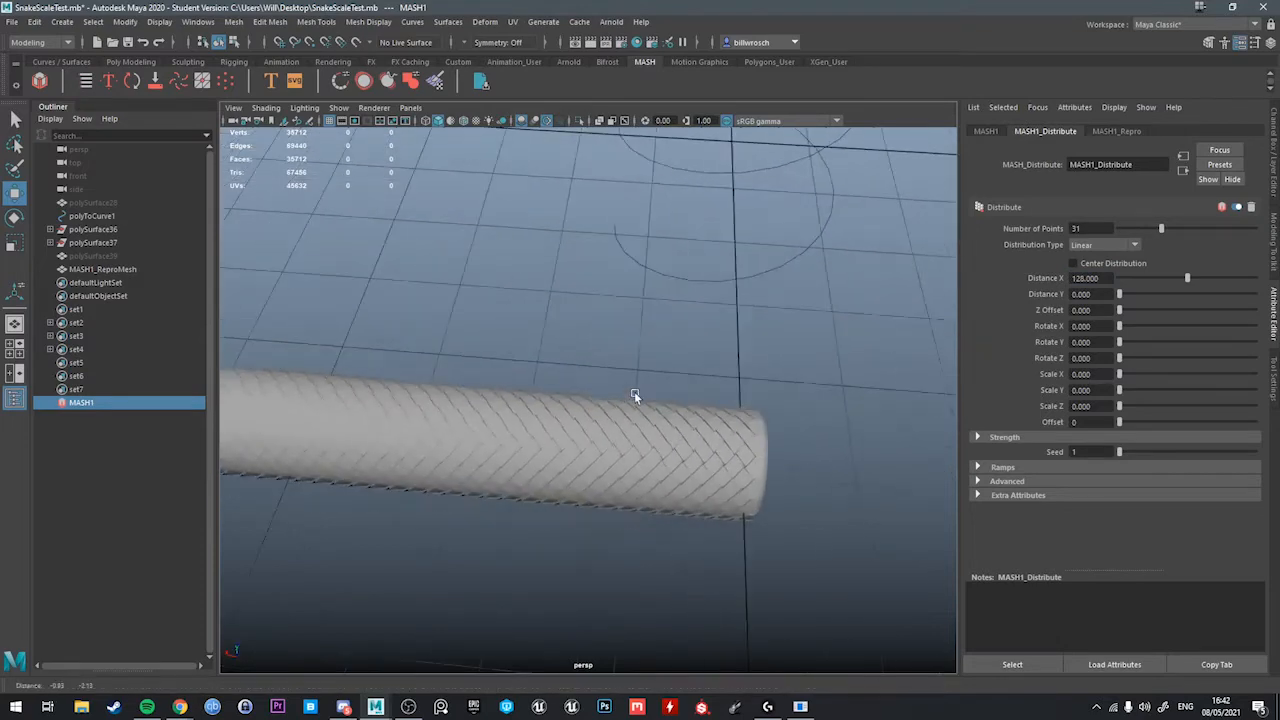
{"action": "left_click_drag", "start_coordinate": [636, 396], "coordinate": [624, 324]}
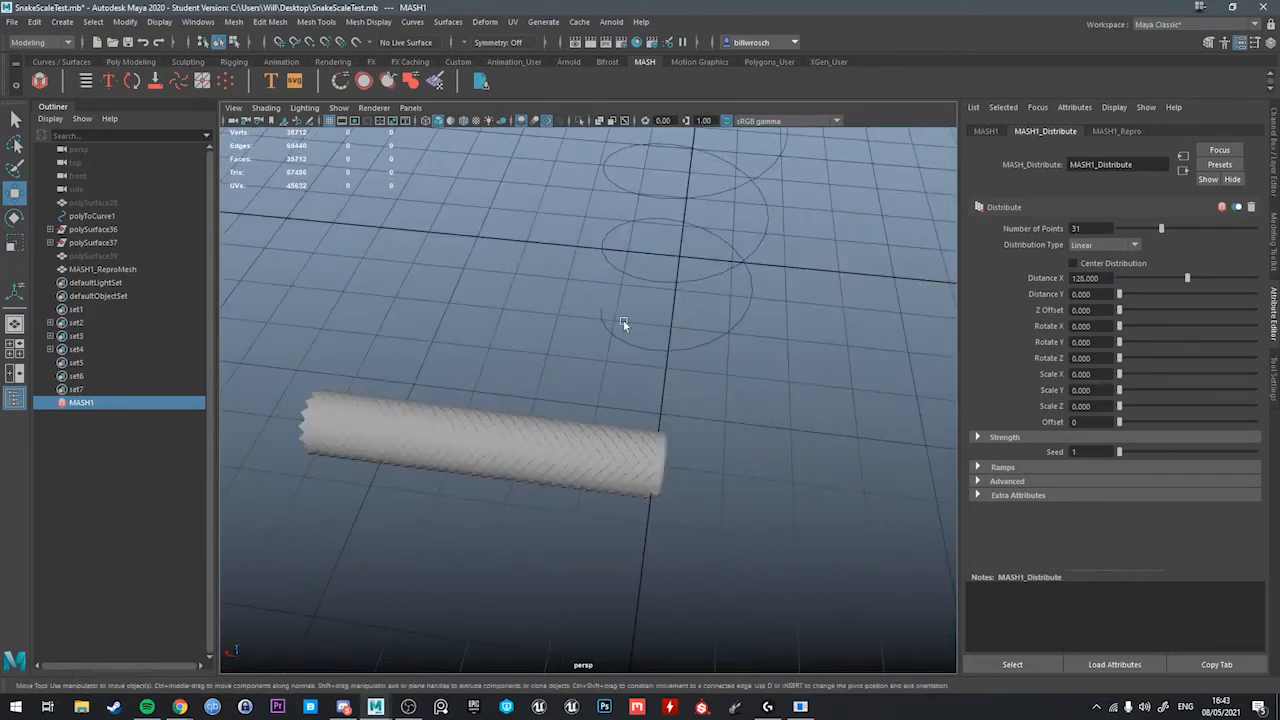
{"action": "left_click_drag", "start_coordinate": [624, 324], "coordinate": [614, 388]}
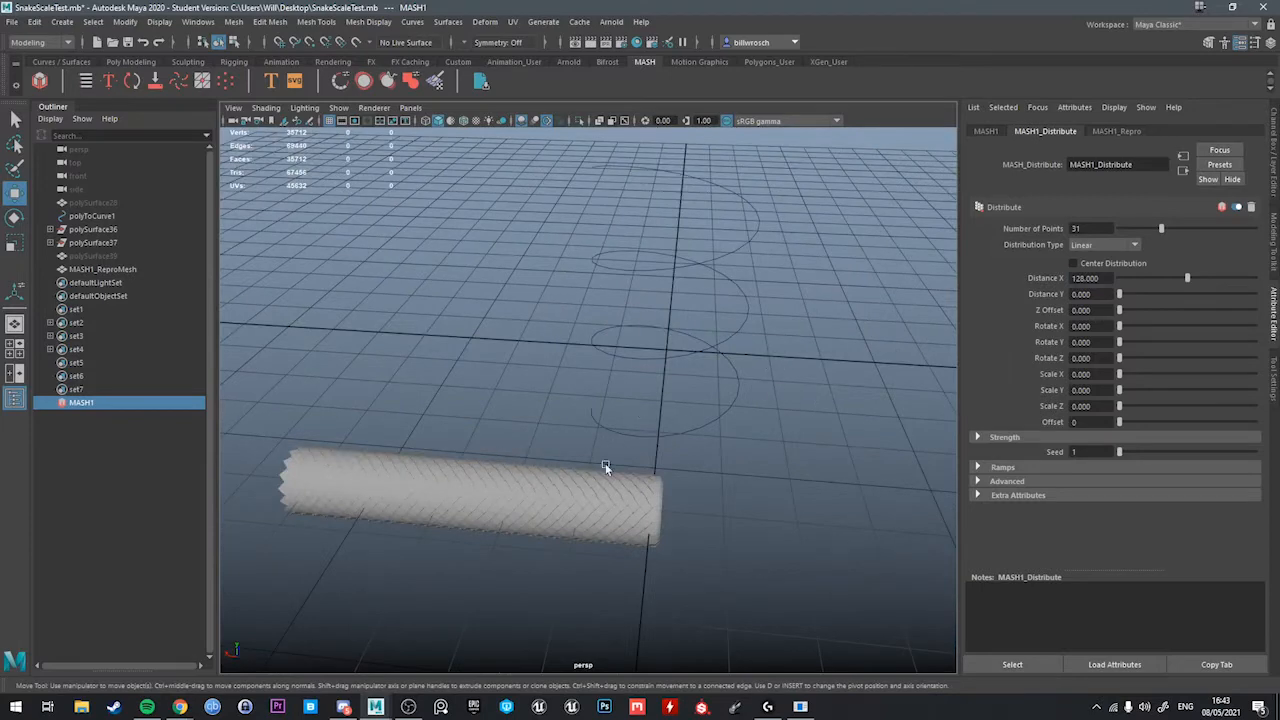
{"action": "left_click_drag", "start_coordinate": [604, 468], "coordinate": [318, 490]}
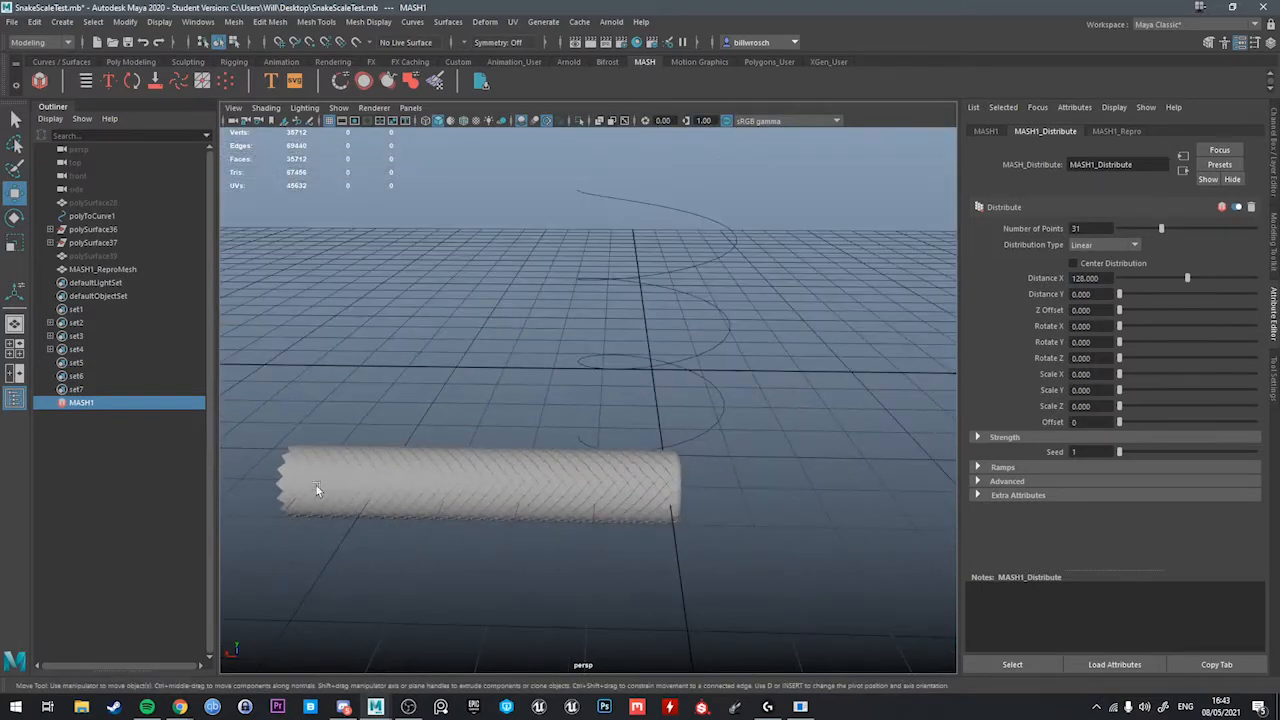
{"action": "left_click_drag", "start_coordinate": [318, 490], "coordinate": [642, 548]}
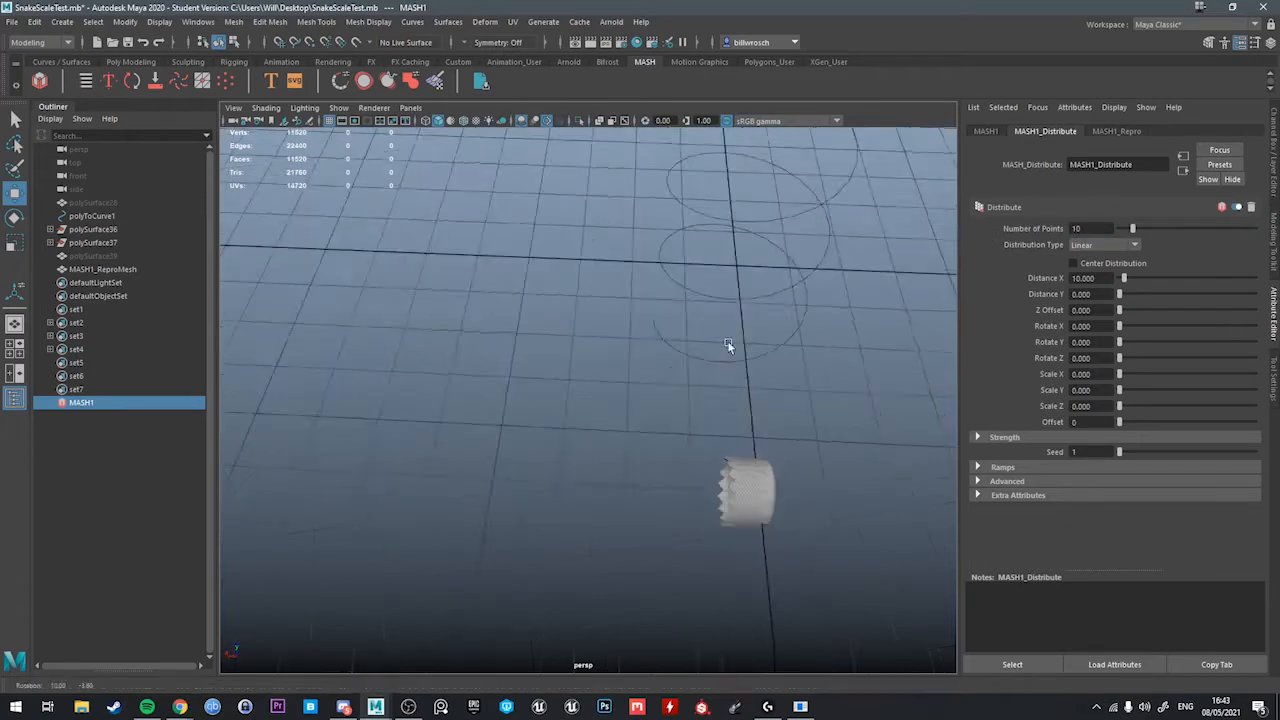
{"action": "left_click_drag", "start_coordinate": [1120, 278], "coordinate": [1148, 278]}
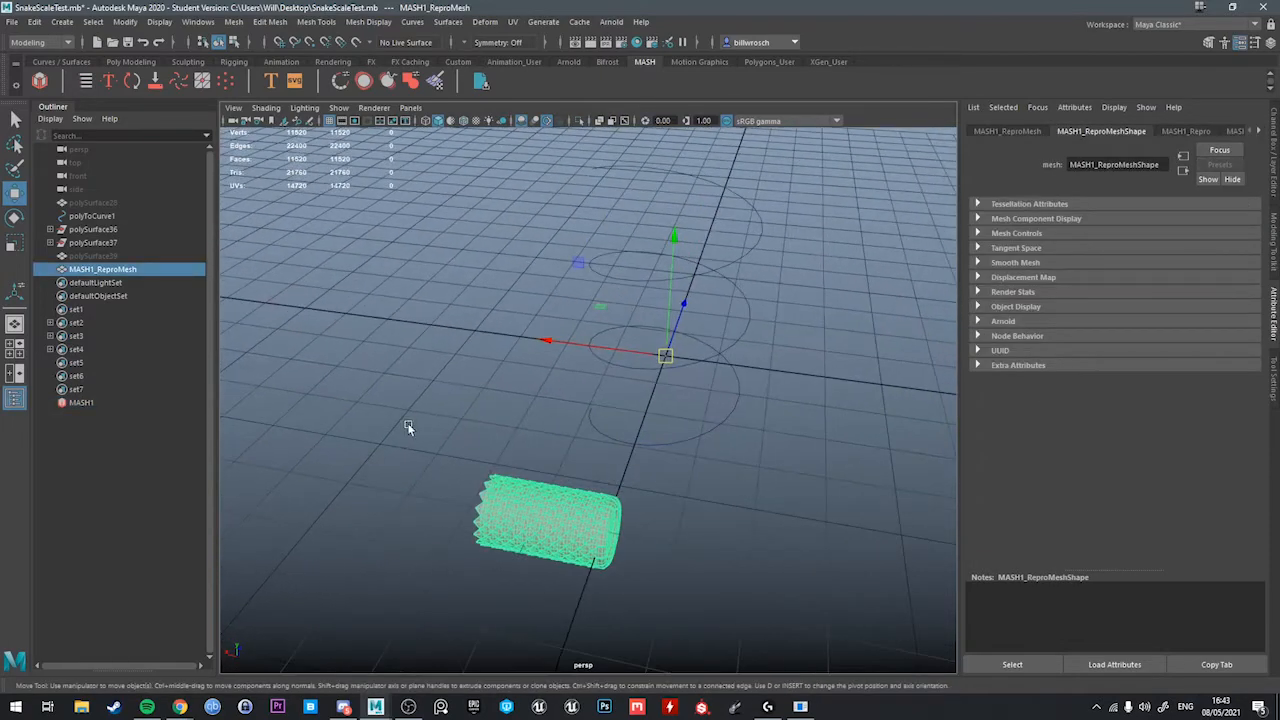
Select MASH1 and MASH1_ReproMesh in the Outliner to remove the duplication.
{"action": "left_click", "coordinate": [80, 402]}
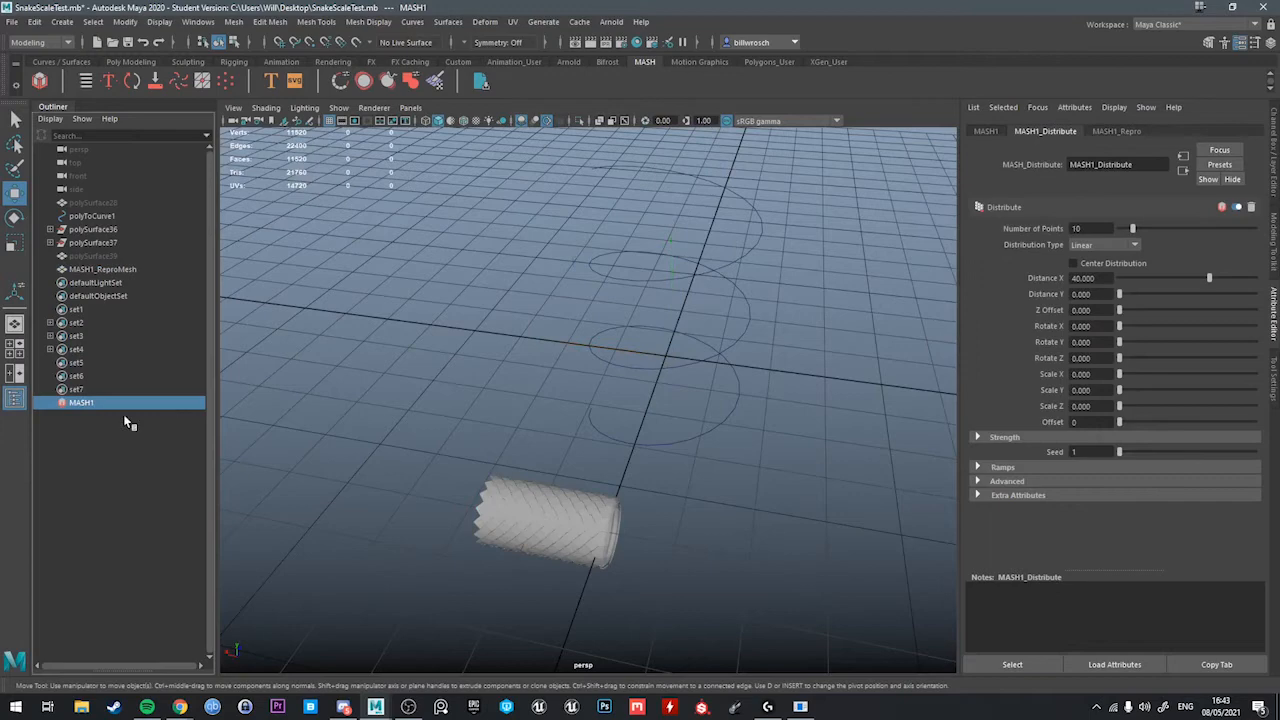
{"action": "mouse_move", "coordinate": [128, 380]}
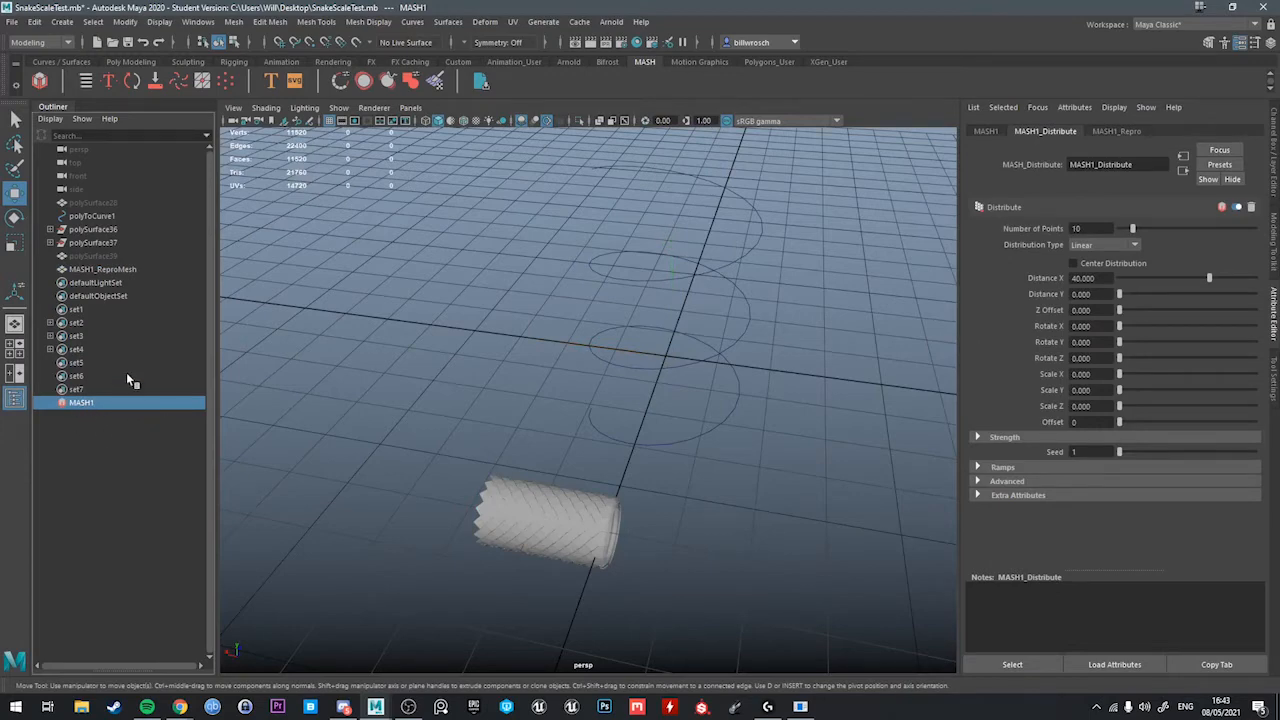
{"action": "left_click", "coordinate": [104, 268]}
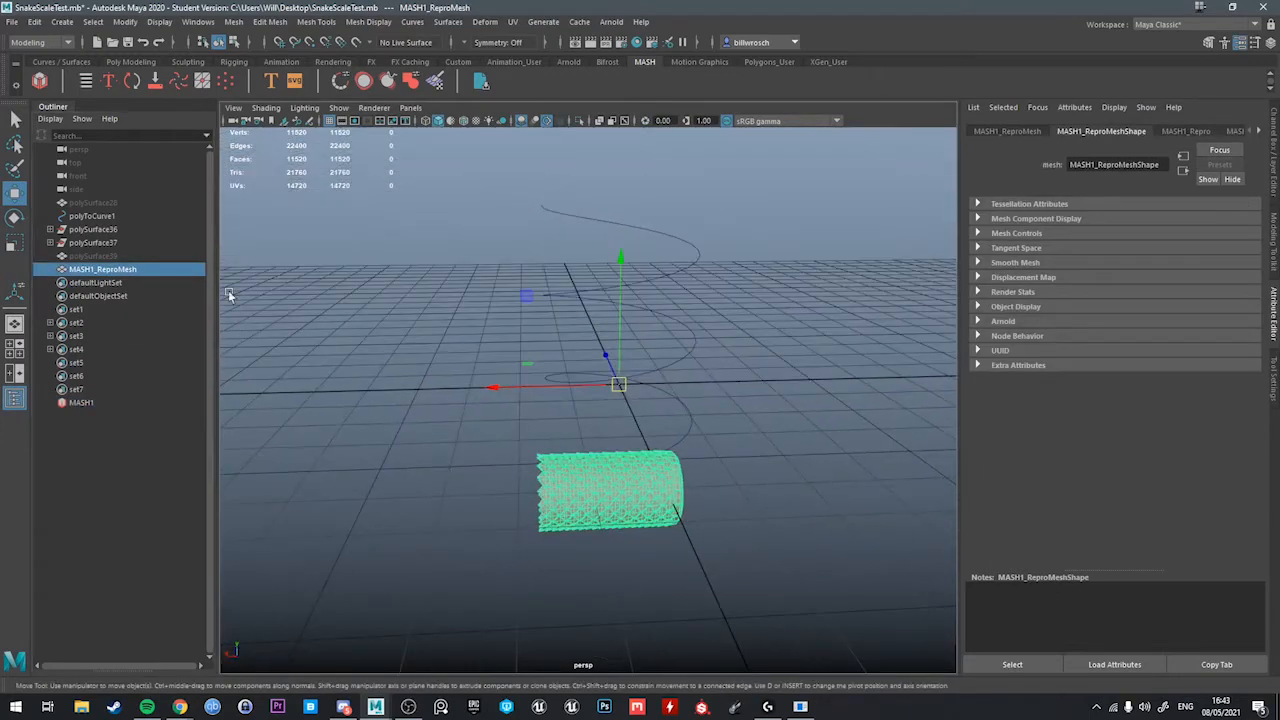
{"action": "left_click", "coordinate": [102, 268]}
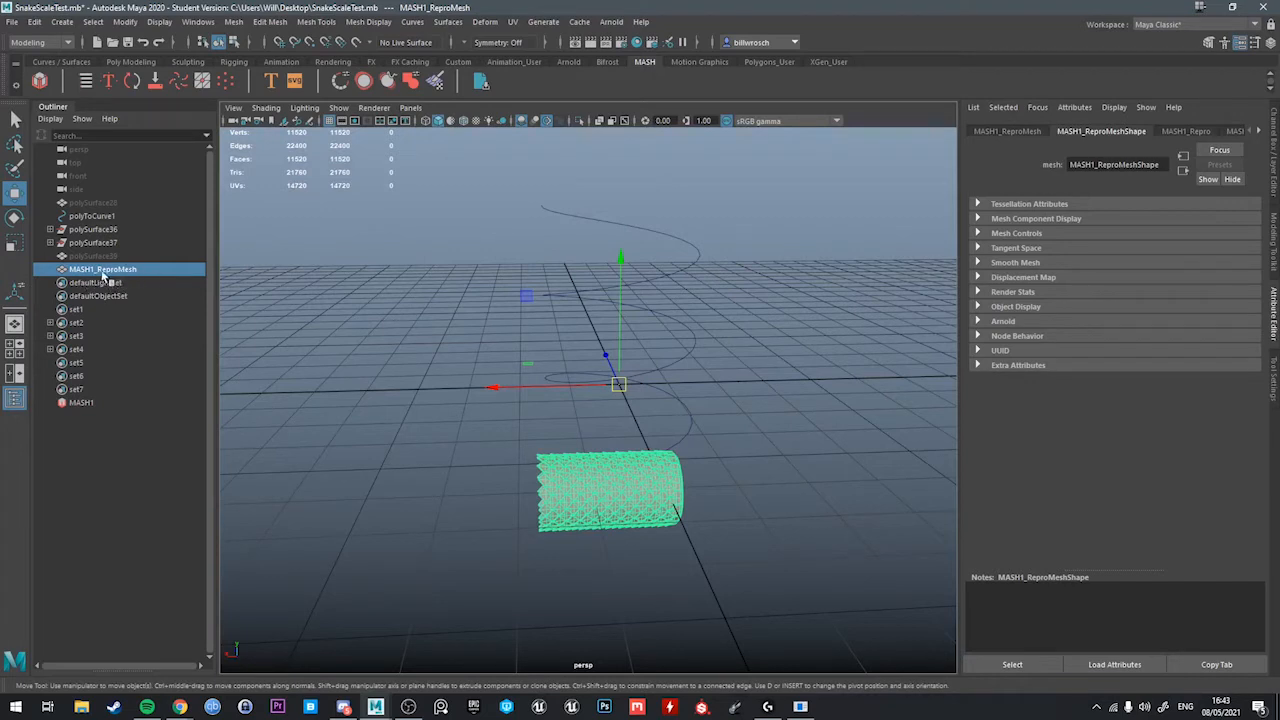
{"action": "mouse_move", "coordinate": [130, 282]}
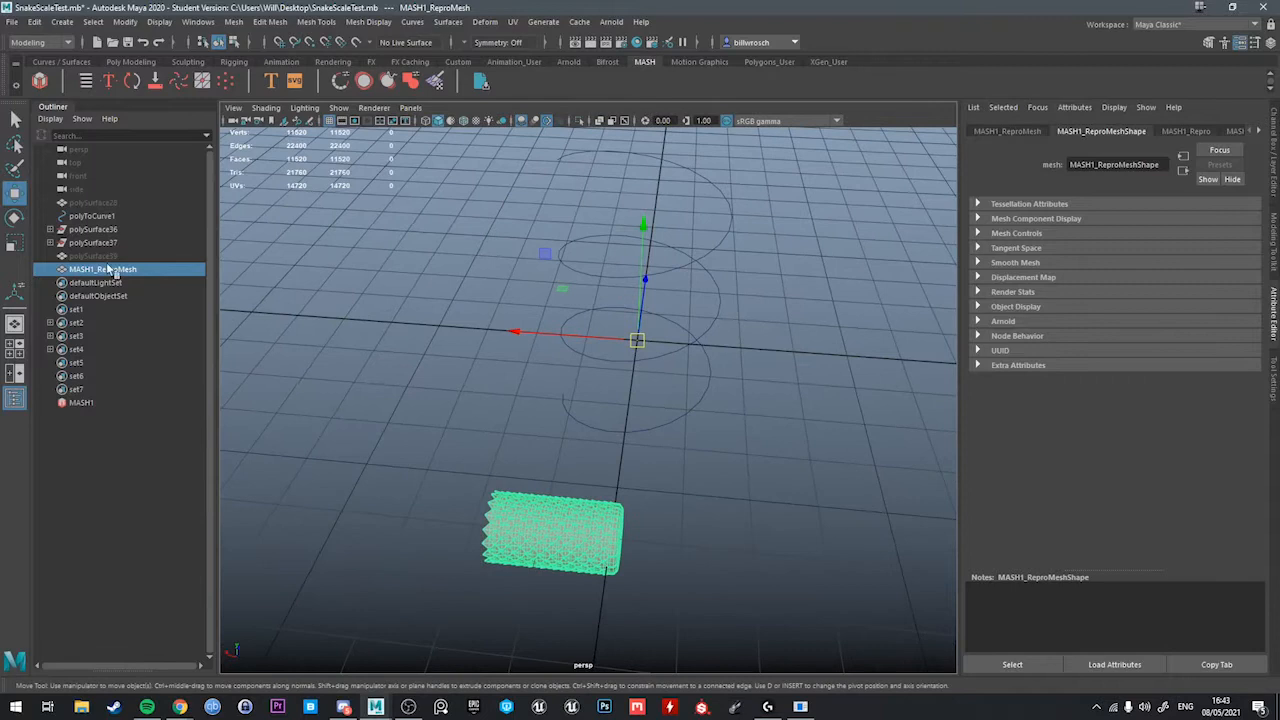
{"action": "mouse_move", "coordinate": [76, 280]}
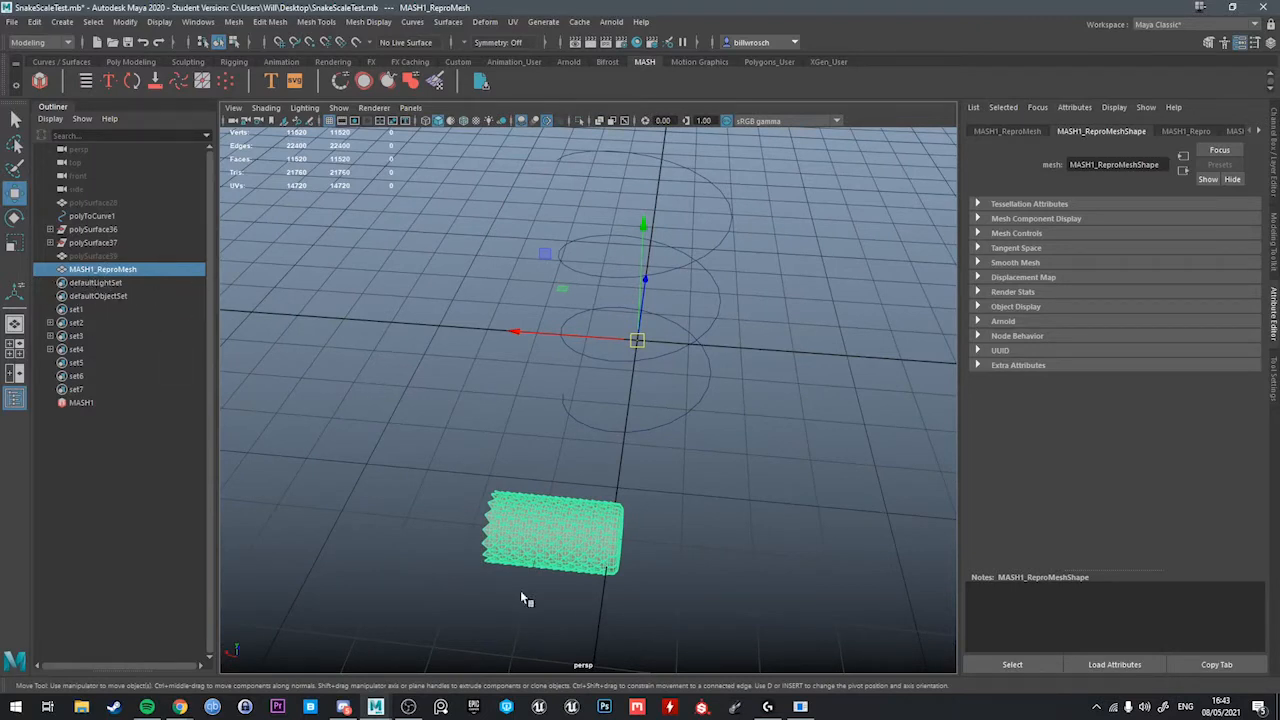
{"action": "mouse_move", "coordinate": [116, 310]}
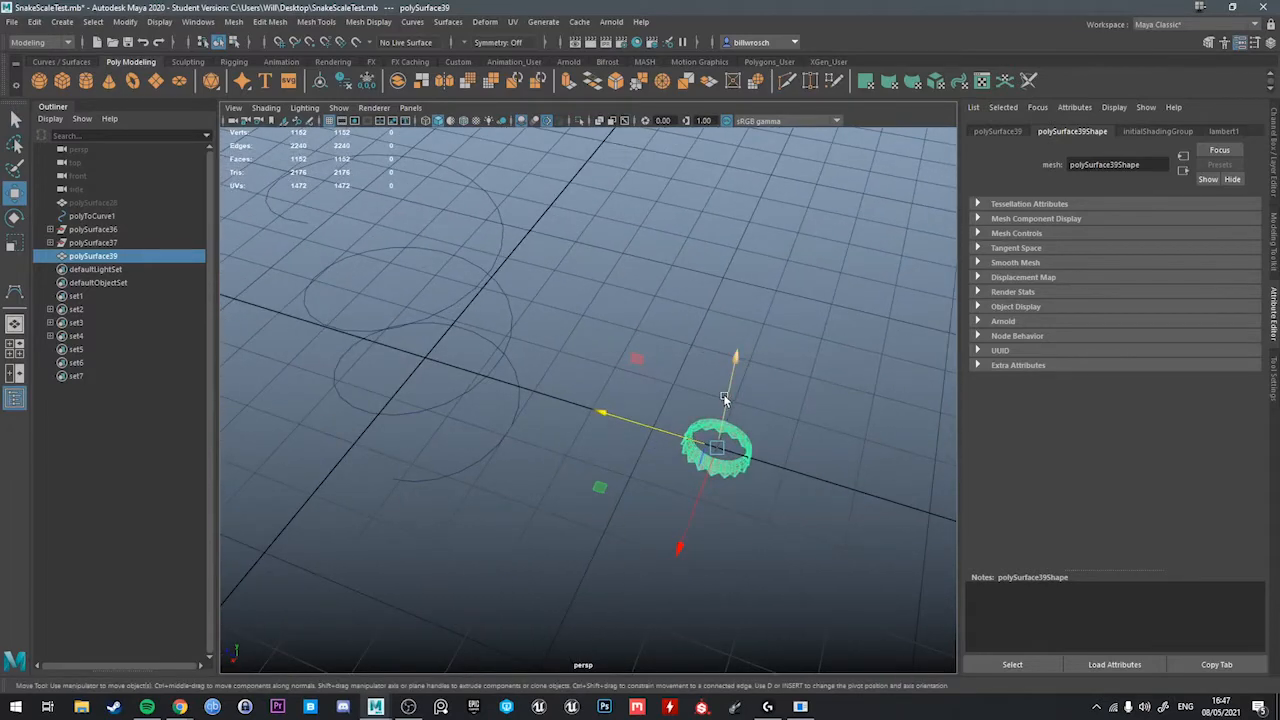
Rotate polySurface39 upright and create a MASH network stacking ten ring copies into a tube.
{"action": "left_click_drag", "start_coordinate": [720, 400], "coordinate": [744, 440]}
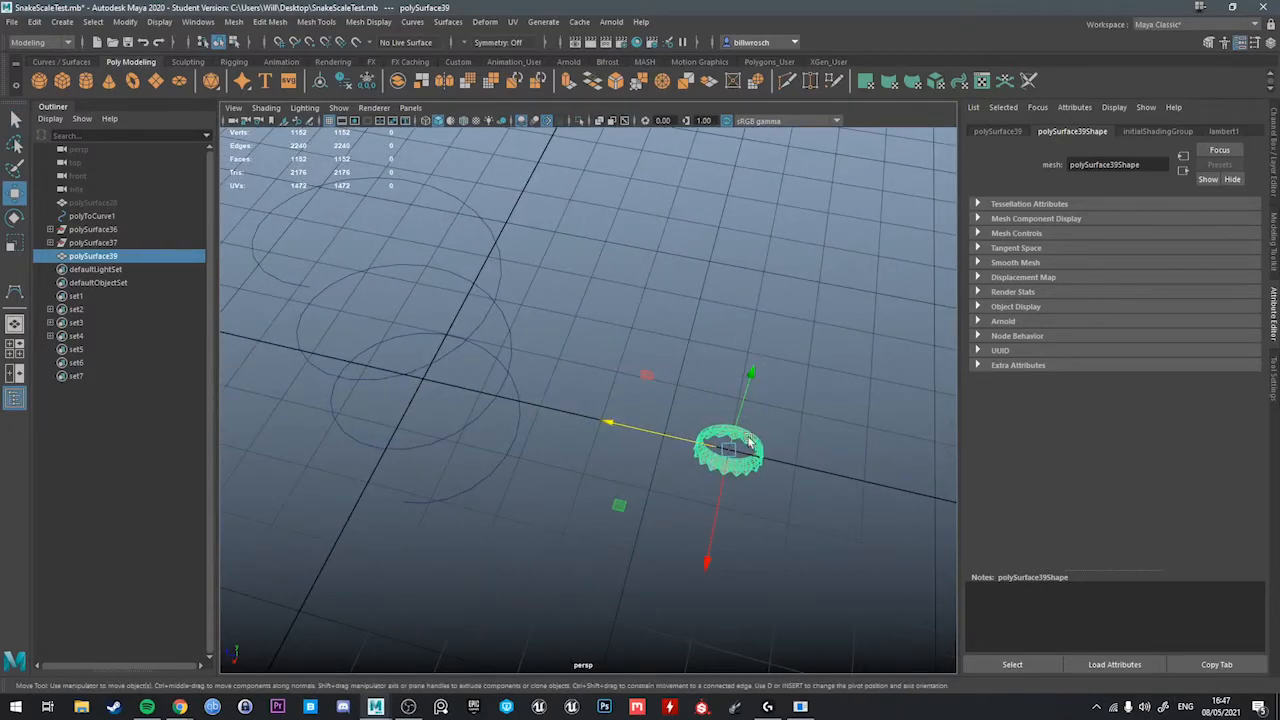
{"action": "left_click_drag", "start_coordinate": [730, 450], "coordinate": [420, 304]}
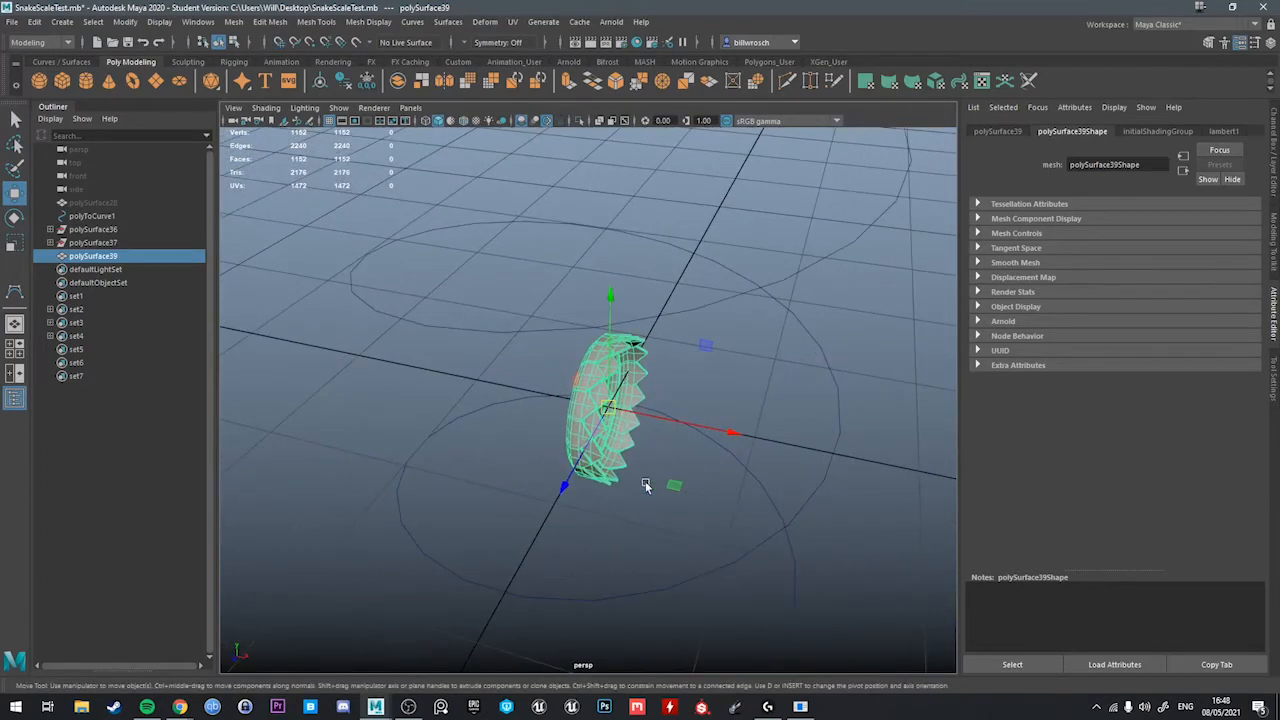
{"action": "left_click_drag", "start_coordinate": [644, 486], "coordinate": [744, 456]}
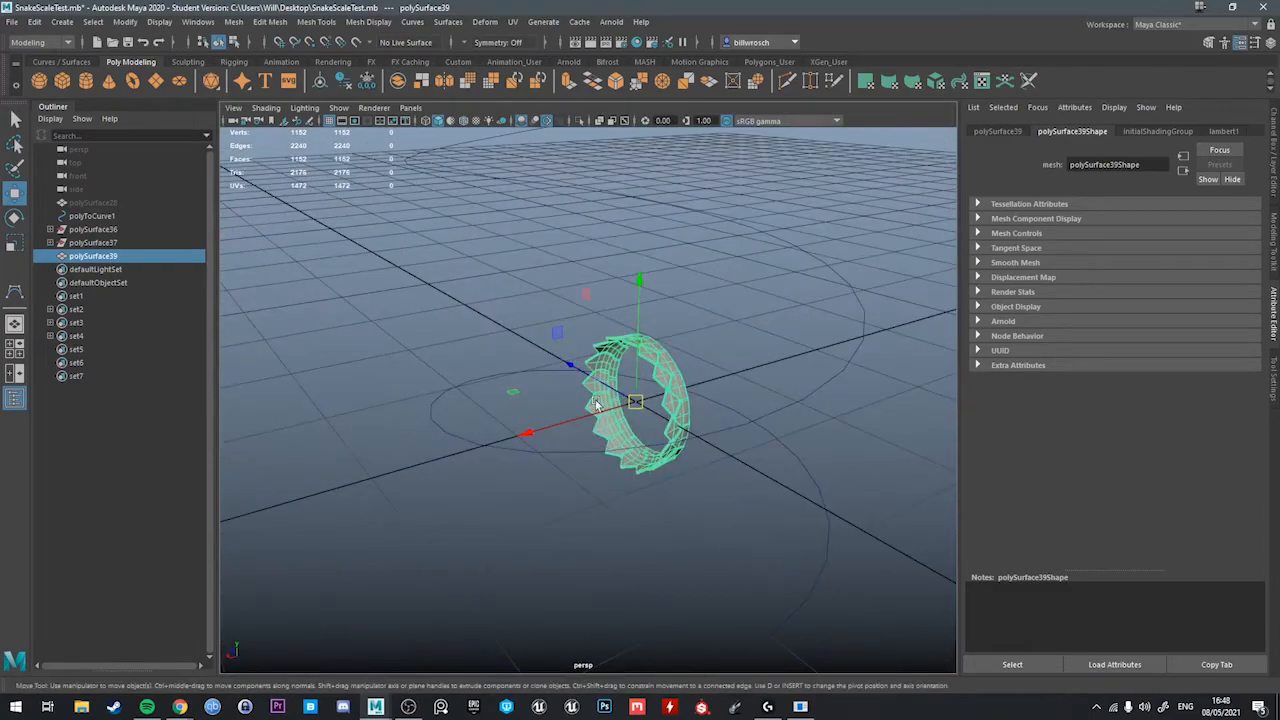
{"action": "left_click_drag", "start_coordinate": [600, 400], "coordinate": [680, 410]}
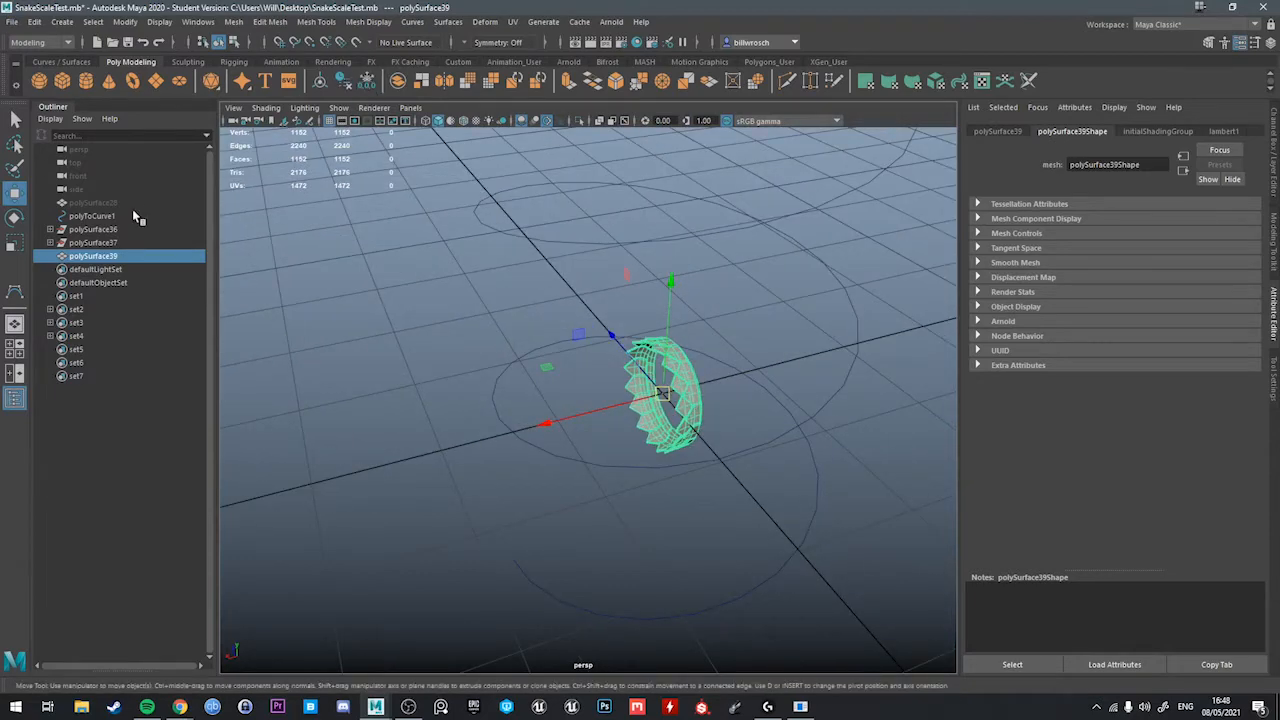
{"action": "left_click", "coordinate": [34, 22]}
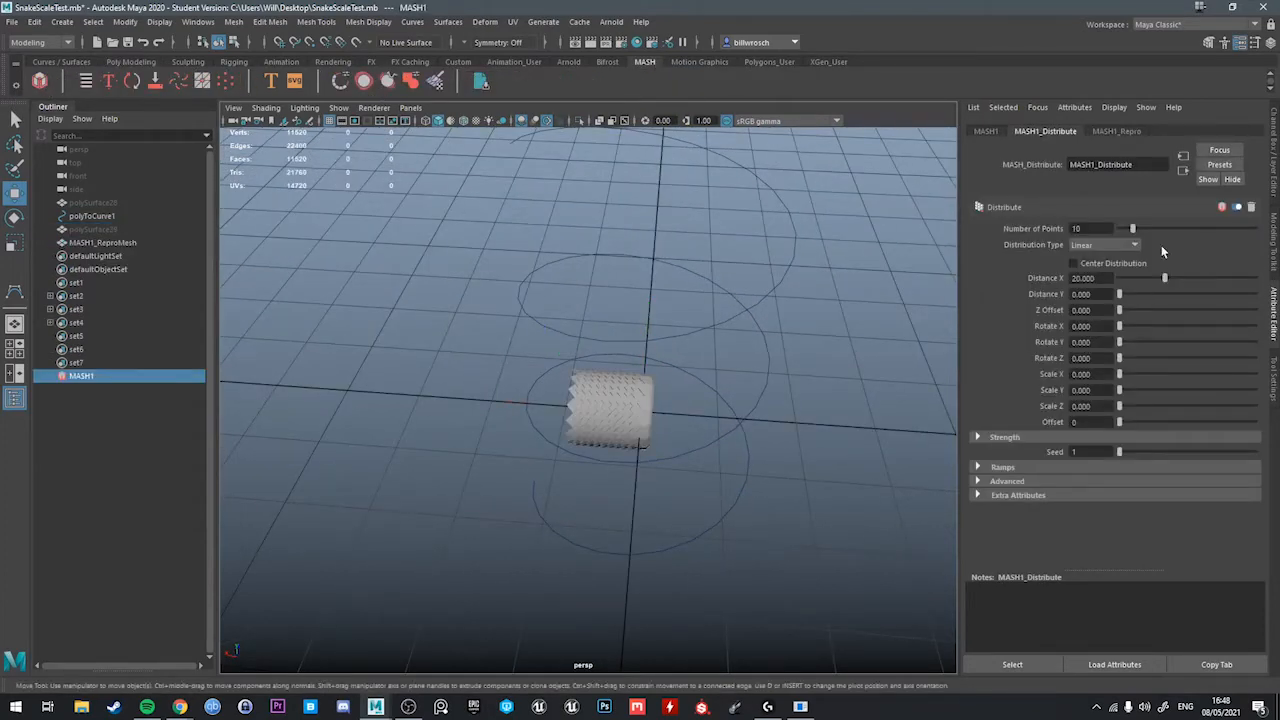
Set MASH1_Distribute Distance X to 40 and select MASH1_ReproMesh in the Outliner.
{"action": "left_click_drag", "start_coordinate": [1164, 278], "coordinate": [1222, 278]}
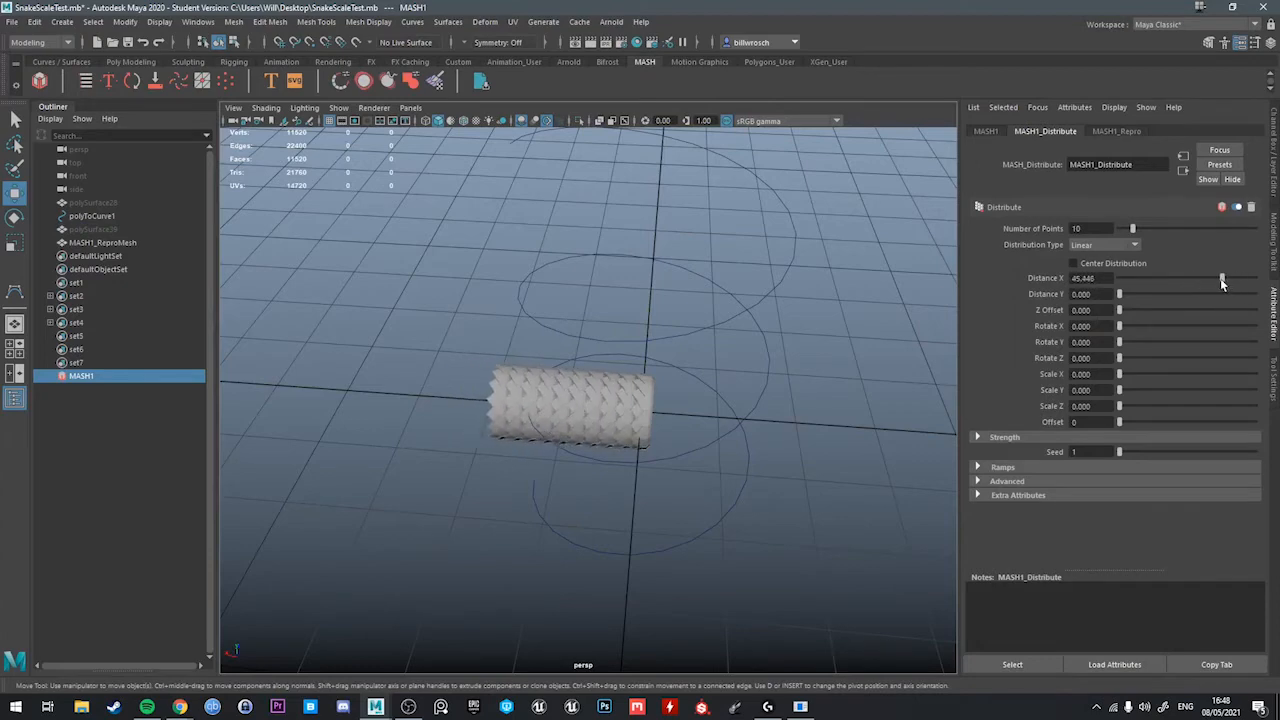
{"action": "triple_click", "coordinate": [1090, 278]}
{"action": "type", "text": "40.000"}
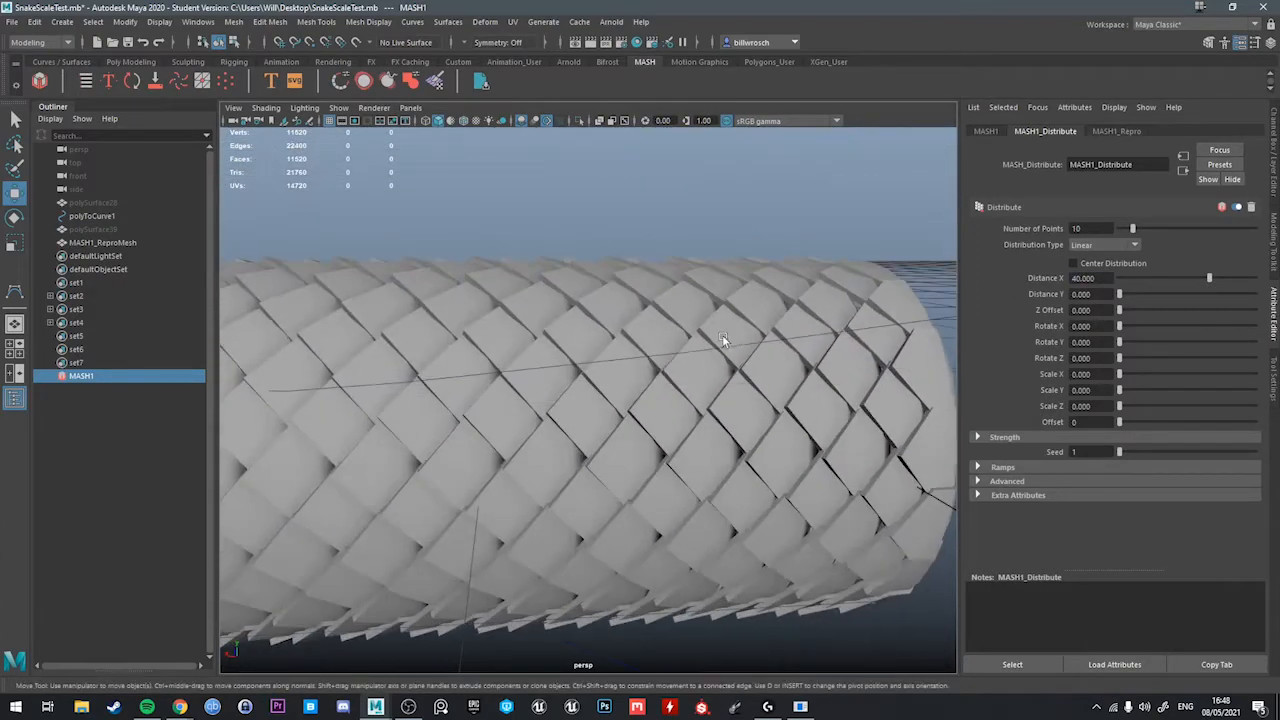
{"action": "left_click", "coordinate": [102, 242]}
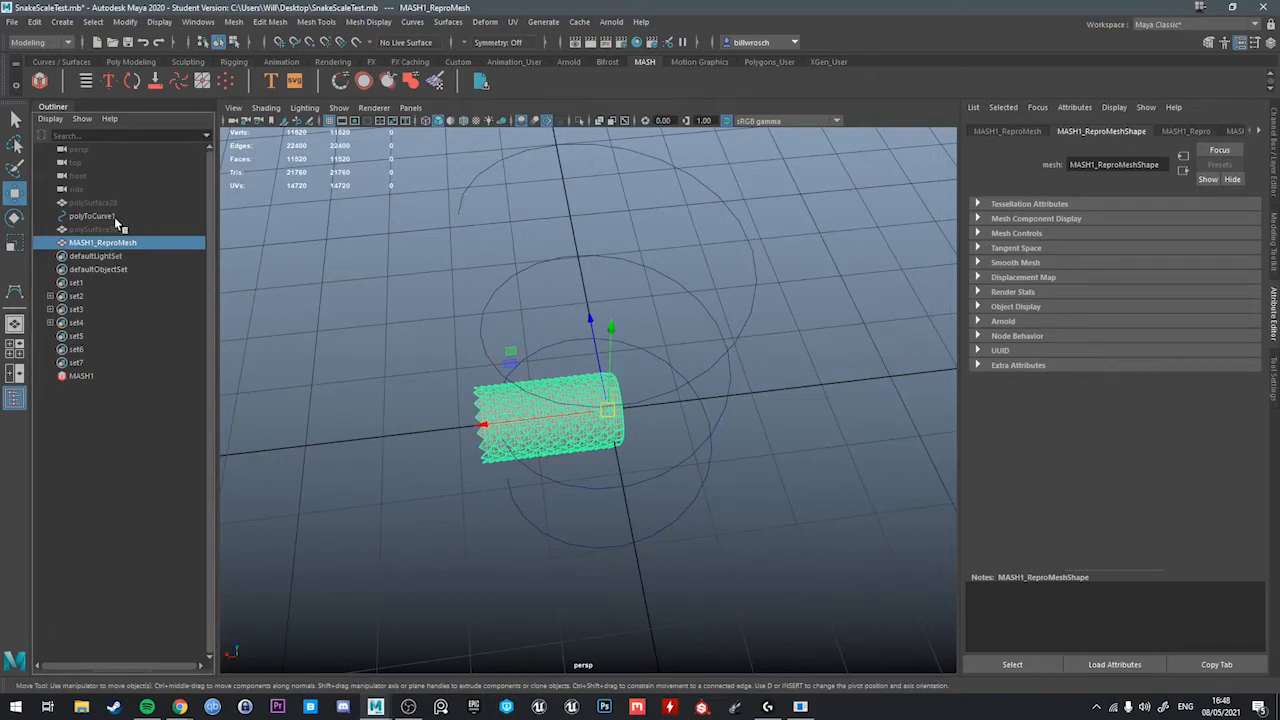
Apply MASH Curve Warp binding MASH1_ReproMesh to the spiral curve polyToCurve1.
{"action": "left_click", "coordinate": [92, 216]}
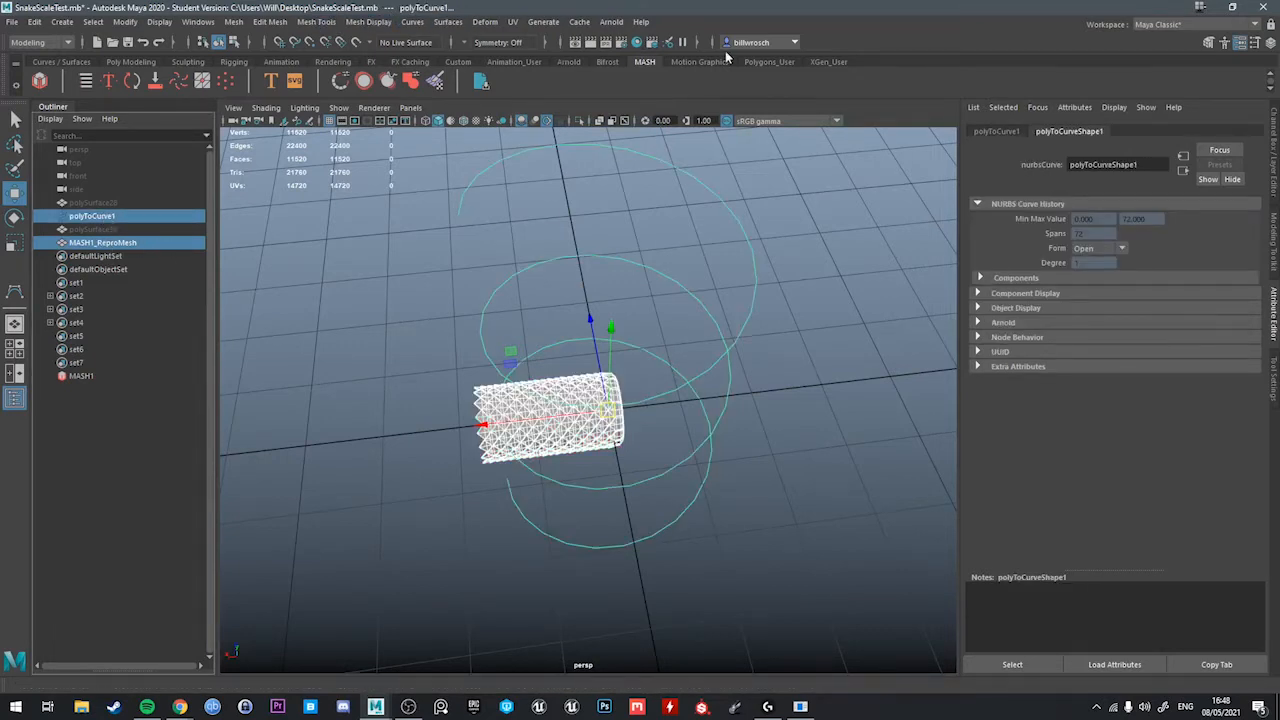
{"action": "left_click", "coordinate": [132, 60]}
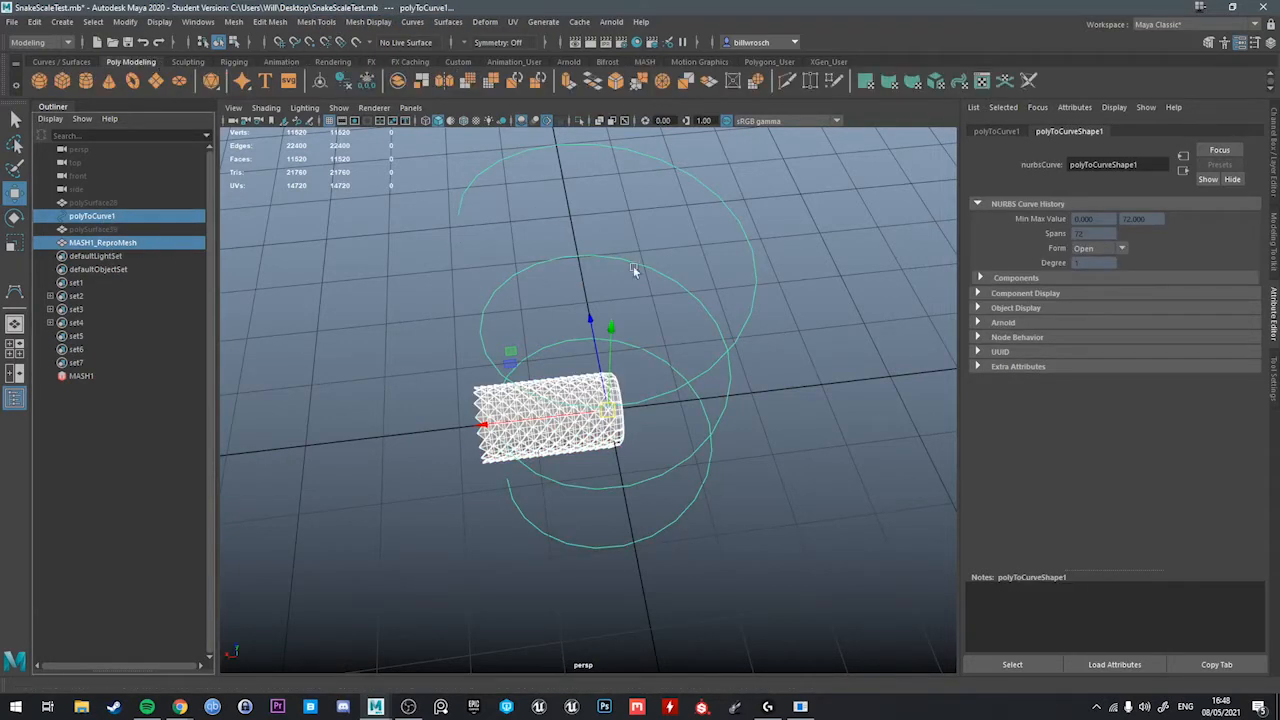
{"action": "mouse_move", "coordinate": [484, 20]}
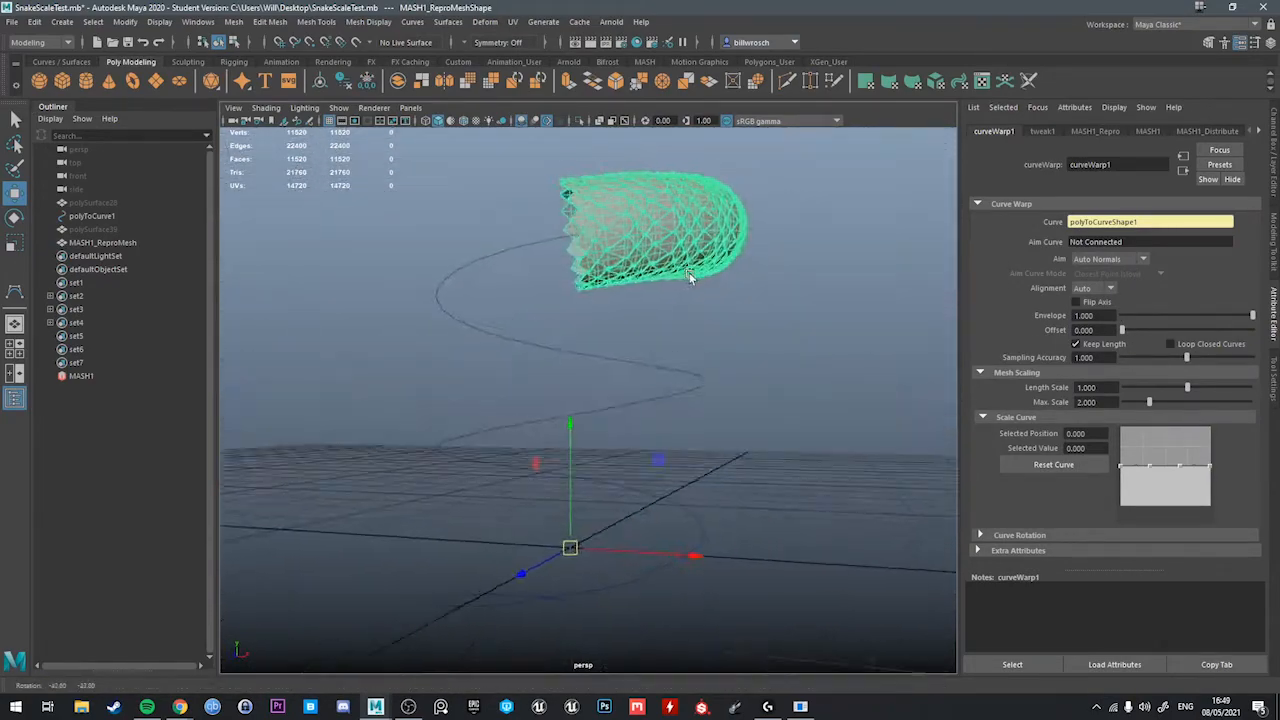
{"action": "left_click_drag", "start_coordinate": [690, 280], "coordinate": [612, 364]}
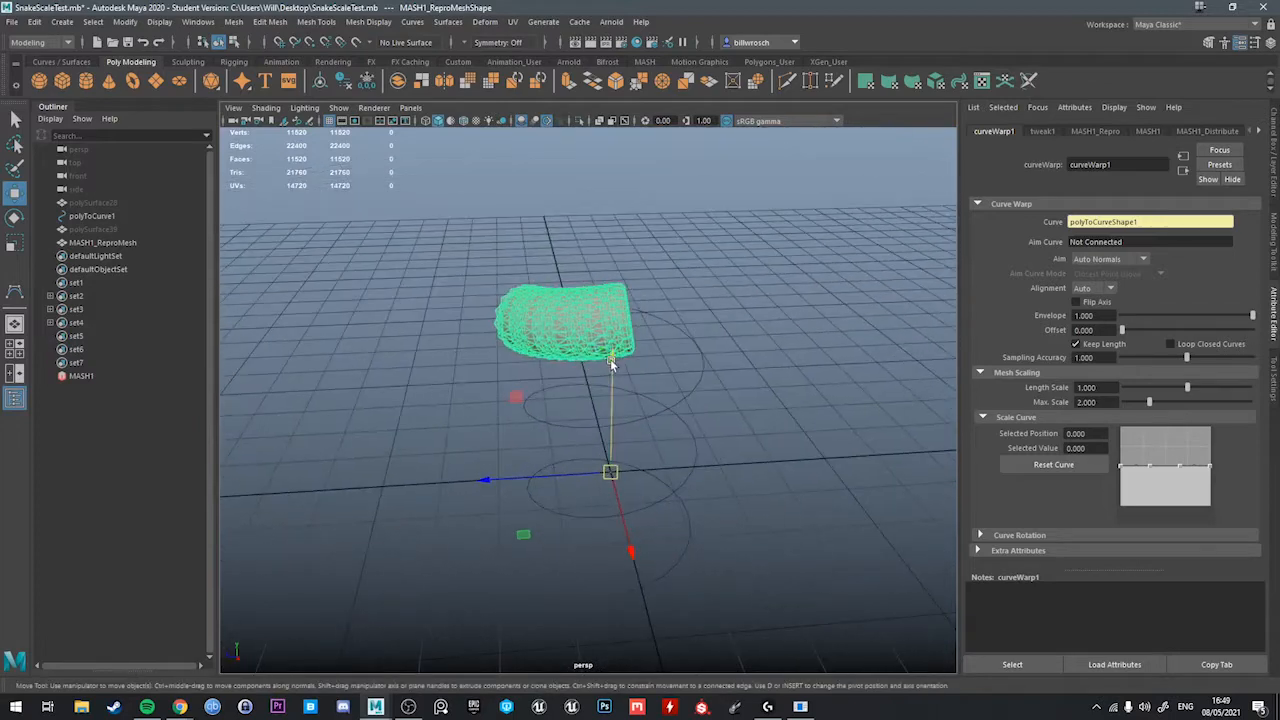
{"action": "left_click", "coordinate": [102, 242]}
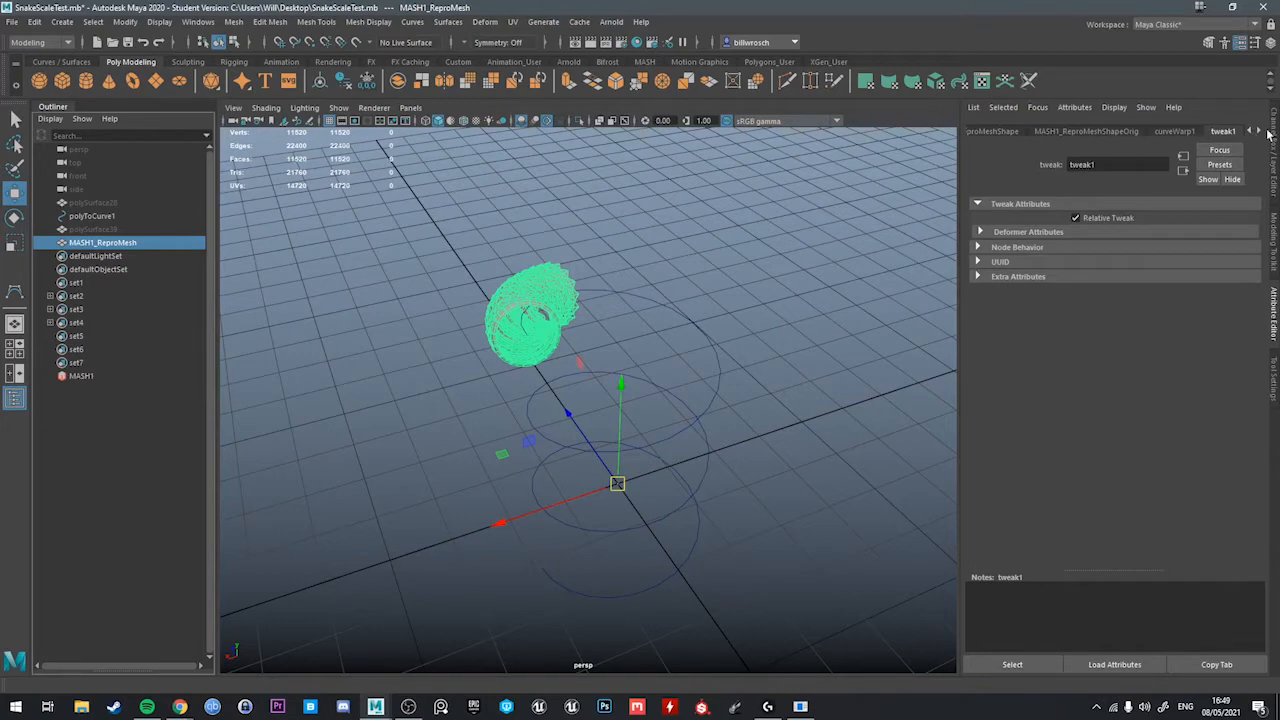
Raise Number of Points in the MASH_Distribute settings to add more rings.
{"action": "left_click", "coordinate": [1170, 132]}
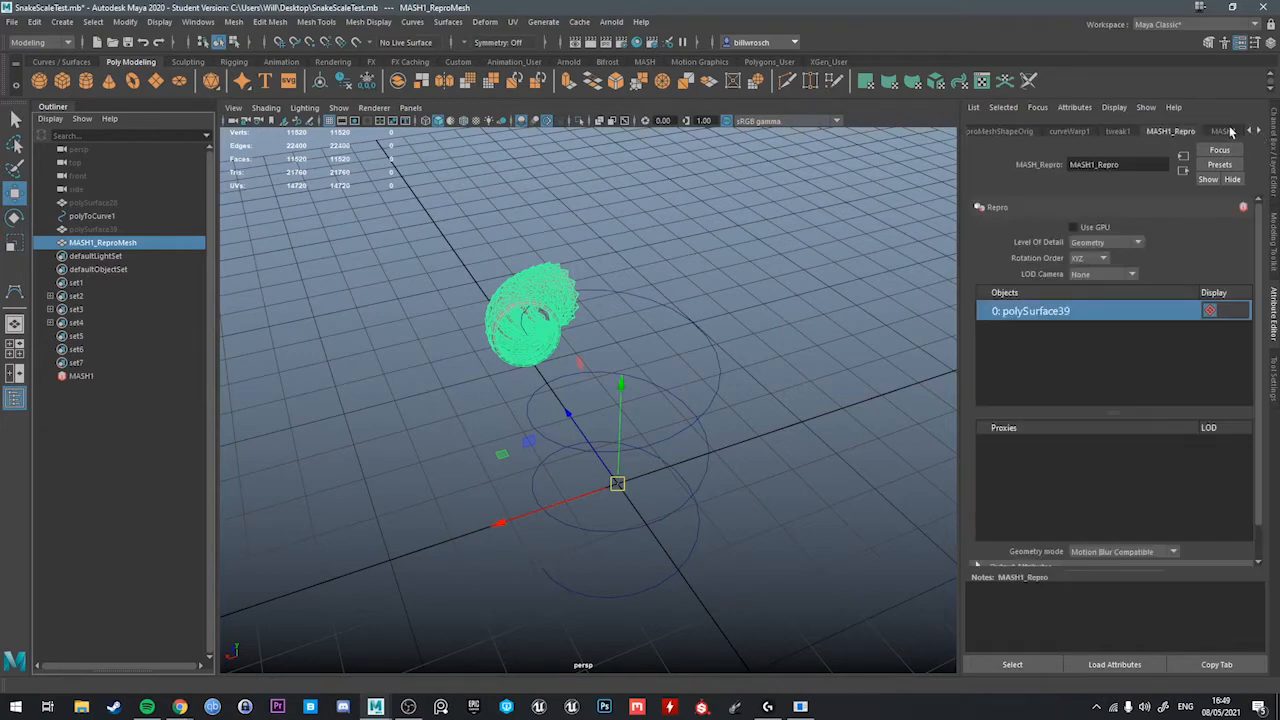
{"action": "left_click", "coordinate": [1068, 132]}
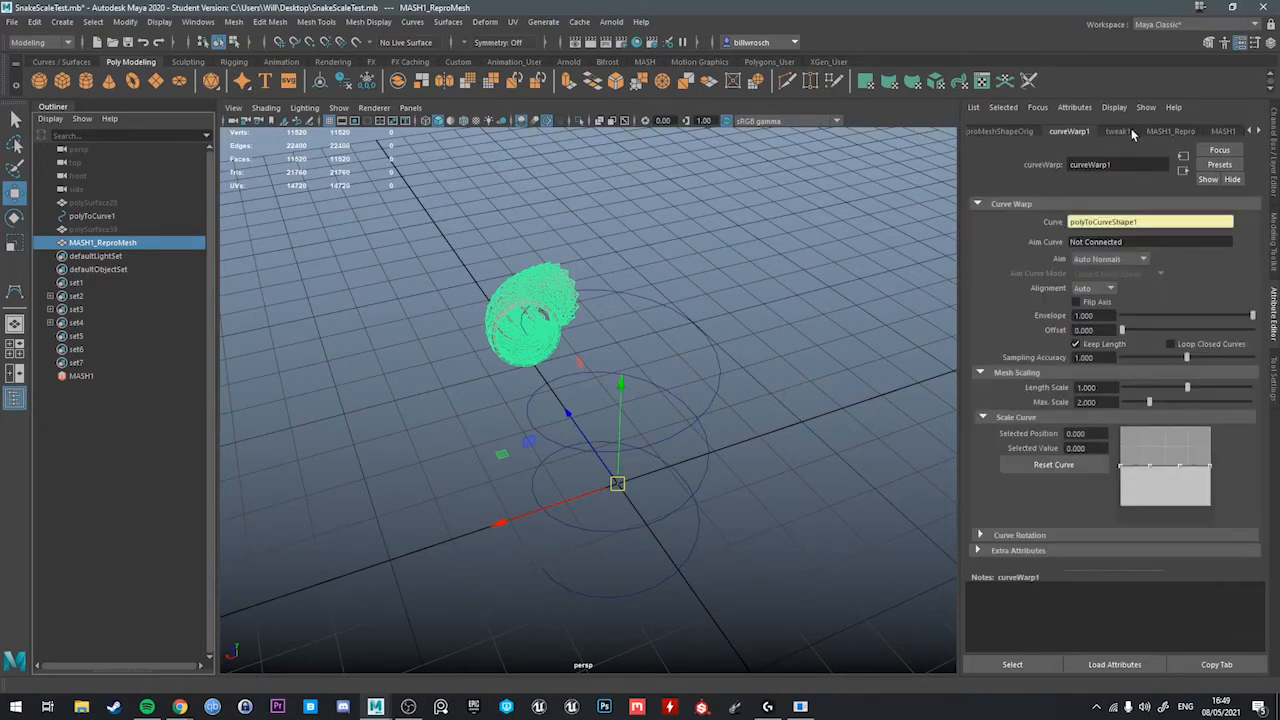
{"action": "left_click", "coordinate": [1224, 132]}
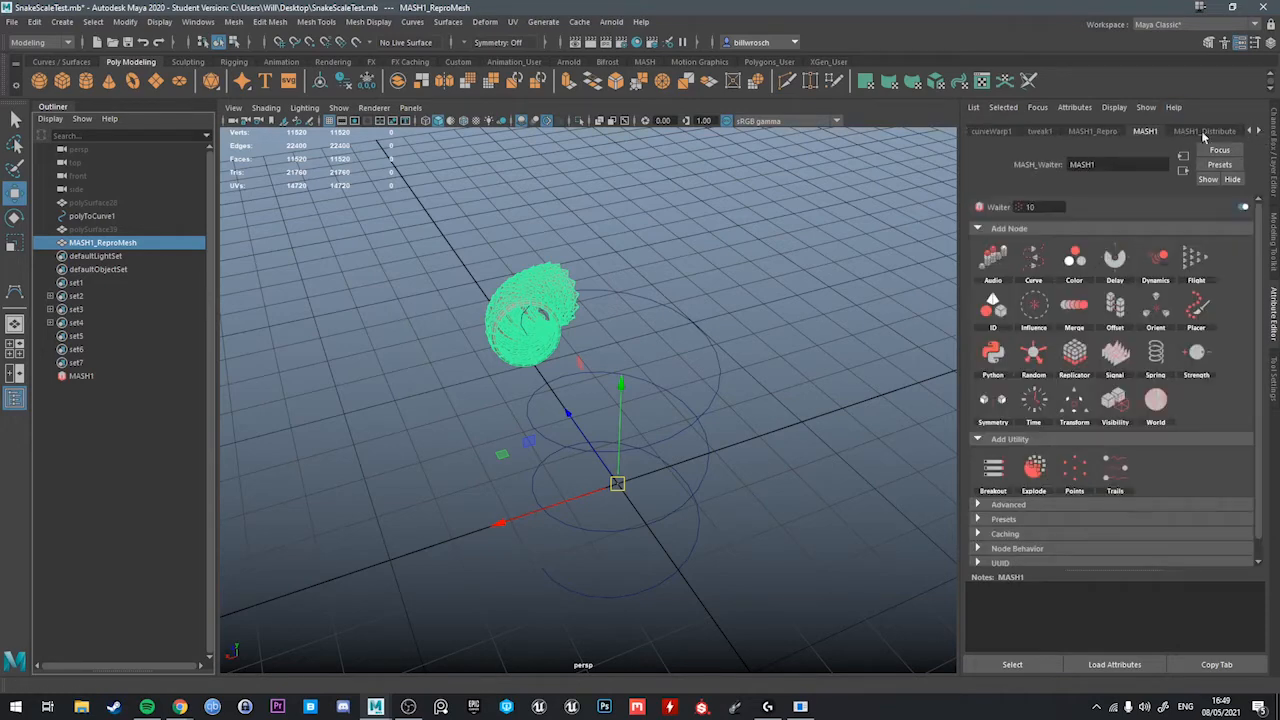
{"action": "left_click", "coordinate": [1204, 132]}
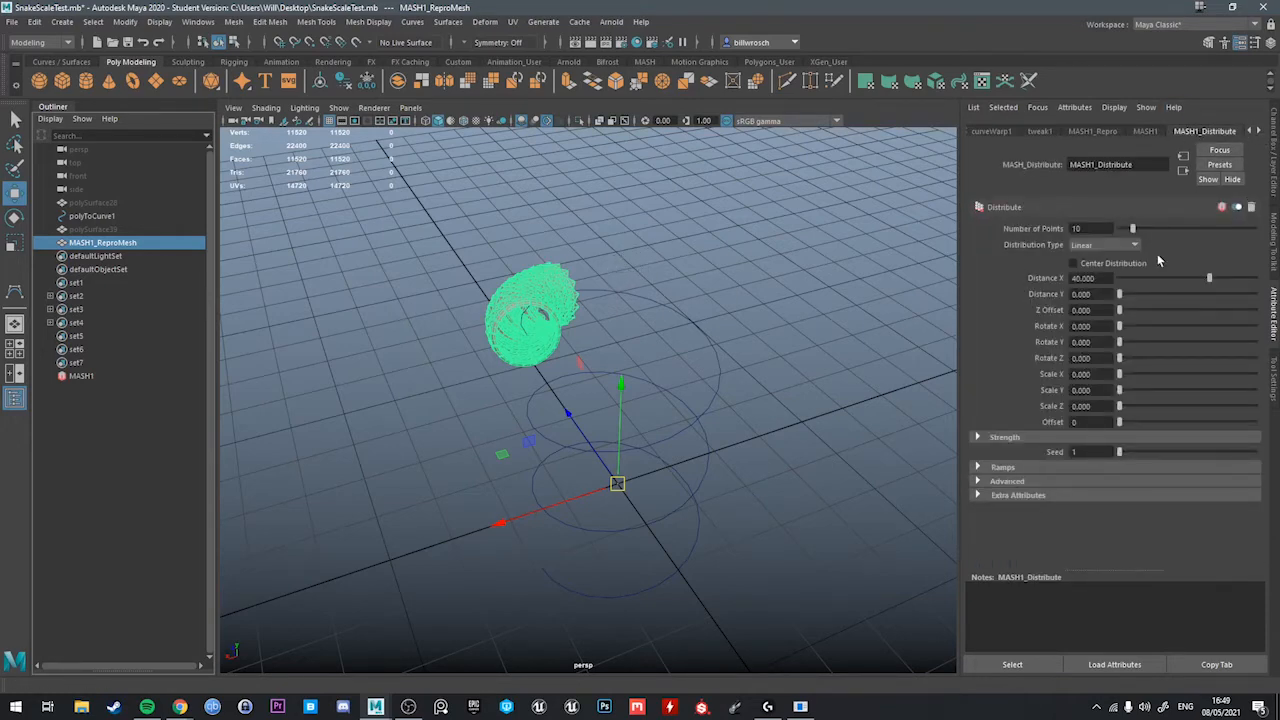
{"action": "left_click_drag", "start_coordinate": [1132, 228], "coordinate": [1196, 228]}
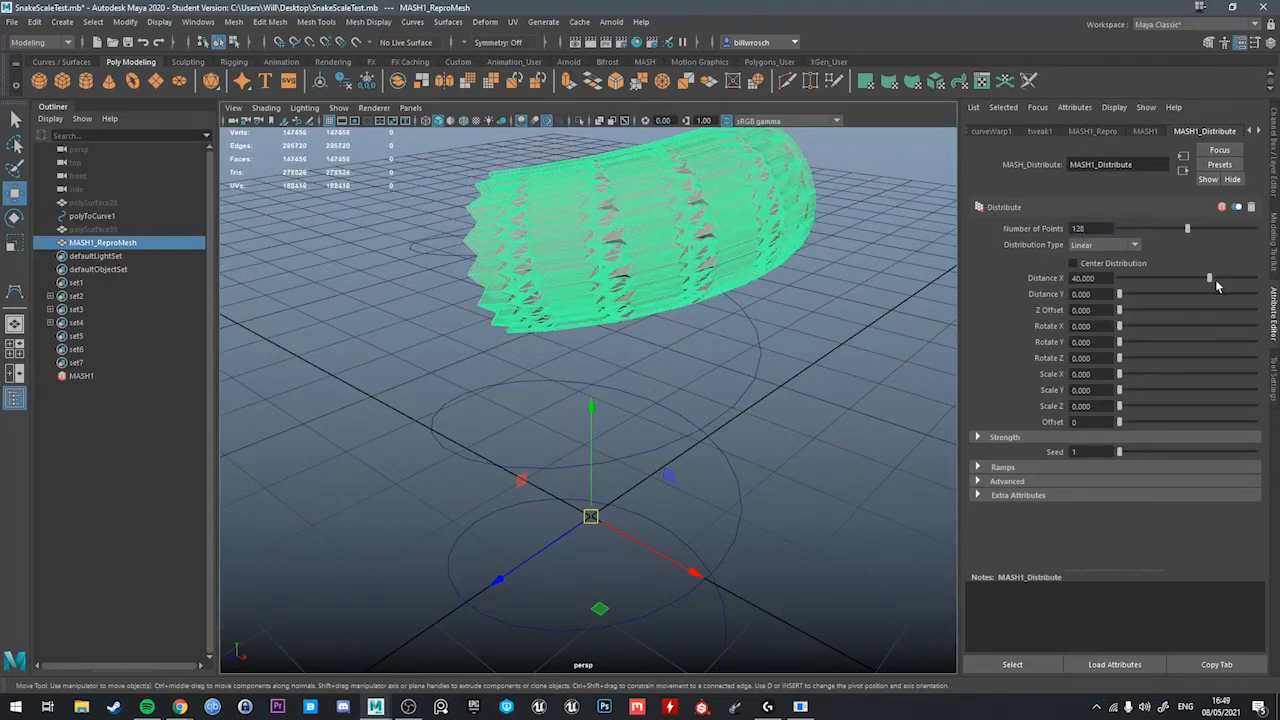
Set Distance X to 300 so the rings stretch along the spiral curve.
{"action": "left_click_drag", "start_coordinate": [1210, 278], "coordinate": [1256, 278]}
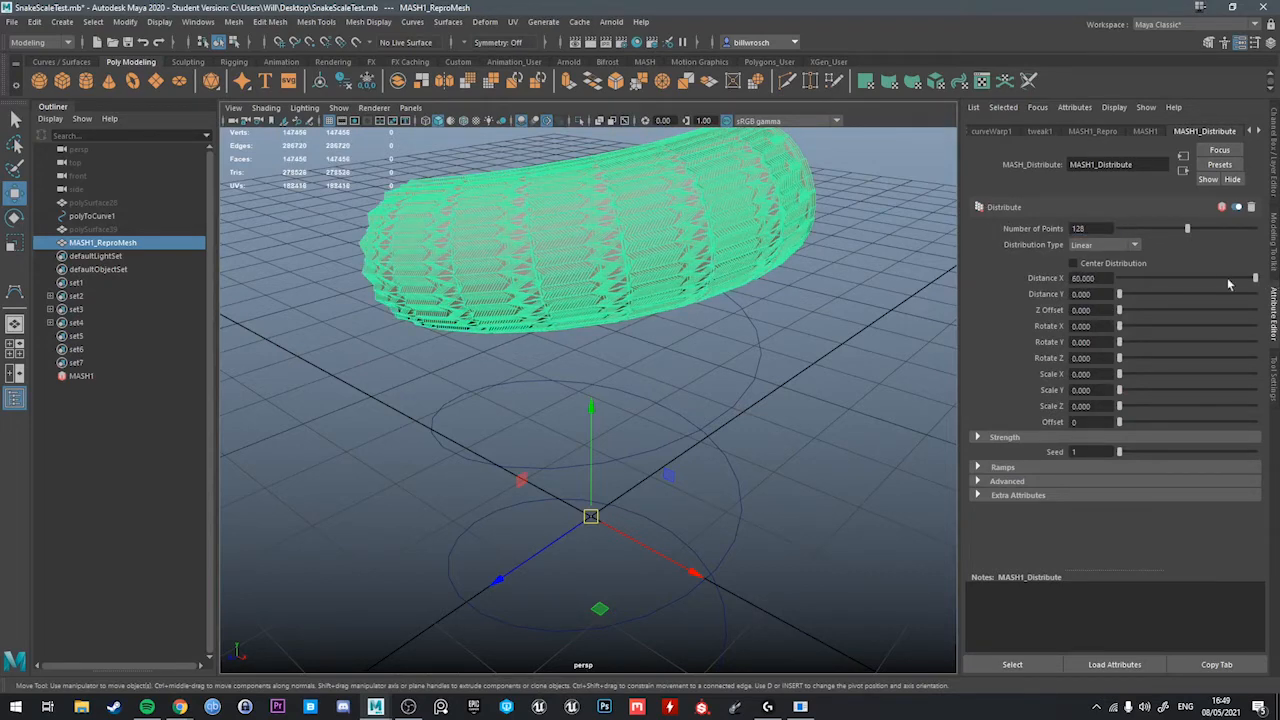
{"action": "triple_click", "coordinate": [1084, 276]}
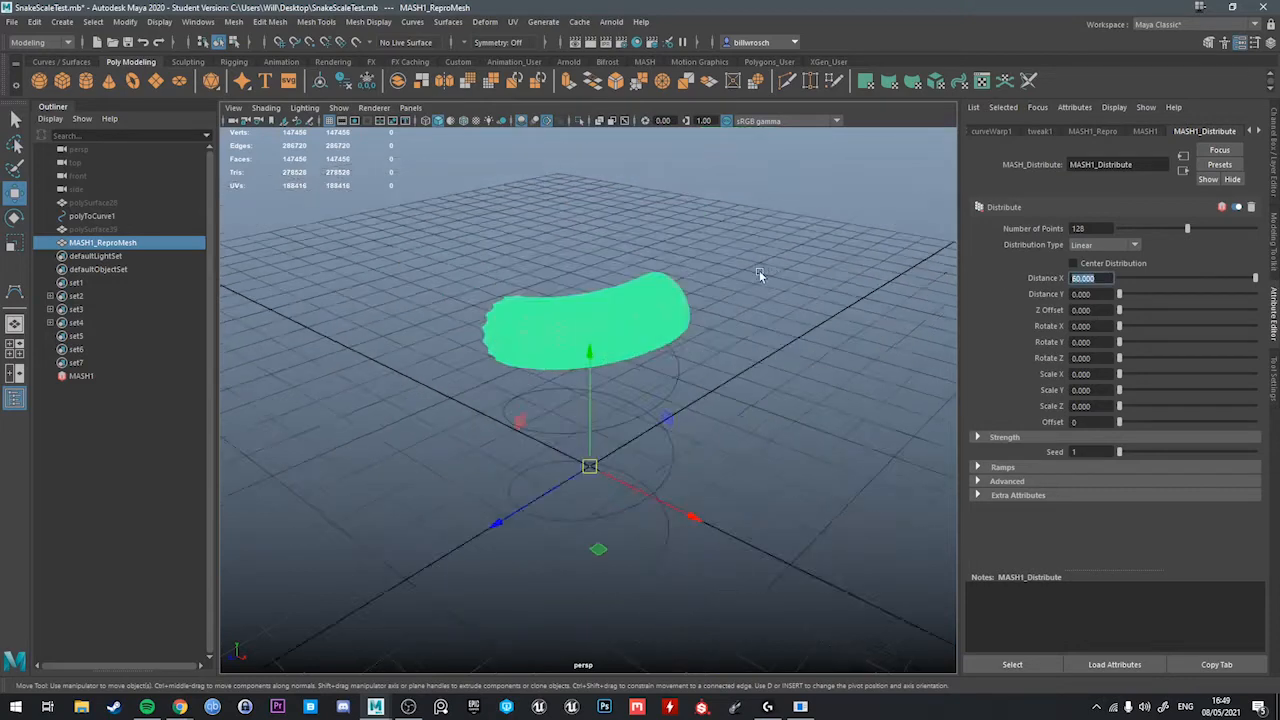
{"action": "left_click_drag", "start_coordinate": [760, 280], "coordinate": [960, 270]}
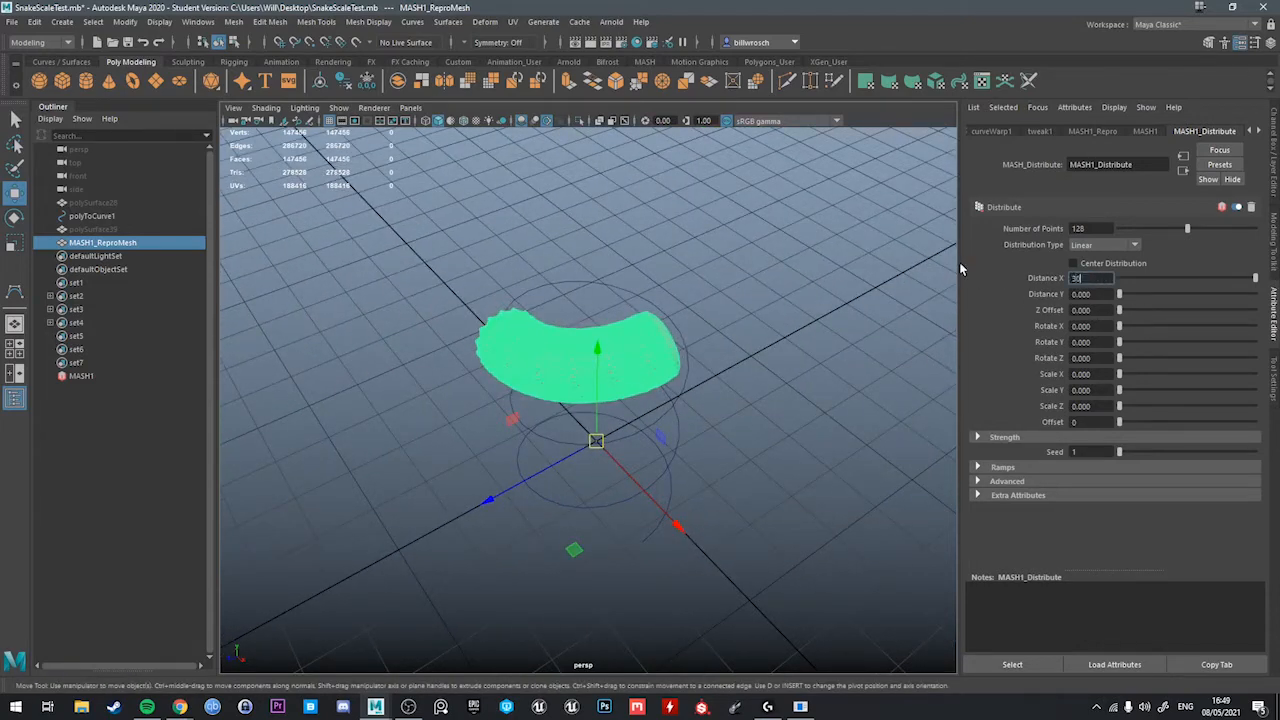
{"action": "type", "text": "300.000"}
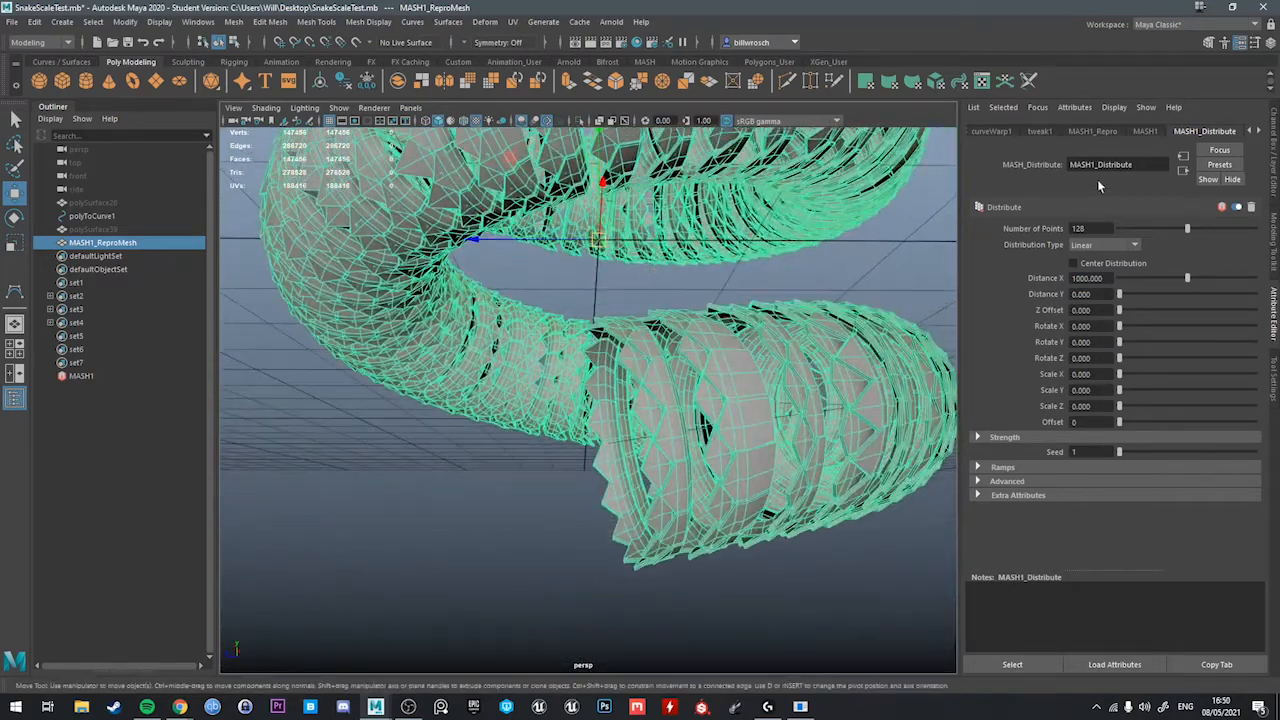
{"action": "triple_click", "coordinate": [1084, 278]}
{"action": "type", "text": "0.000"}
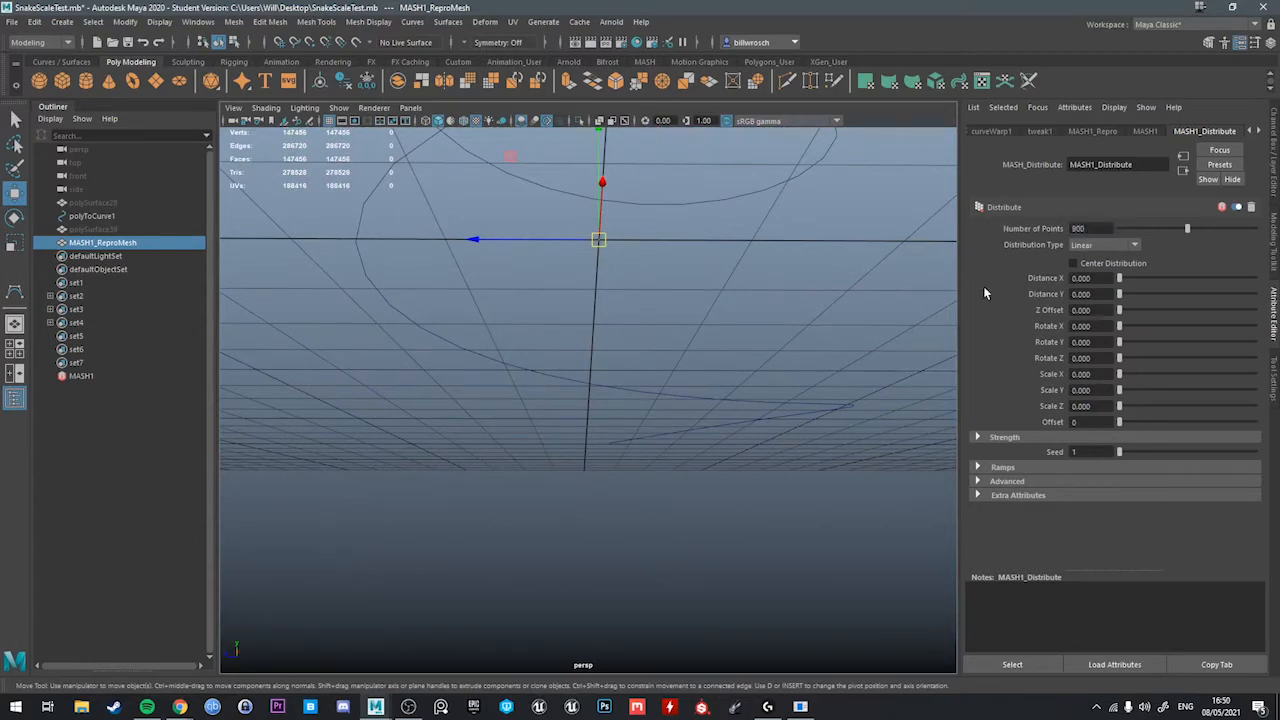
{"action": "left_click_drag", "start_coordinate": [1118, 276], "coordinate": [1178, 276]}
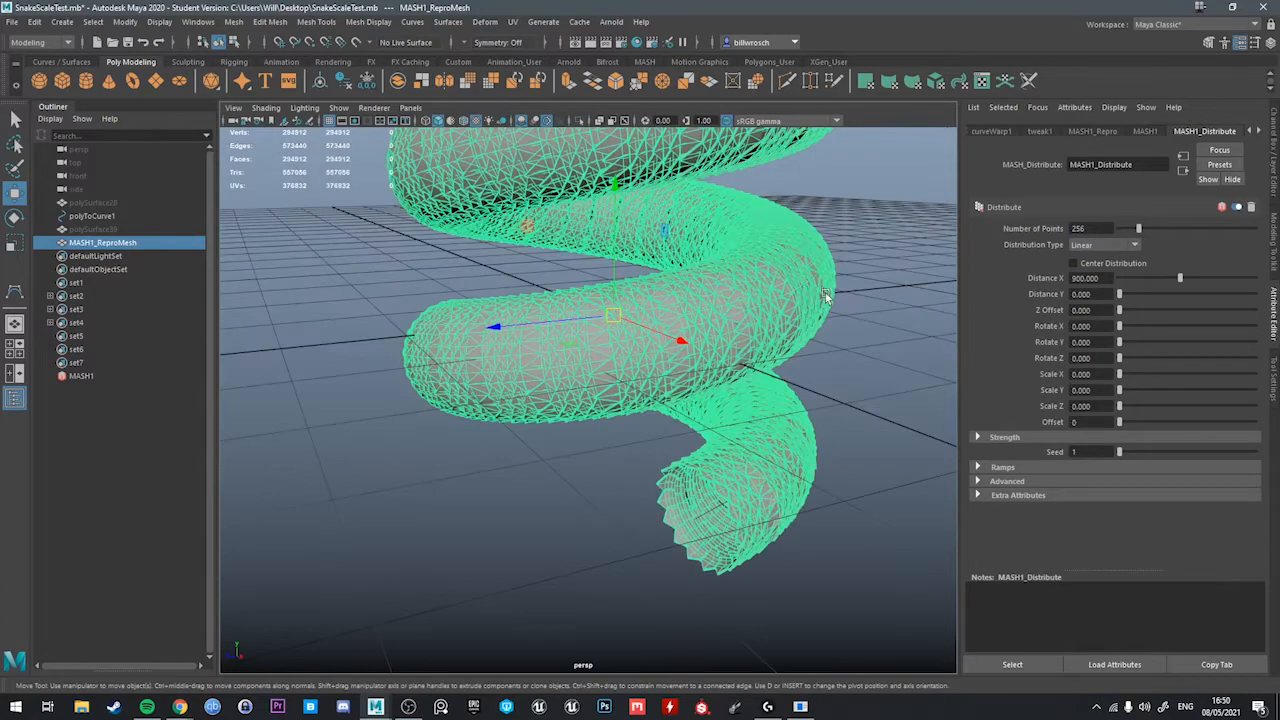
Orbit into the coiled body to inspect gaps between the scale rings.
{"action": "left_click_drag", "start_coordinate": [824, 296], "coordinate": [690, 360]}
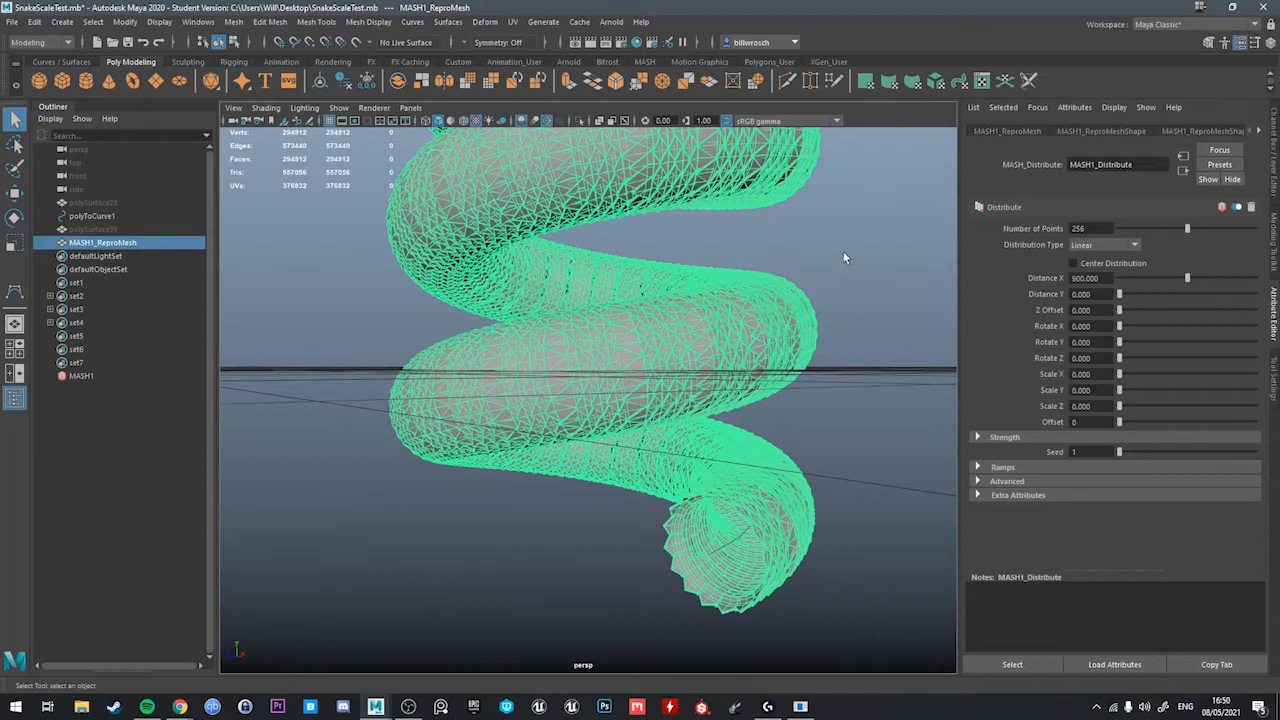
{"action": "mouse_move", "coordinate": [816, 280]}
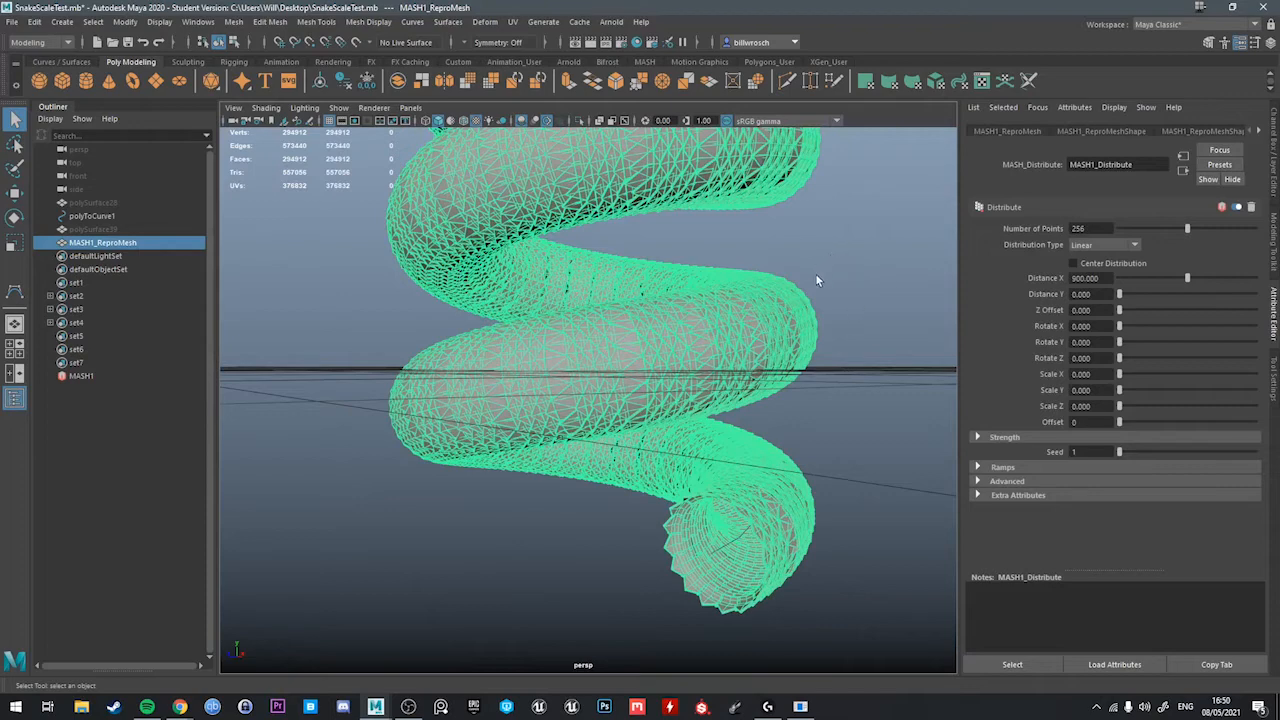
{"action": "mouse_move", "coordinate": [840, 270]}
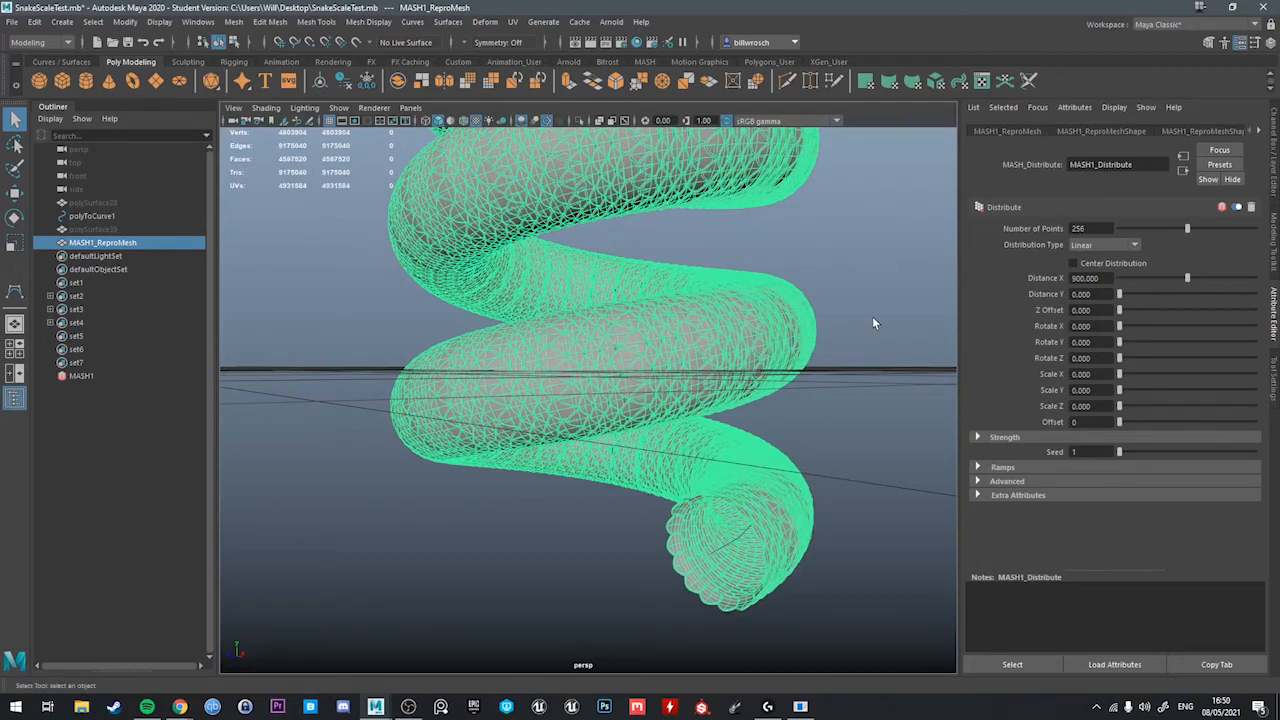
{"action": "left_click_drag", "start_coordinate": [874, 324], "coordinate": [840, 308]}
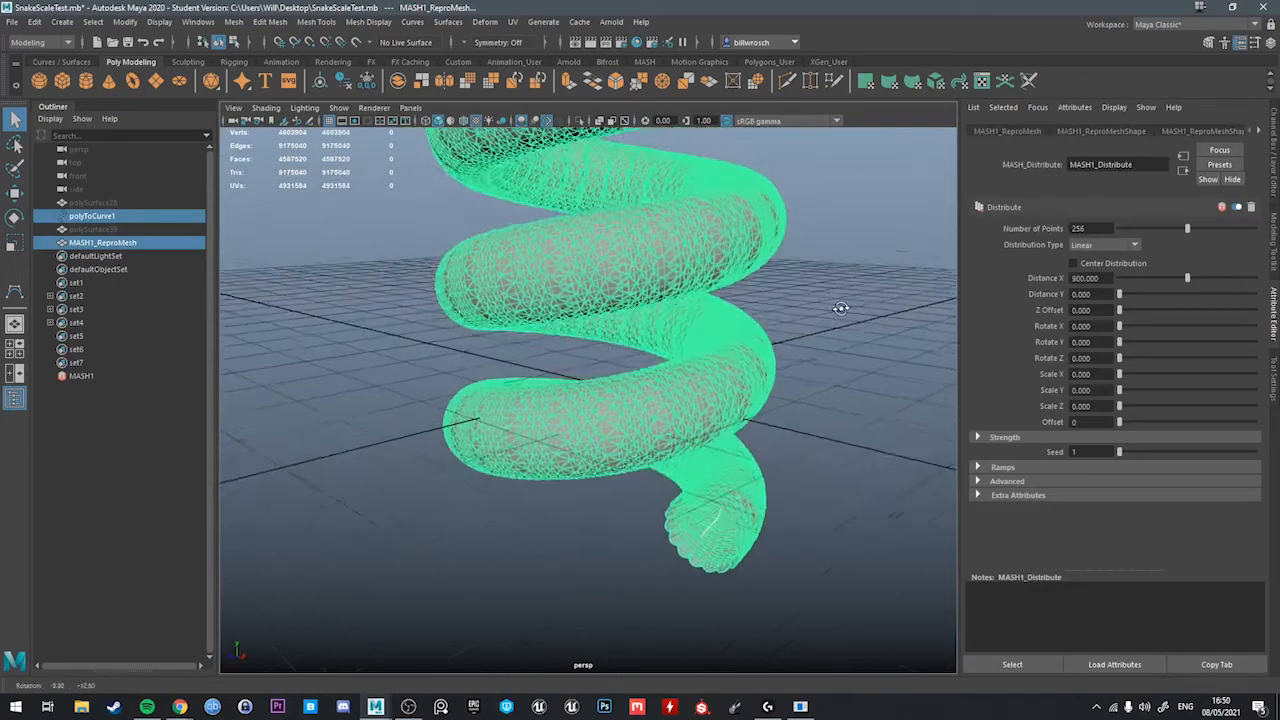
{"action": "left_click_drag", "start_coordinate": [840, 308], "coordinate": [876, 290]}
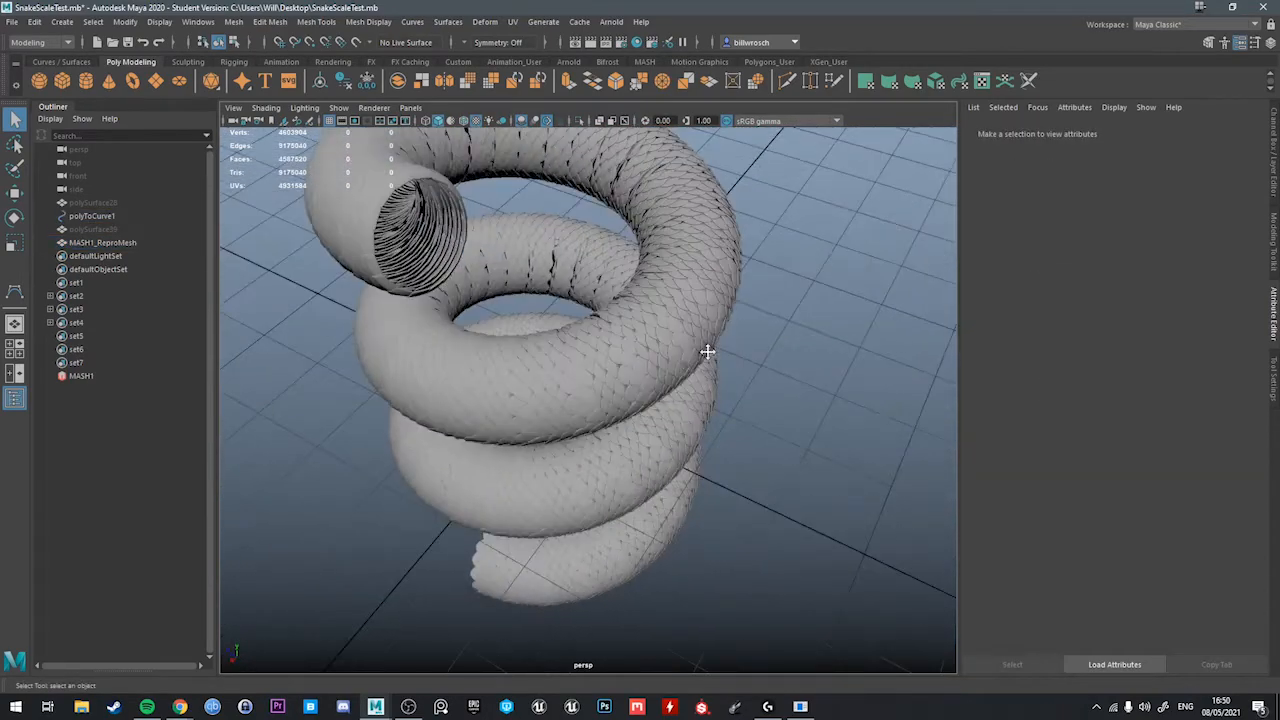
{"action": "left_click", "coordinate": [102, 242]}
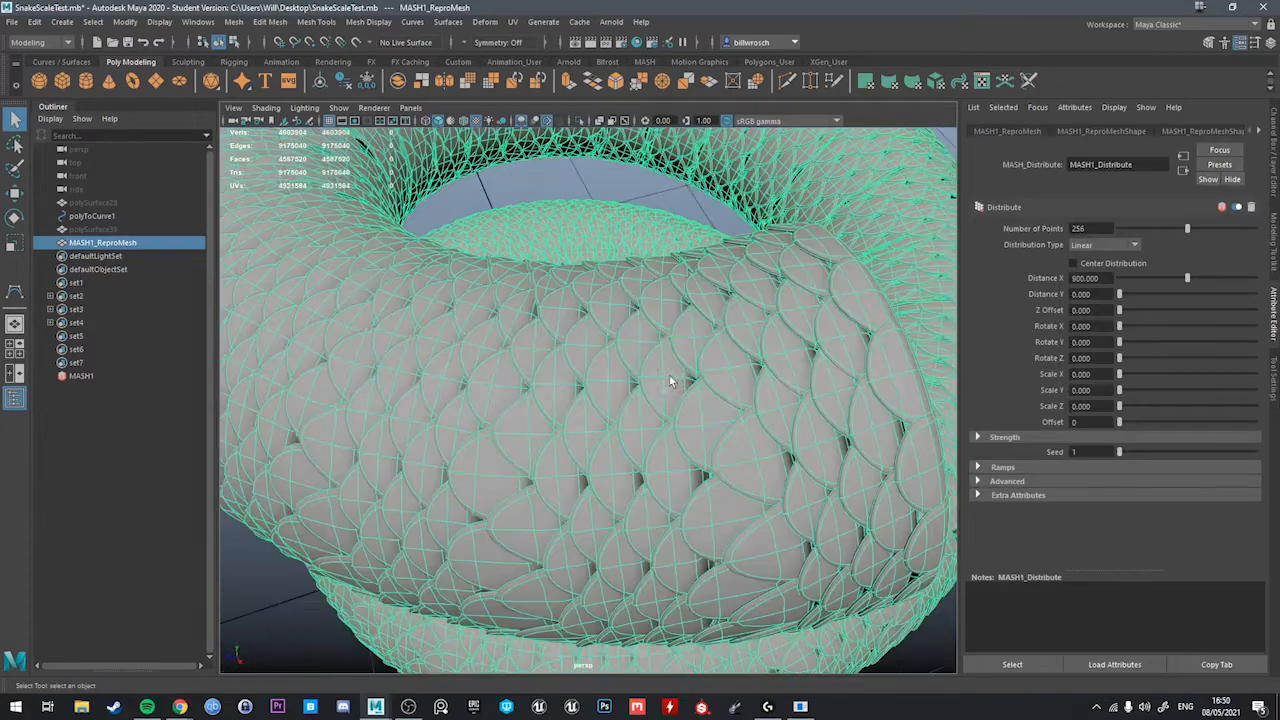
{"action": "left_click_drag", "start_coordinate": [670, 380], "coordinate": [696, 404]}
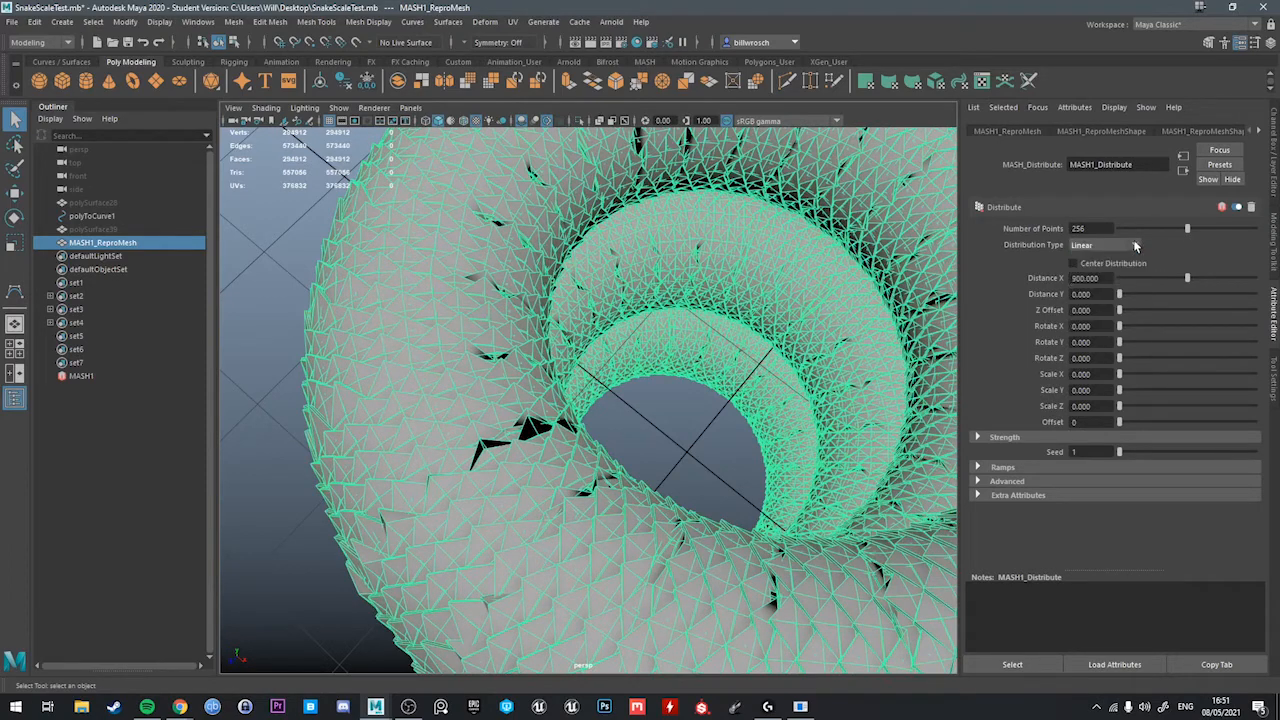
Raise MASH_Distribute Number of Points from 256 to 314 to close the gaps.
{"action": "left_click_drag", "start_coordinate": [1180, 228], "coordinate": [1200, 228]}
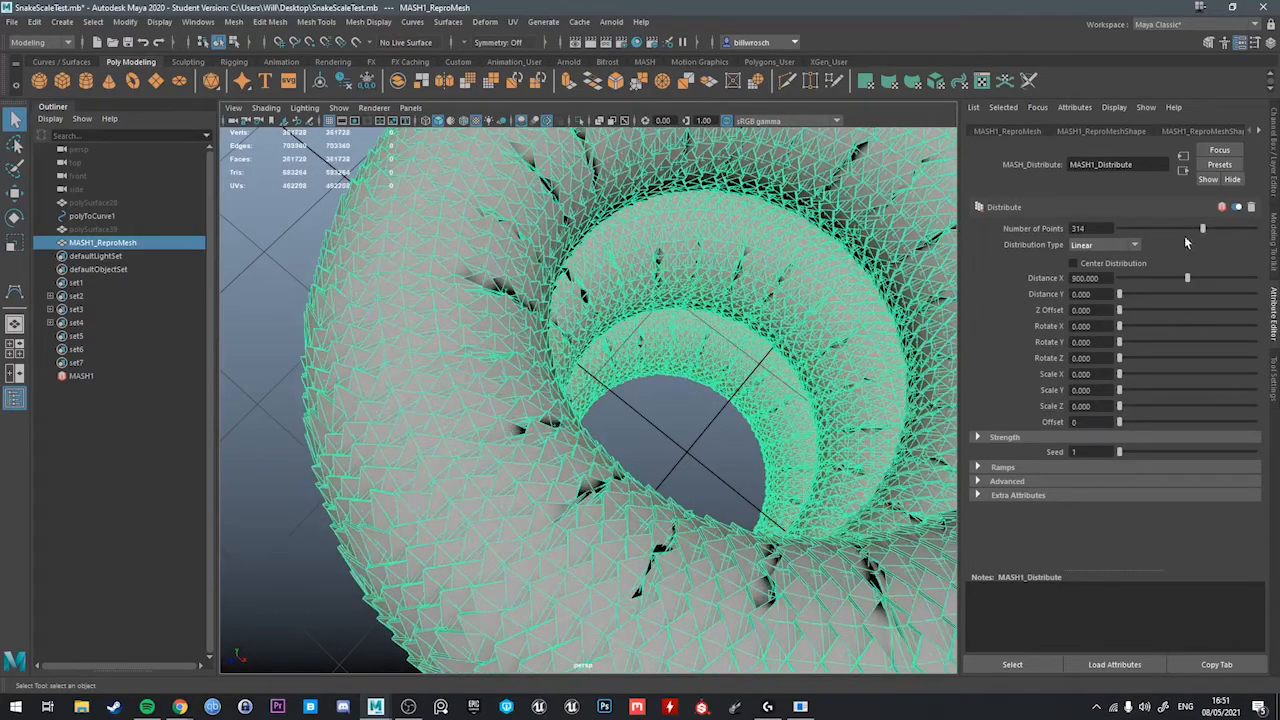
{"action": "left_click_drag", "start_coordinate": [600, 400], "coordinate": [640, 376]}
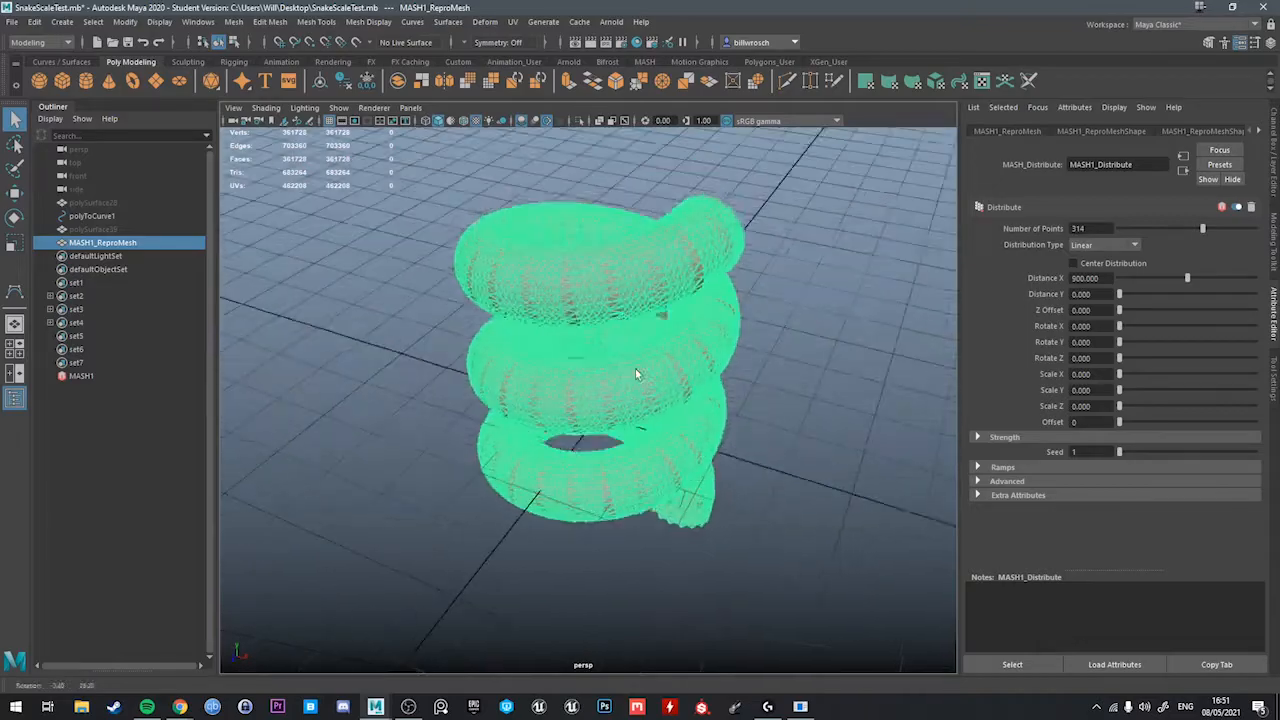
{"action": "left_click_drag", "start_coordinate": [636, 376], "coordinate": [656, 370]}
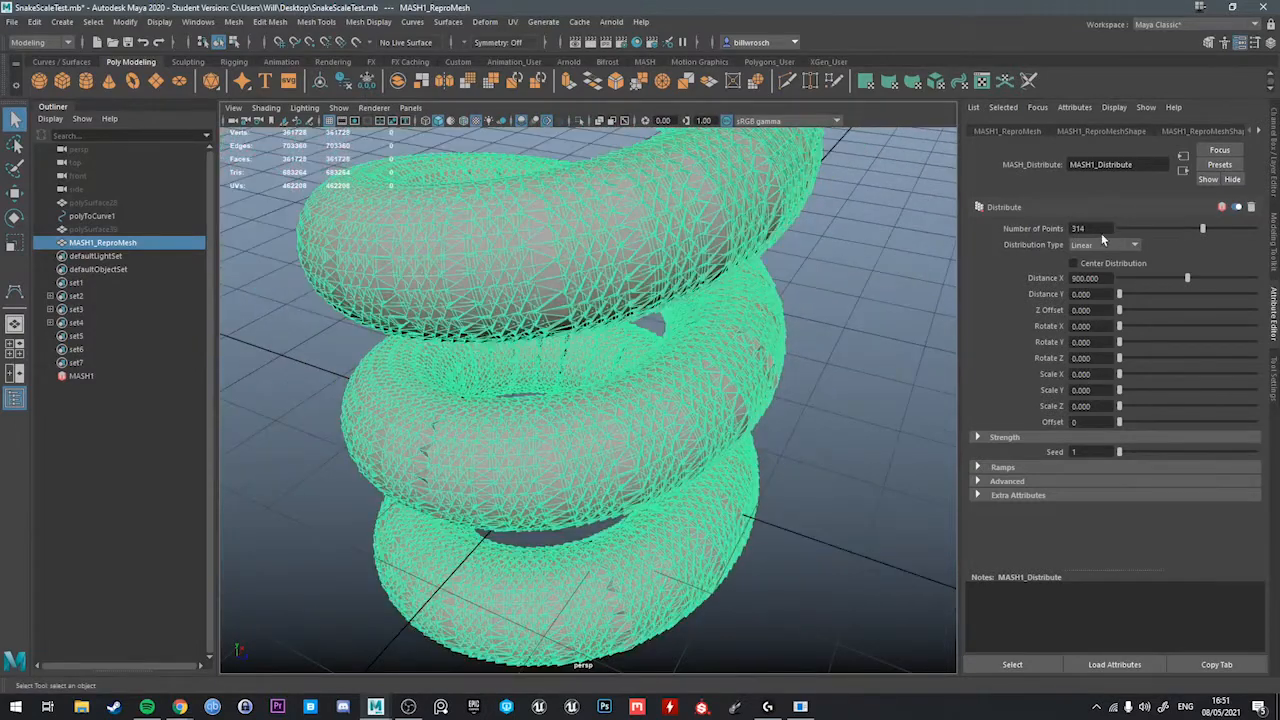
{"action": "triple_click", "coordinate": [1090, 228]}
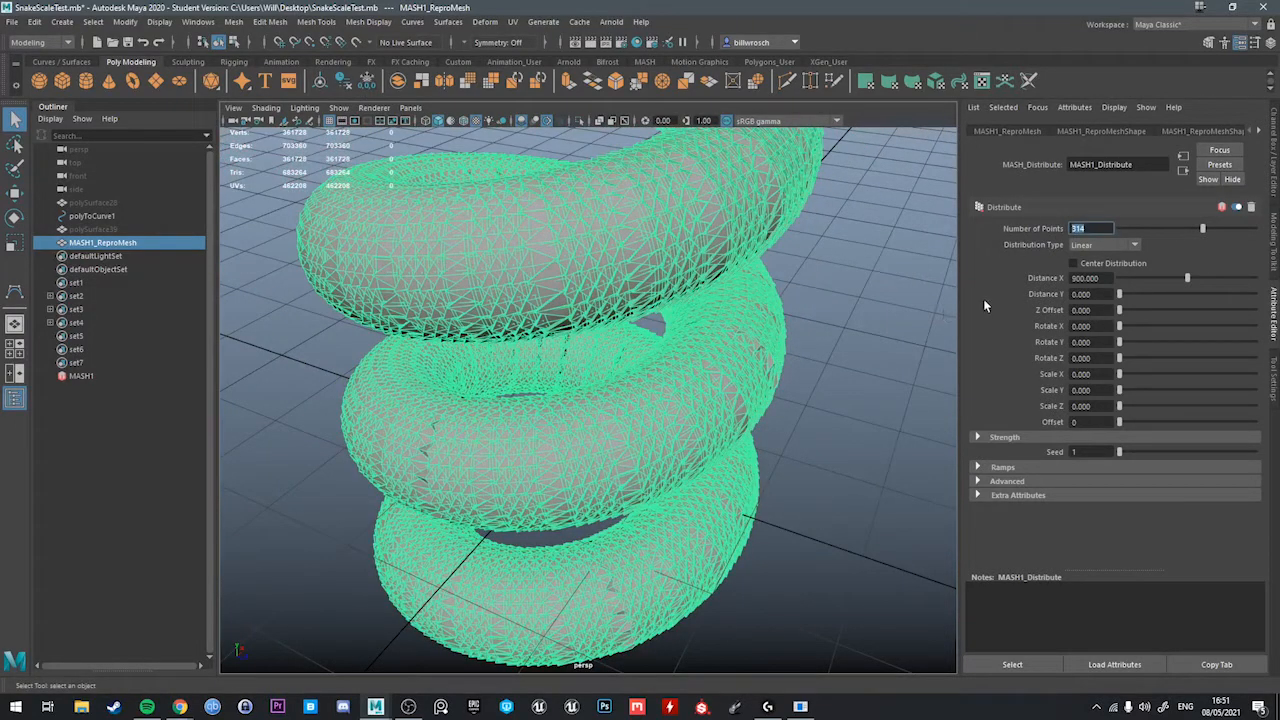
{"action": "mouse_move", "coordinate": [784, 398]}
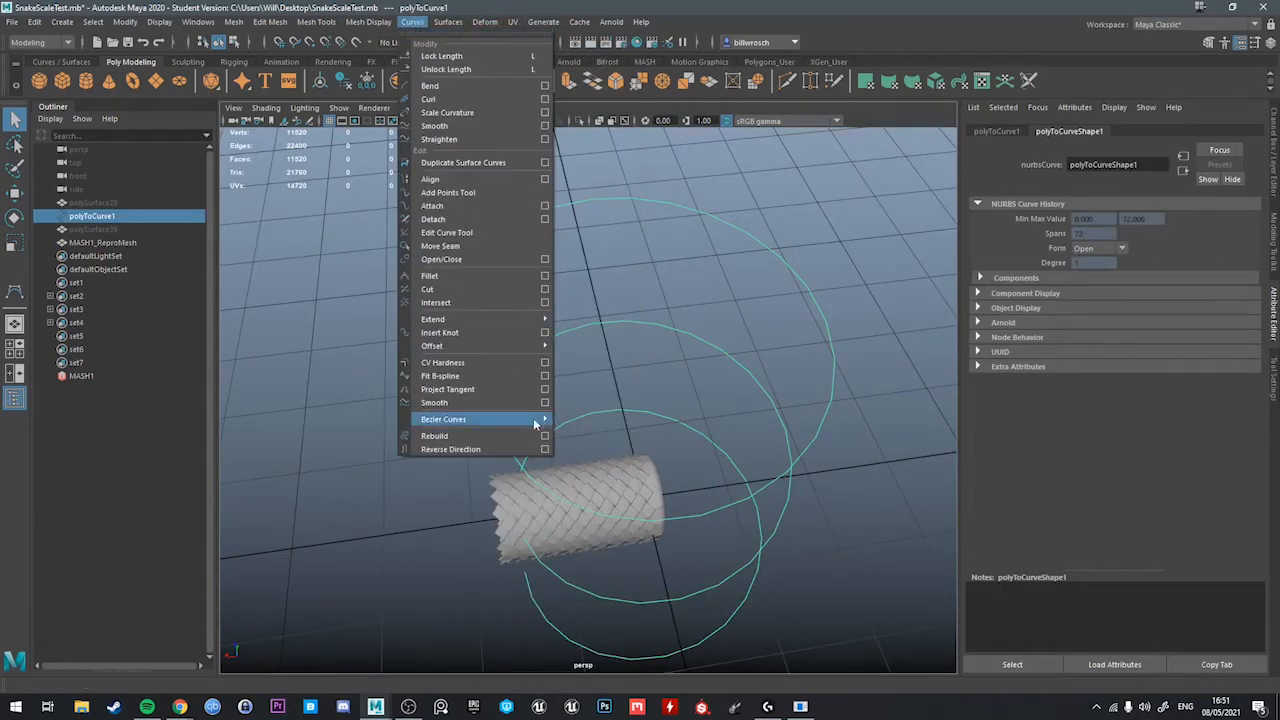
Rebuild polyToCurve1 and reapply MASH Curve Warp onto the rebuilt spiral.
{"action": "left_click", "coordinate": [544, 436]}
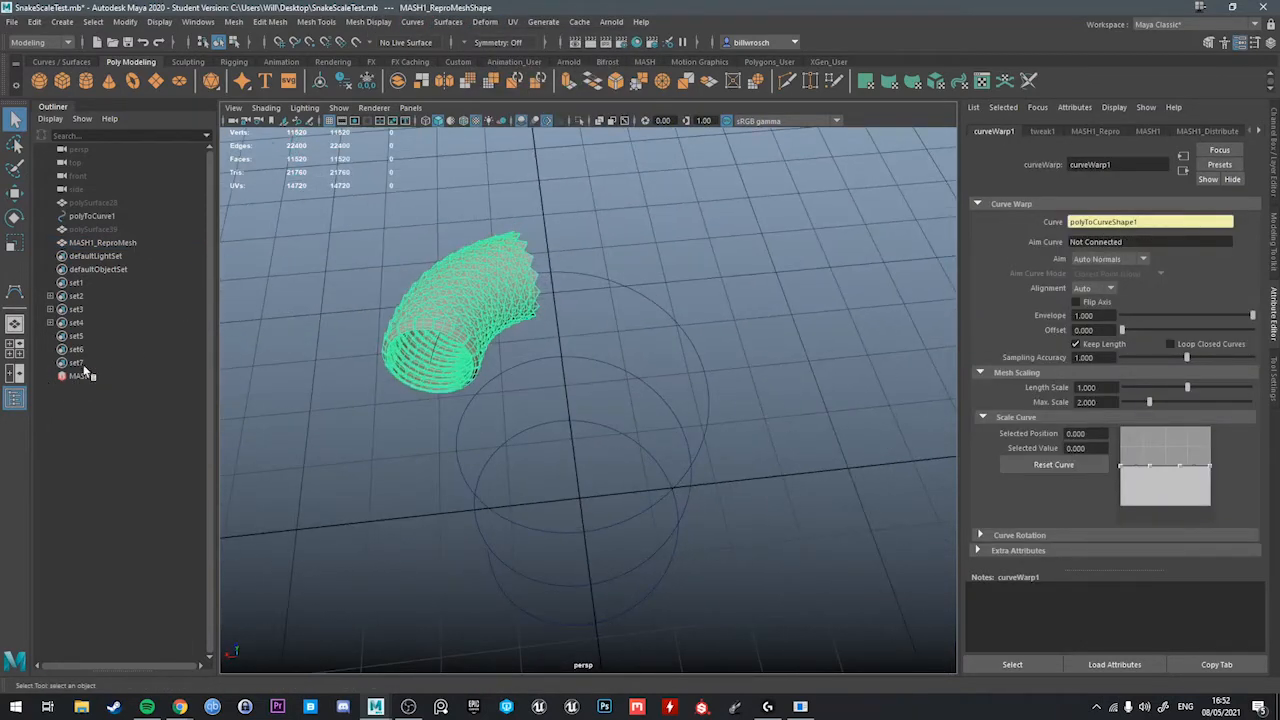
{"action": "left_click", "coordinate": [102, 242]}
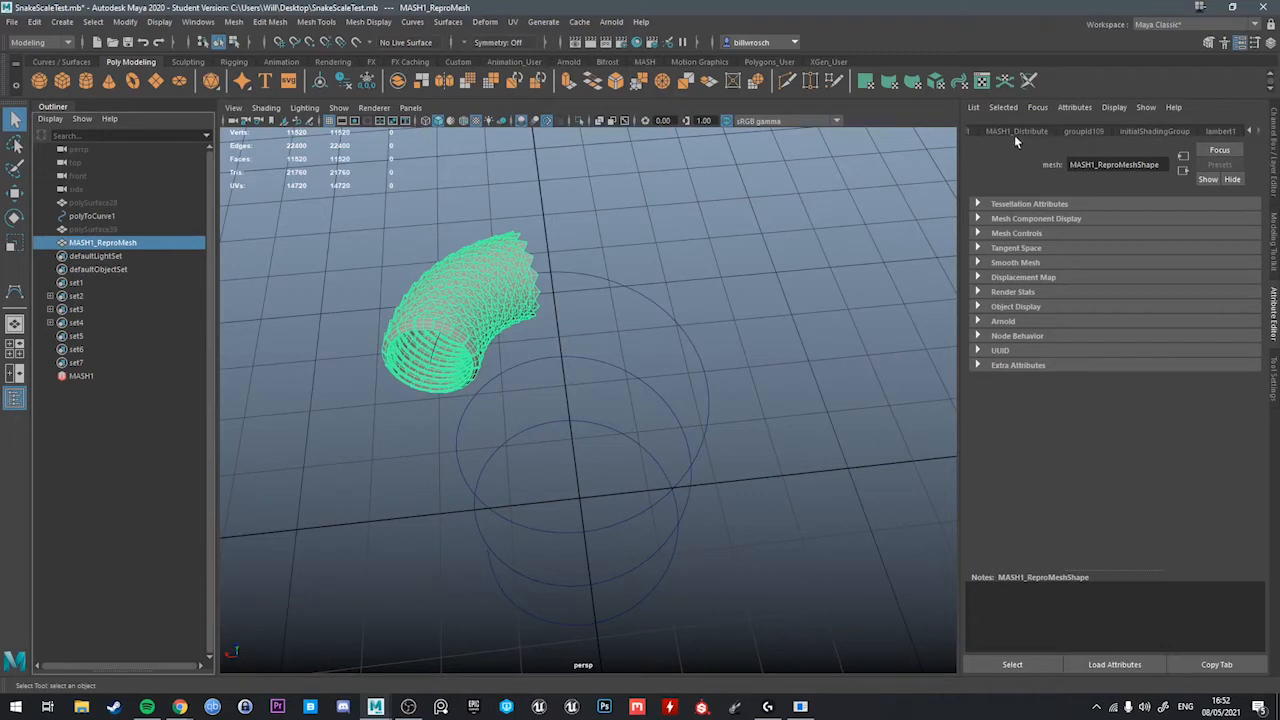
{"action": "left_click", "coordinate": [1016, 132]}
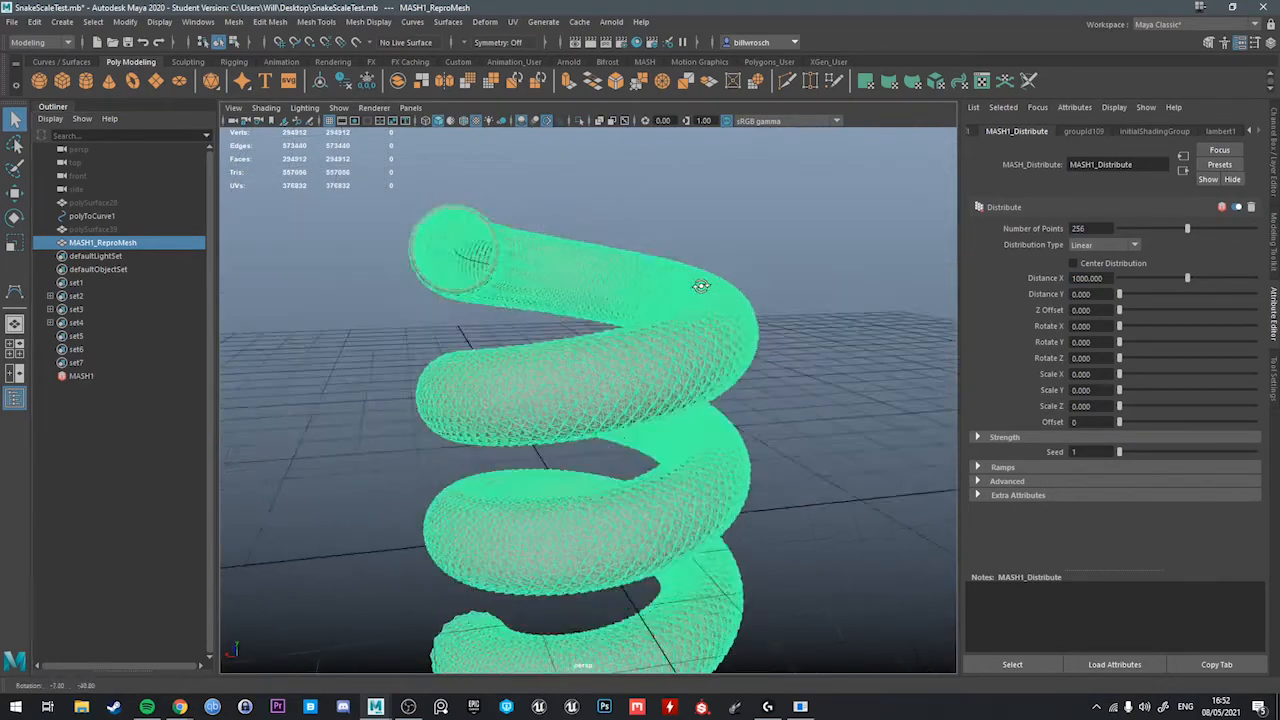
{"action": "left_click_drag", "start_coordinate": [700, 286], "coordinate": [748, 462]}
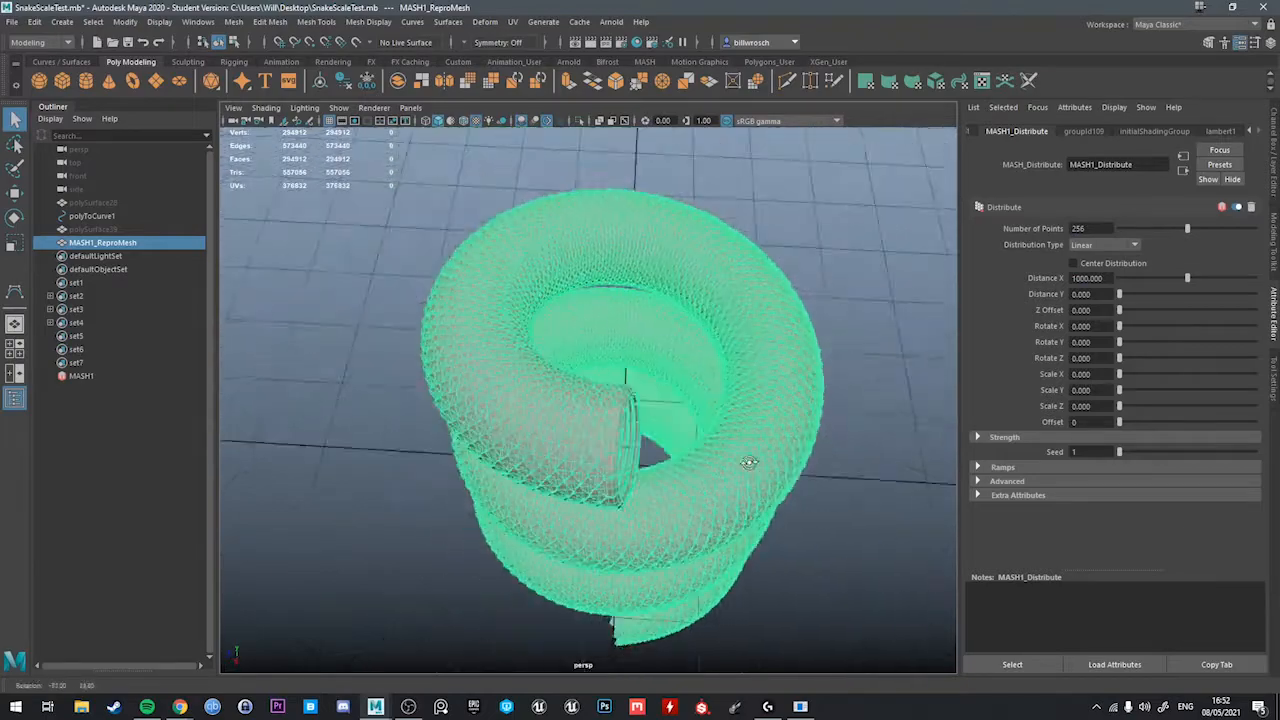
{"action": "left_click_drag", "start_coordinate": [748, 460], "coordinate": [688, 400]}
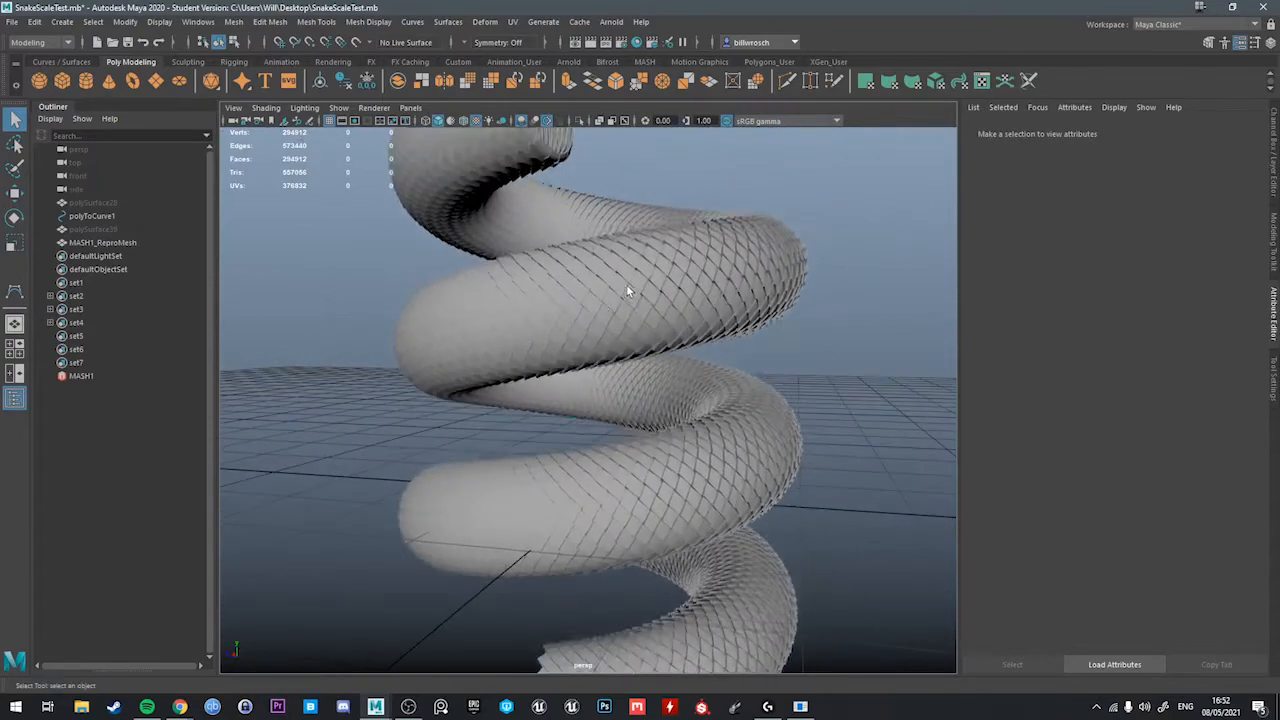
{"action": "left_click", "coordinate": [102, 242]}
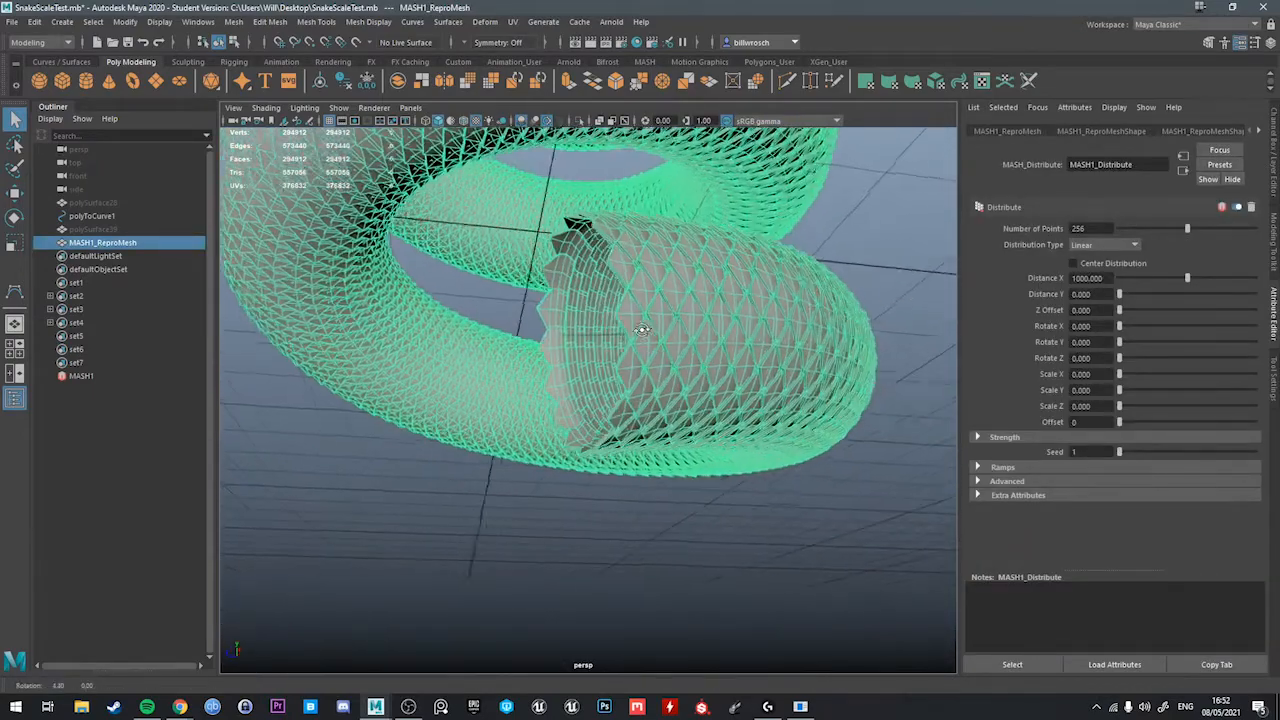
{"action": "left_click_drag", "start_coordinate": [640, 330], "coordinate": [640, 360]}
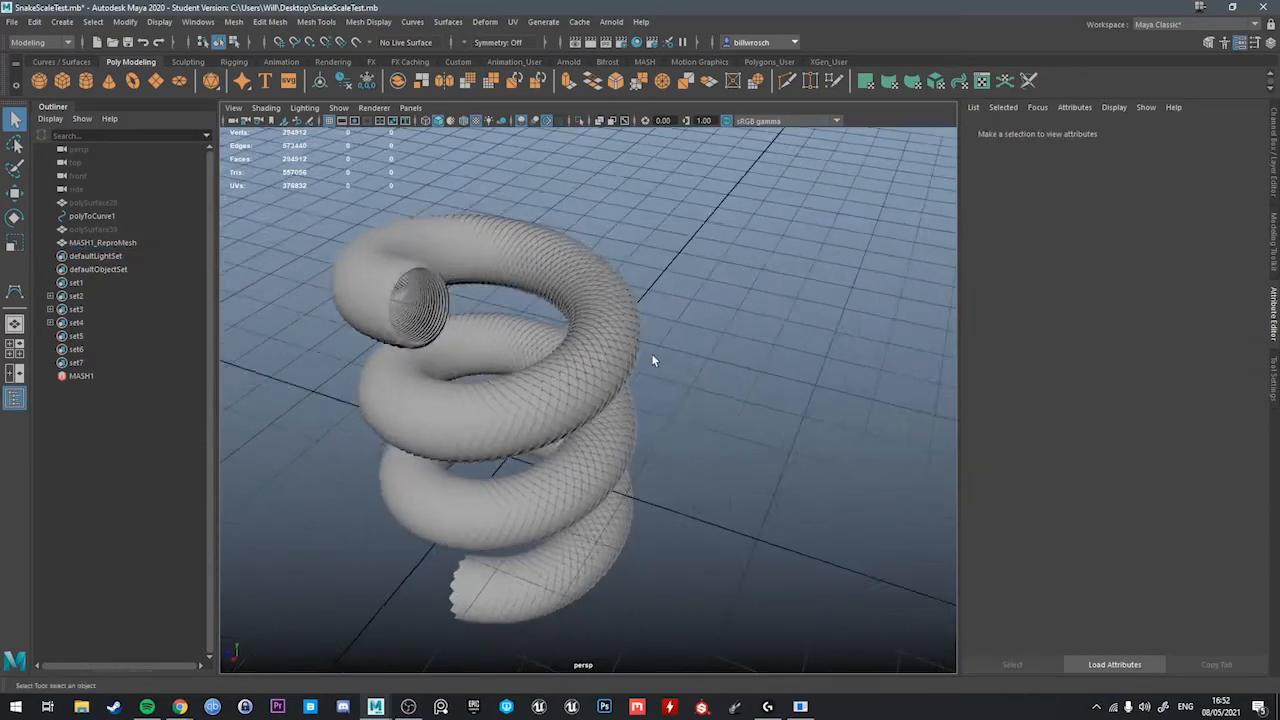
{"action": "left_click", "coordinate": [102, 242]}
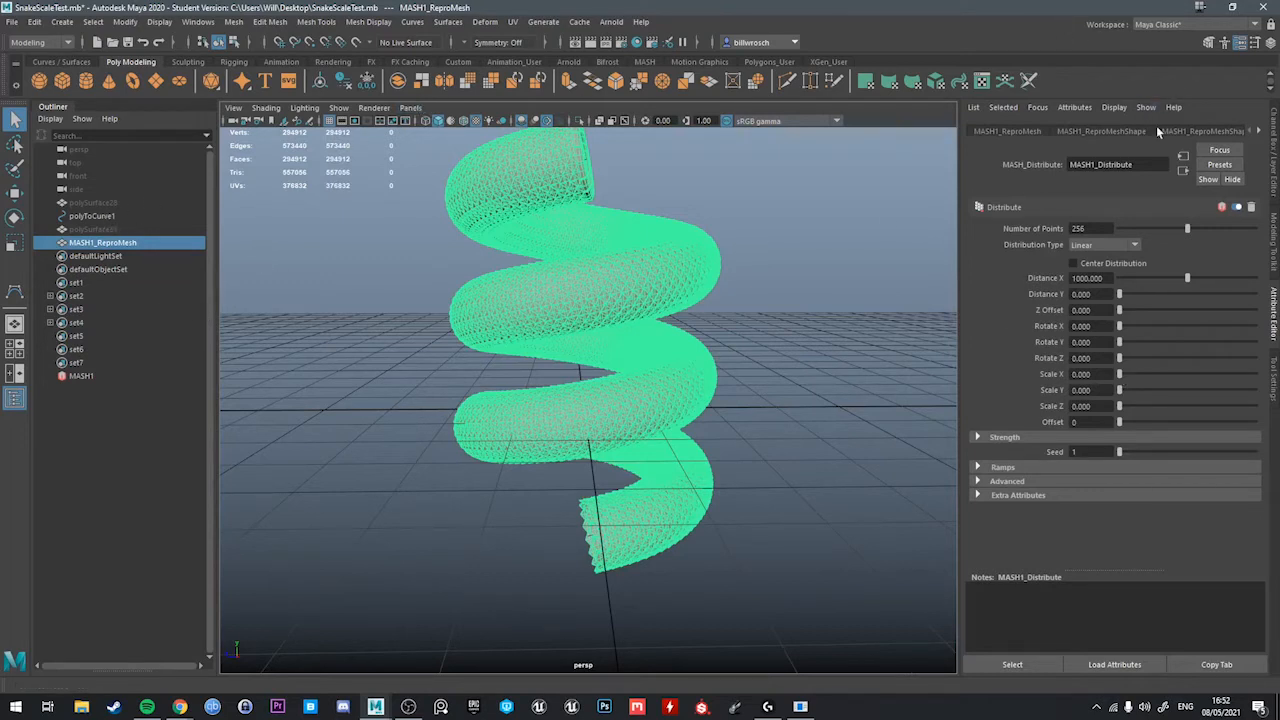
Shape curveWarp1's Scale Curve ramp points so the body tapers to a thin tail.
{"action": "left_click", "coordinate": [1072, 132]}
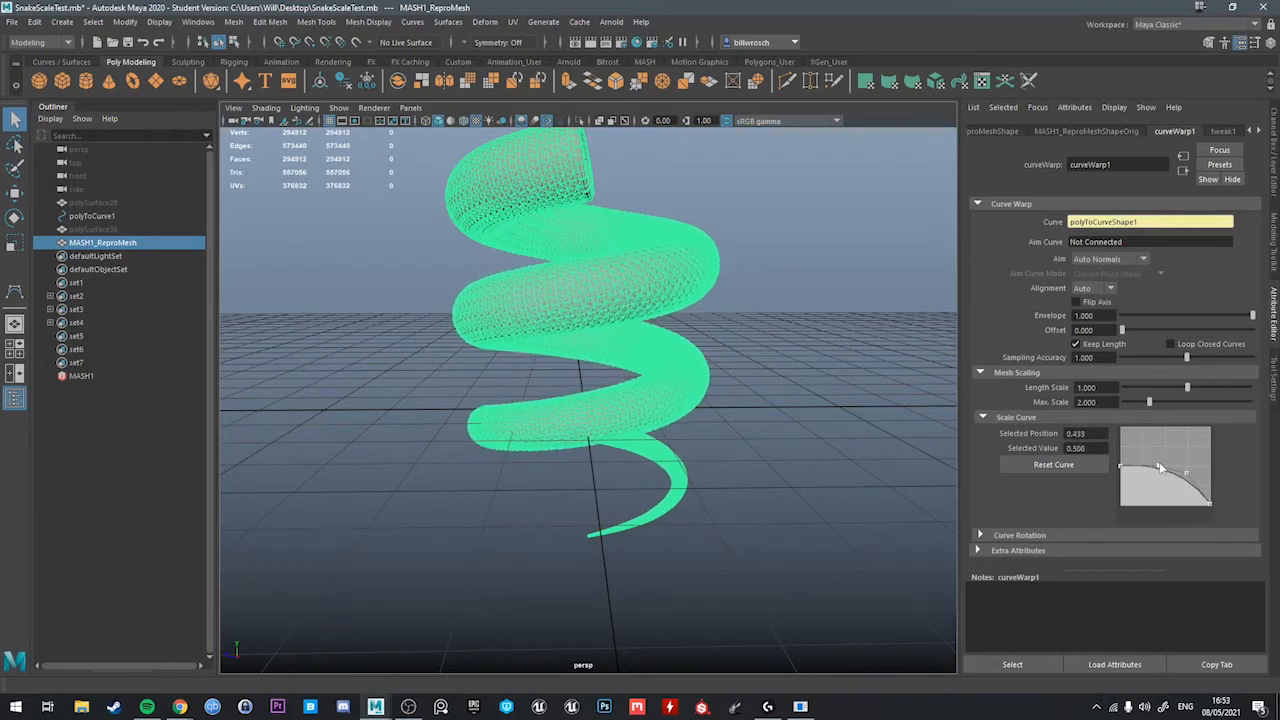
{"action": "left_click_drag", "start_coordinate": [1158, 468], "coordinate": [1172, 458]}
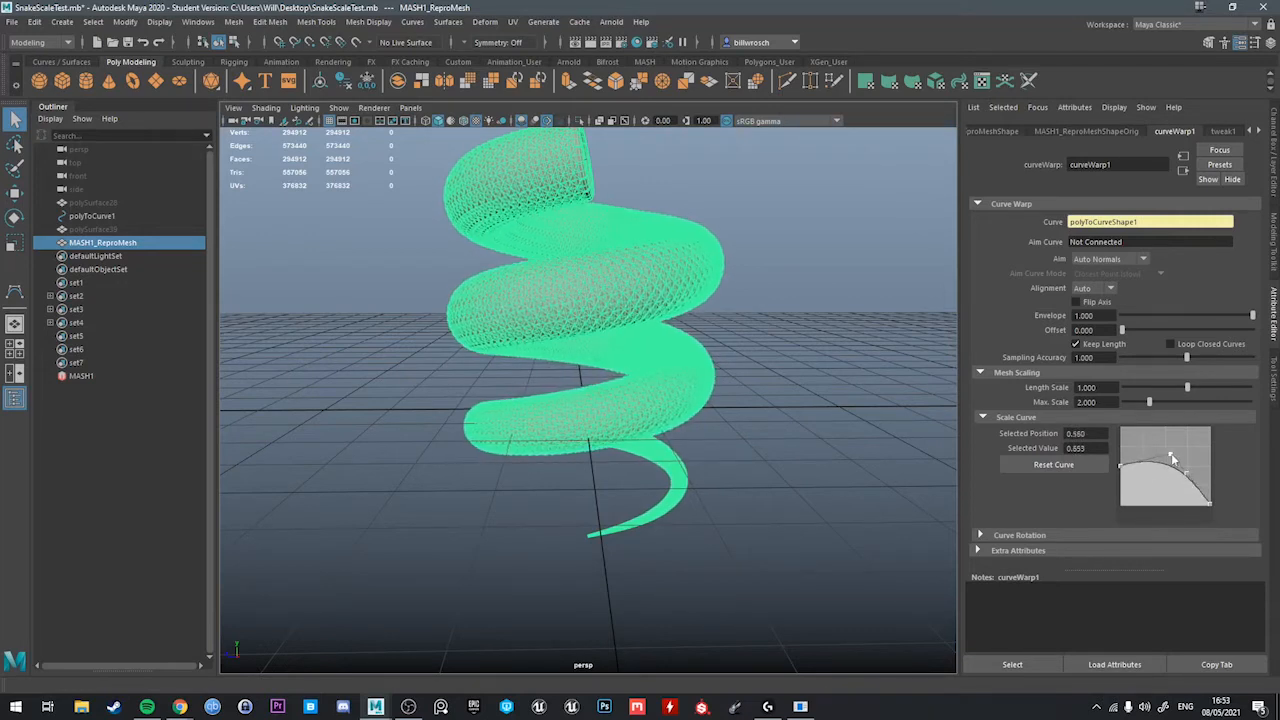
{"action": "left_click_drag", "start_coordinate": [1176, 458], "coordinate": [1124, 482]}
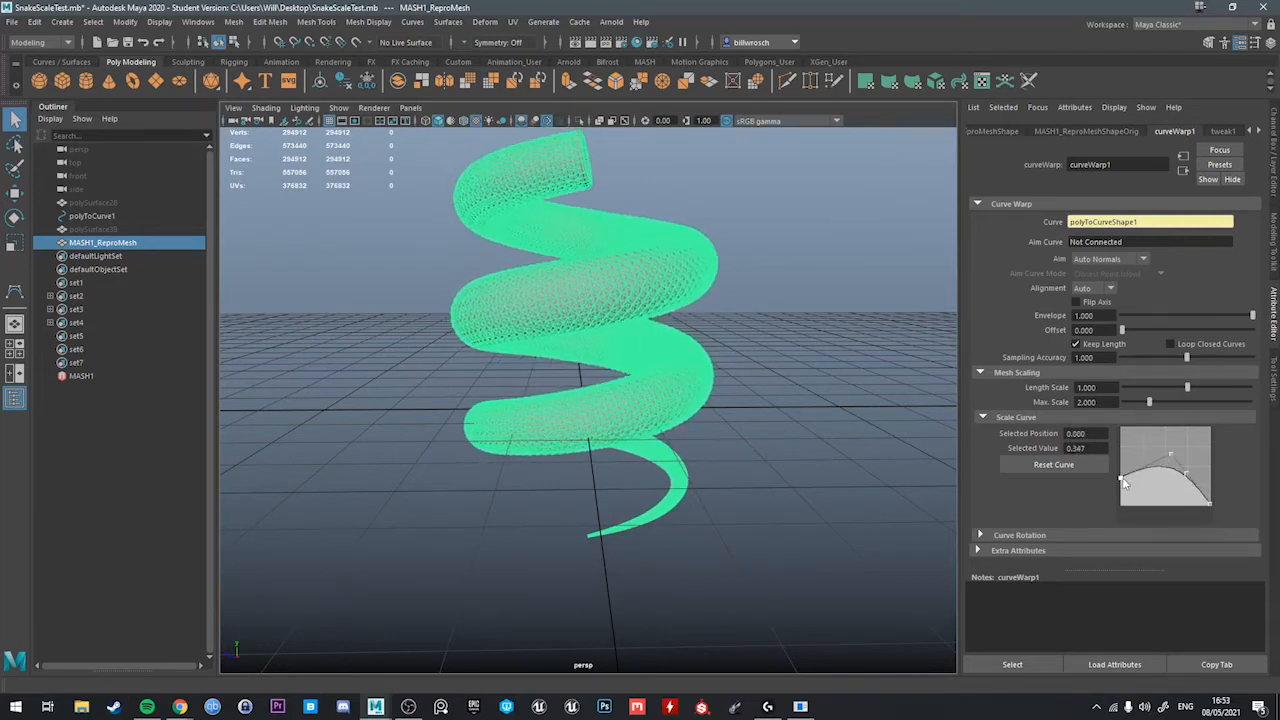
{"action": "left_click_drag", "start_coordinate": [1124, 482], "coordinate": [1188, 470]}
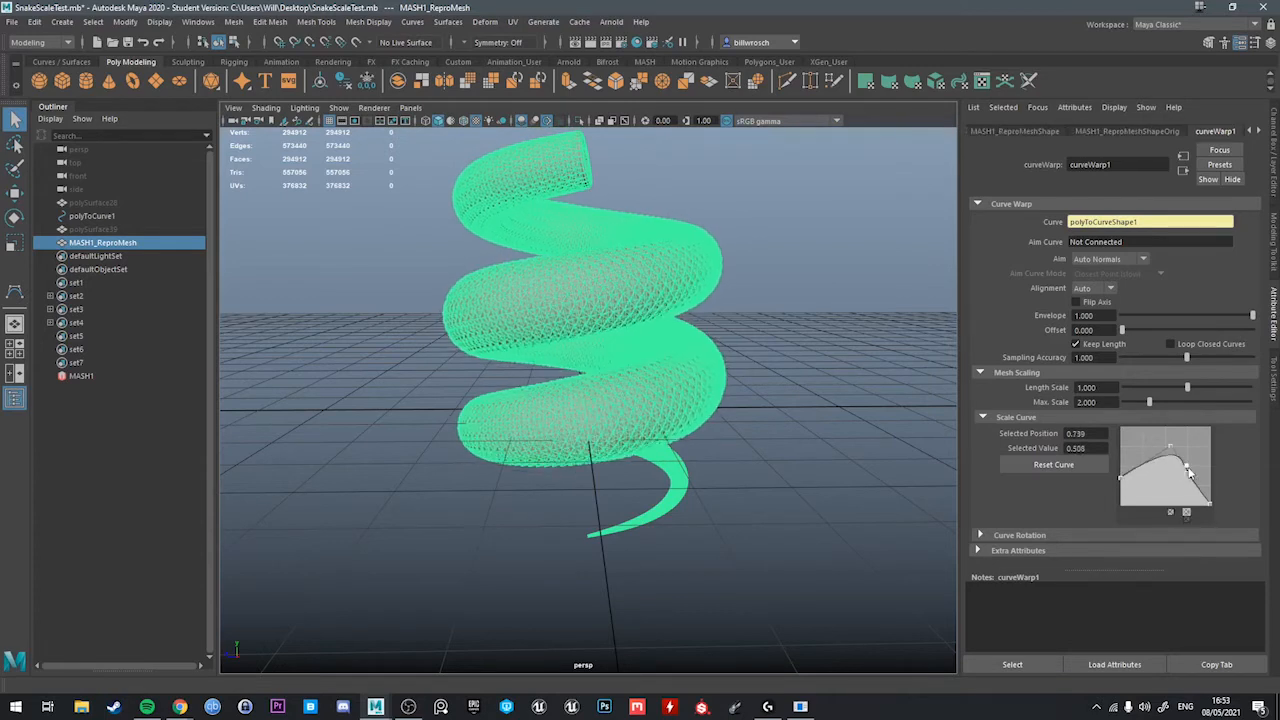
{"action": "left_click_drag", "start_coordinate": [1188, 472], "coordinate": [1164, 452]}
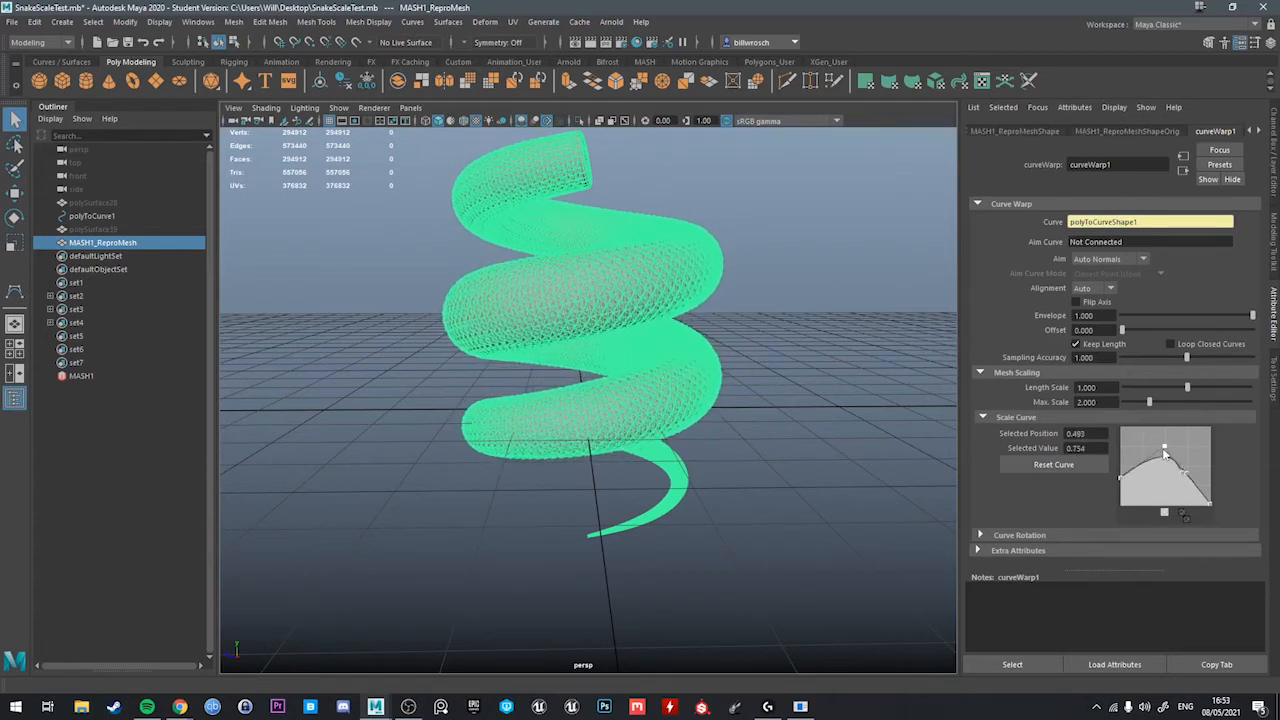
{"action": "left_click_drag", "start_coordinate": [1164, 450], "coordinate": [1190, 480]}
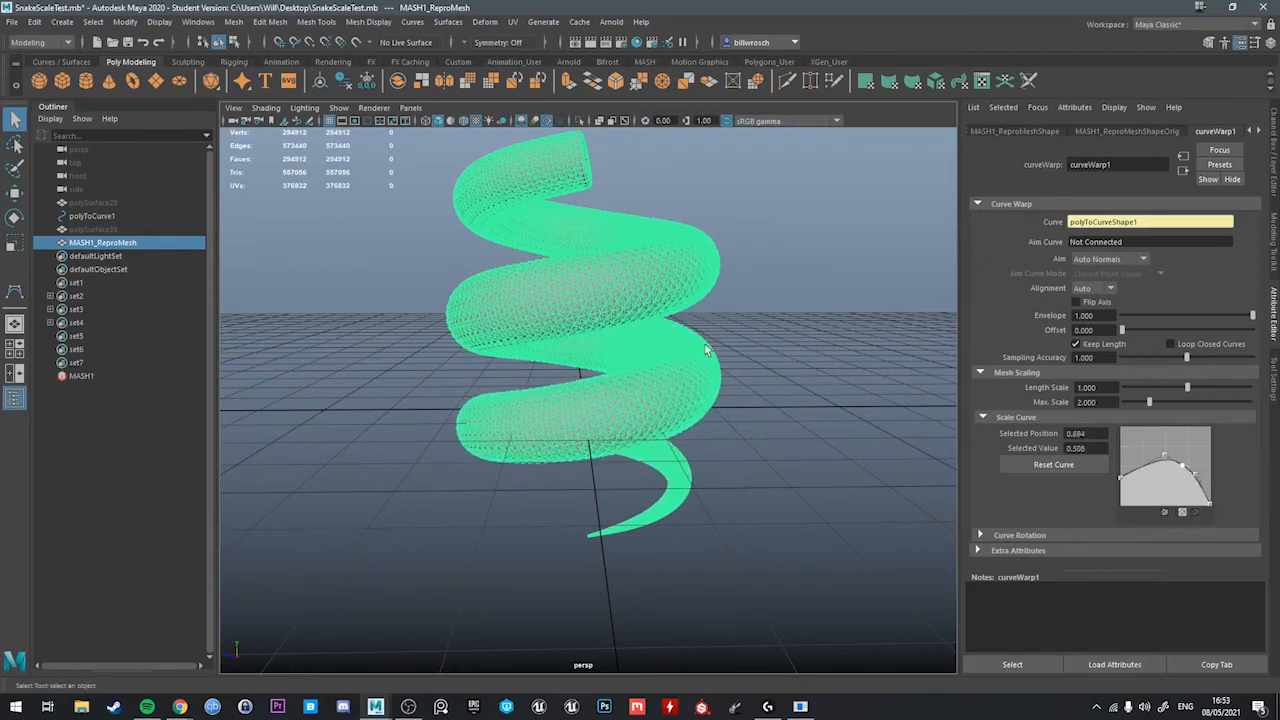
{"action": "left_click_drag", "start_coordinate": [704, 350], "coordinate": [680, 284]}
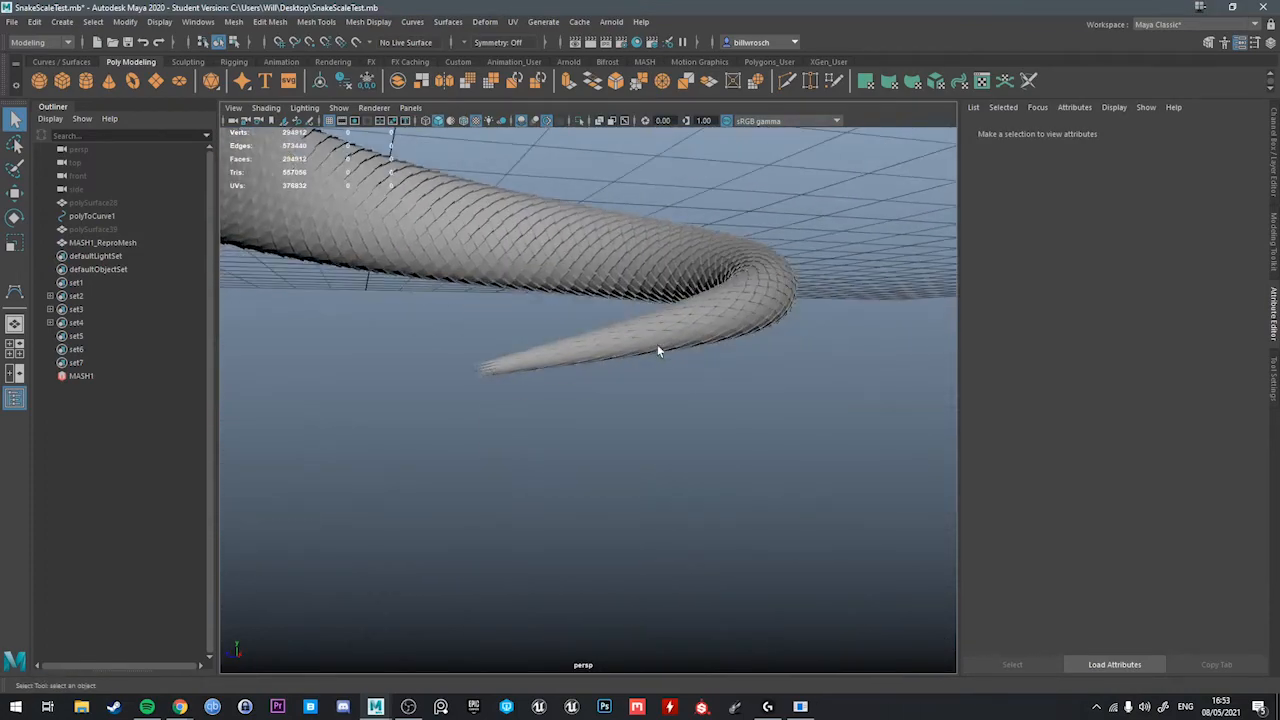
{"action": "left_click_drag", "start_coordinate": [660, 350], "coordinate": [680, 360]}
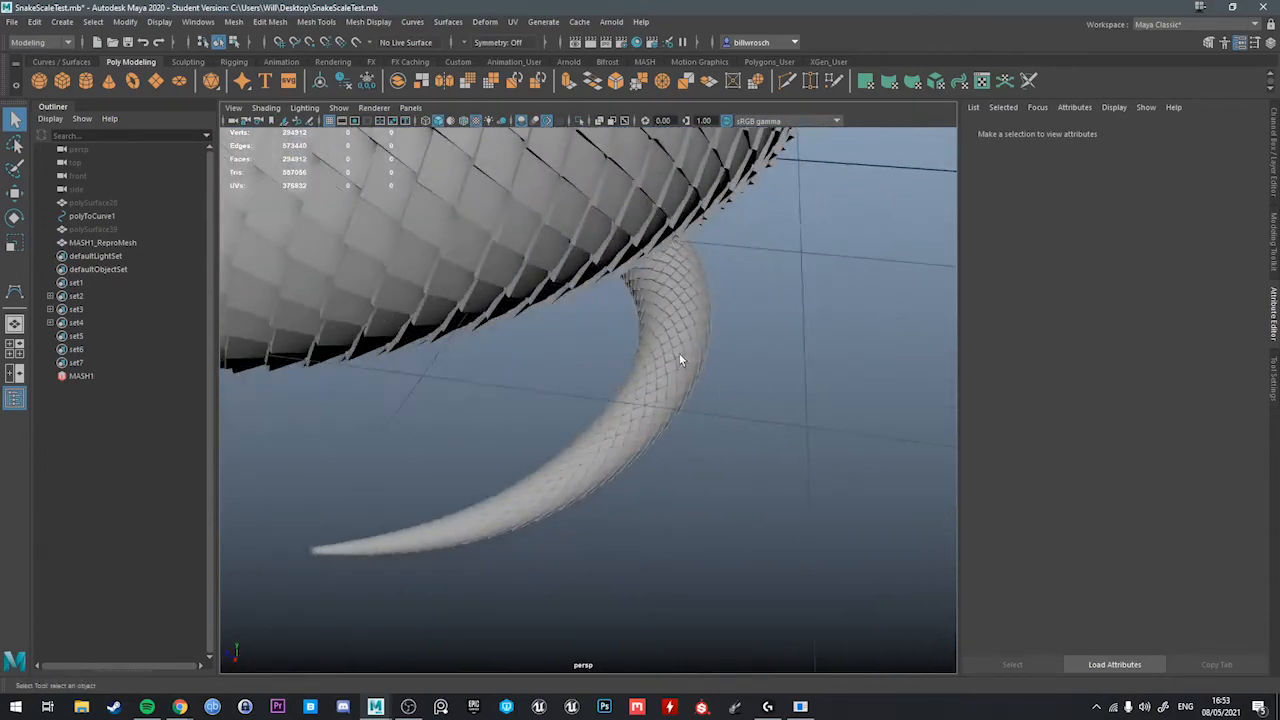
{"action": "left_click", "coordinate": [102, 242]}
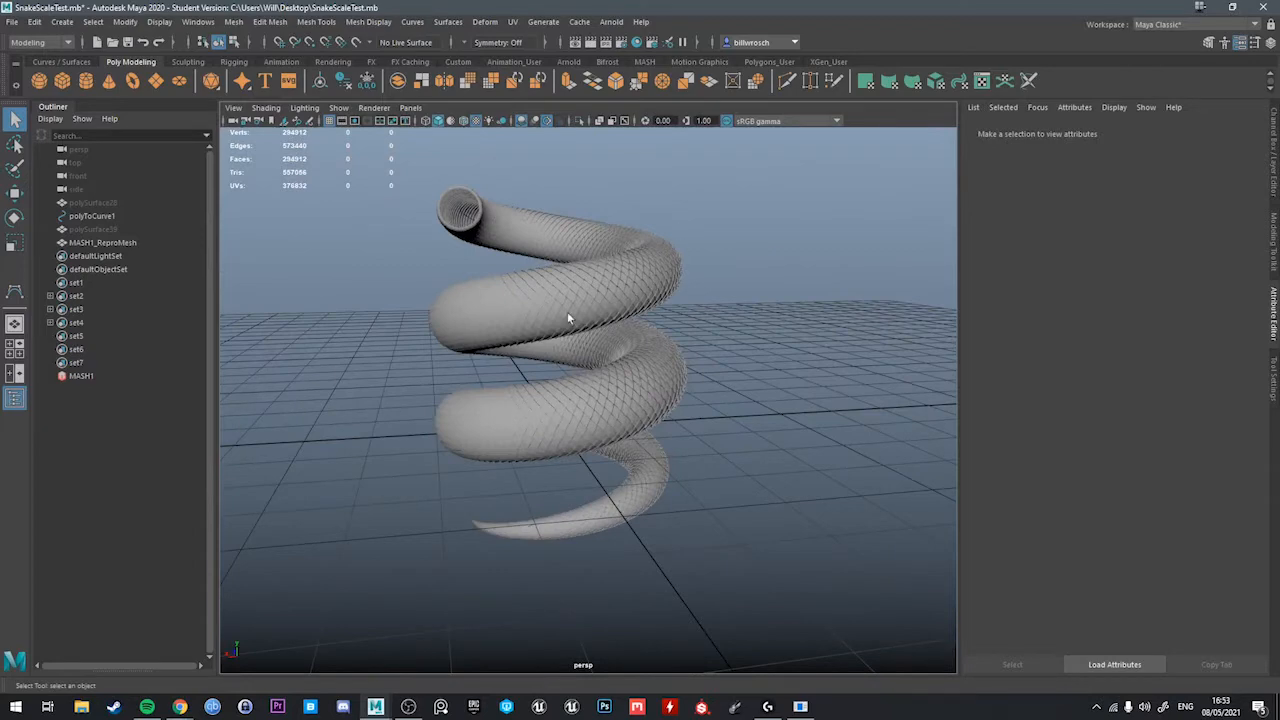
{"action": "left_click_drag", "start_coordinate": [568, 318], "coordinate": [650, 418]}
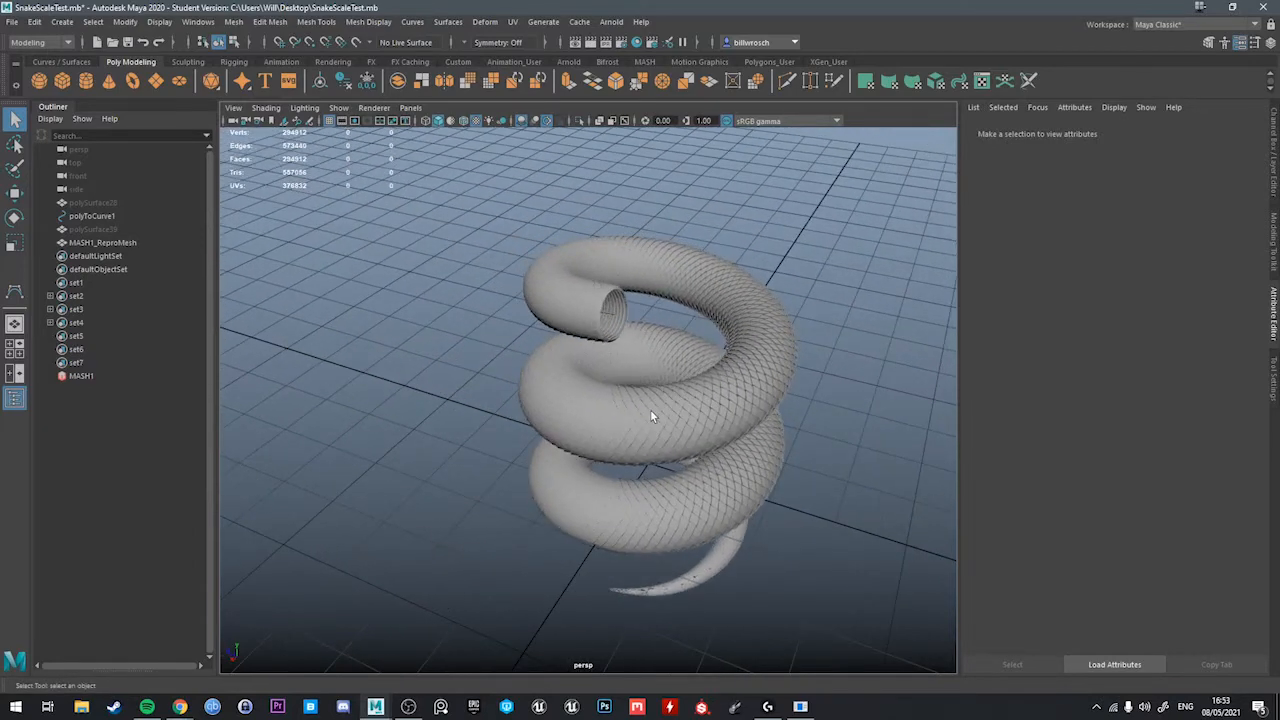
{"action": "left_click_drag", "start_coordinate": [650, 416], "coordinate": [724, 408]}
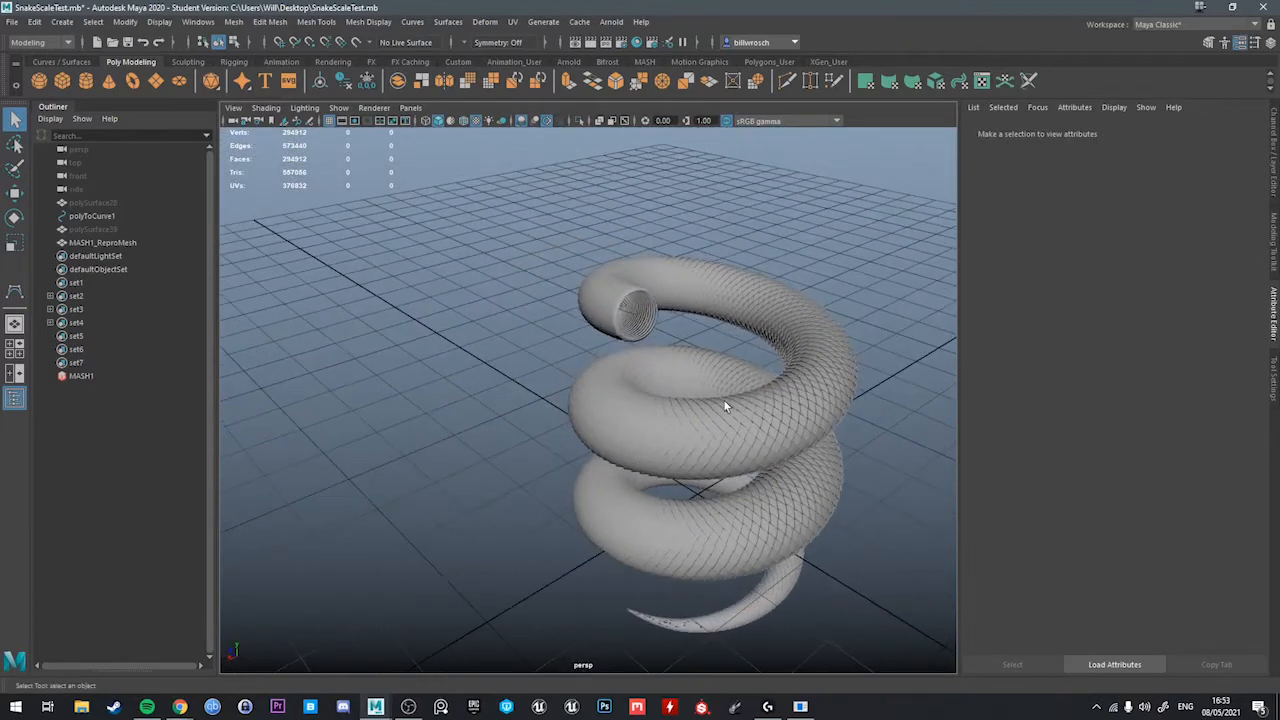
{"action": "left_click_drag", "start_coordinate": [724, 408], "coordinate": [700, 320]}
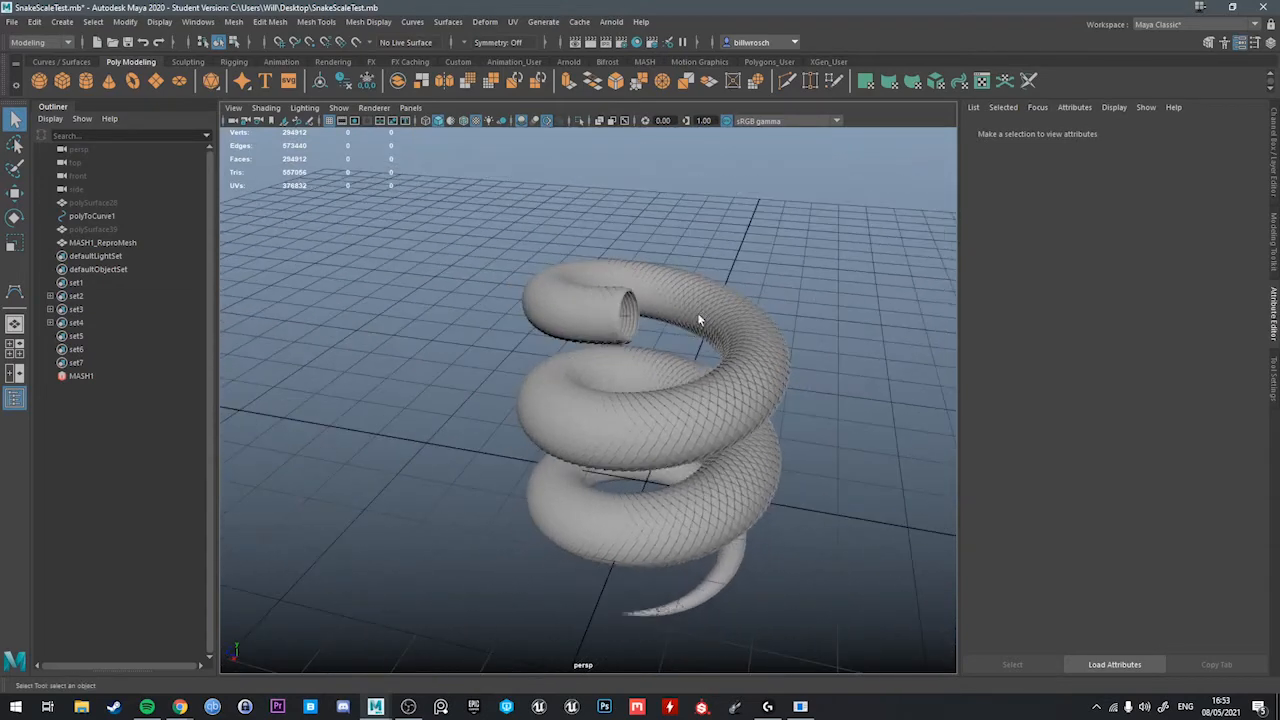
{"action": "left_click", "coordinate": [102, 242]}
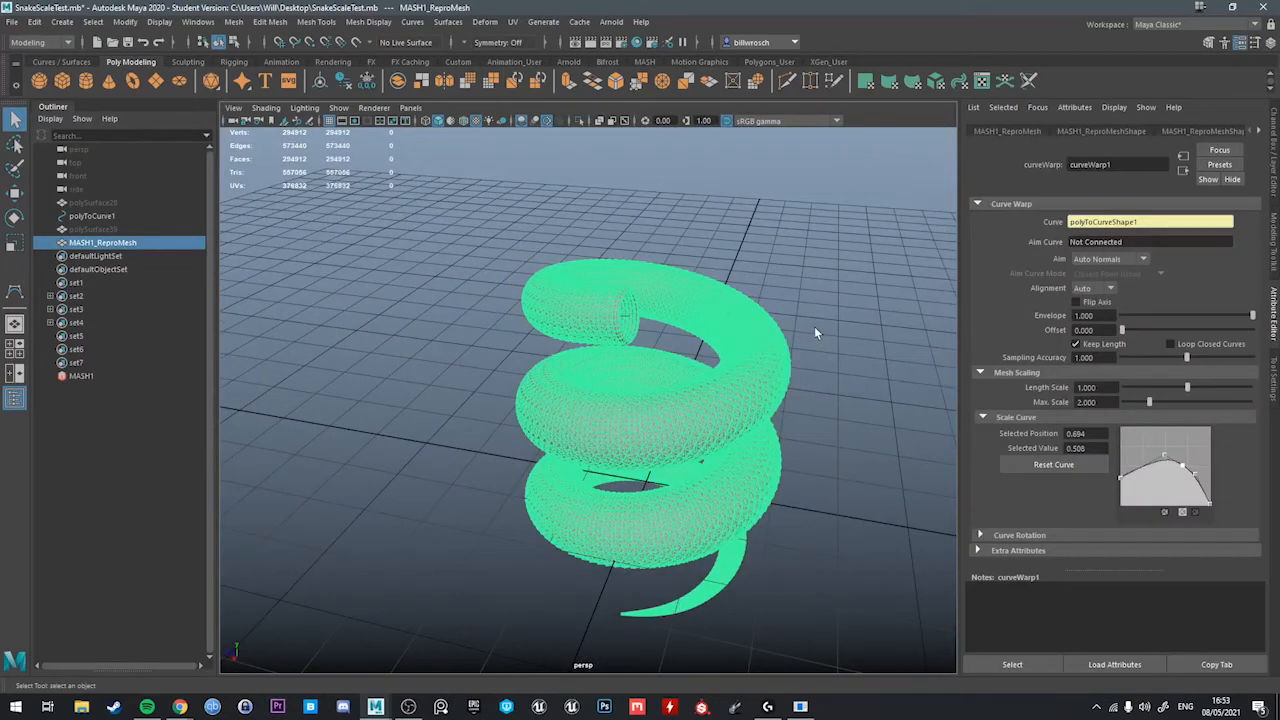
{"action": "mouse_move", "coordinate": [812, 348]}
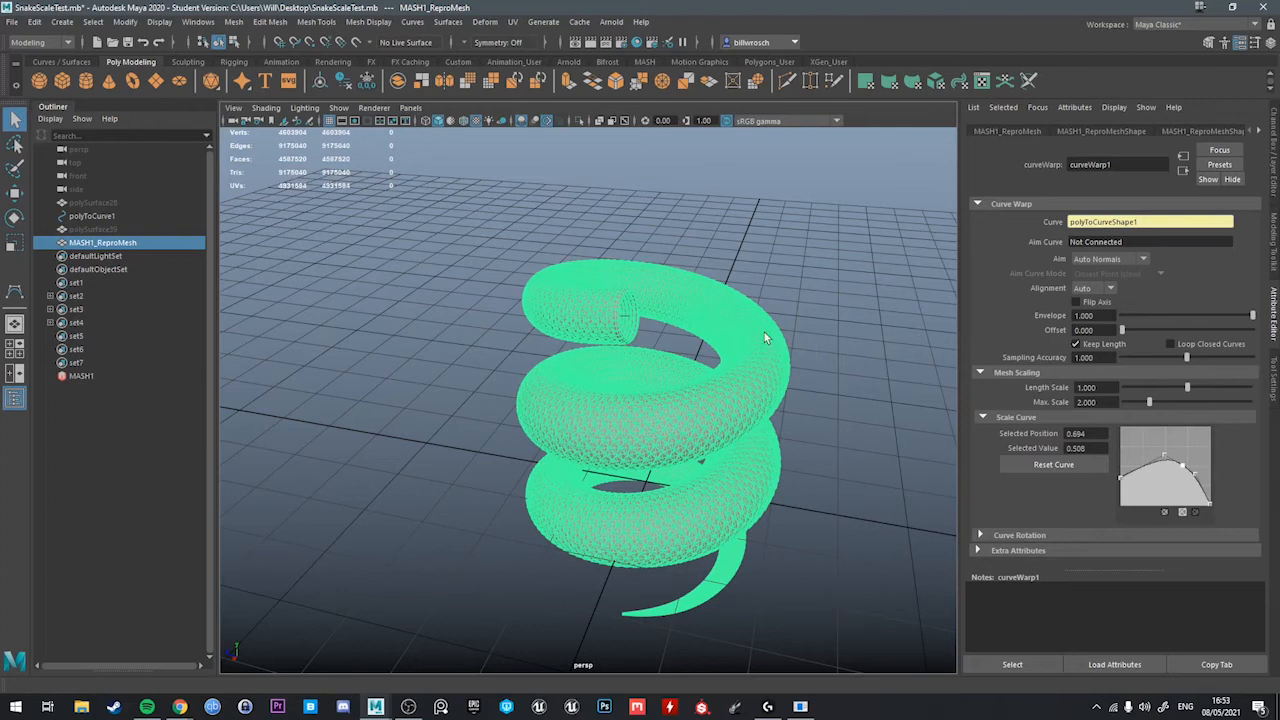
{"action": "mouse_move", "coordinate": [756, 452]}
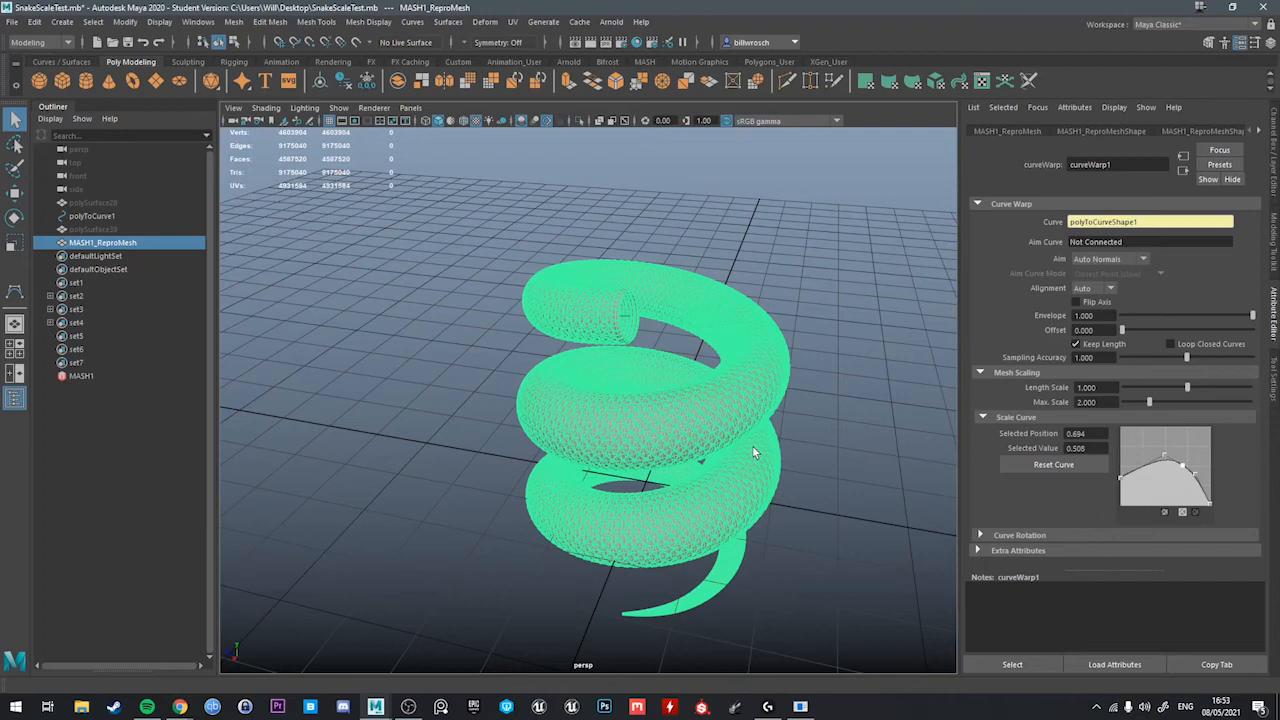
{"action": "mouse_move", "coordinate": [798, 504]}
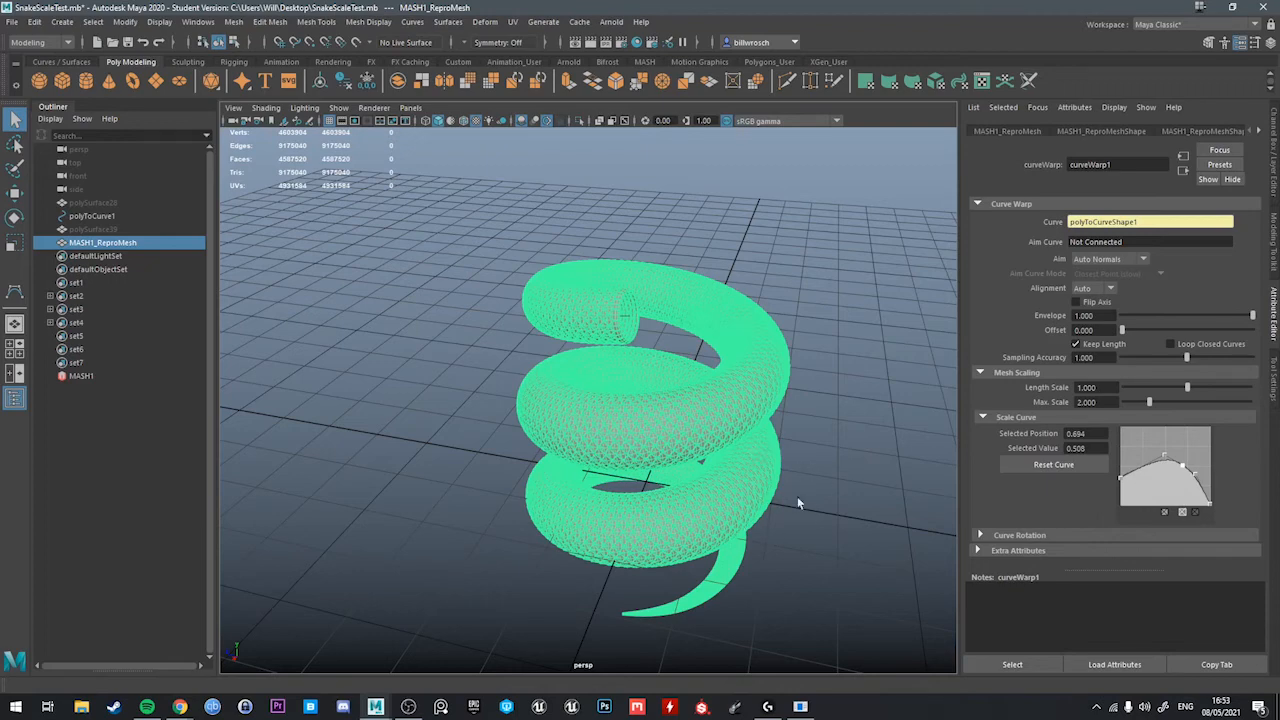
{"action": "left_click_drag", "start_coordinate": [800, 504], "coordinate": [868, 418]}
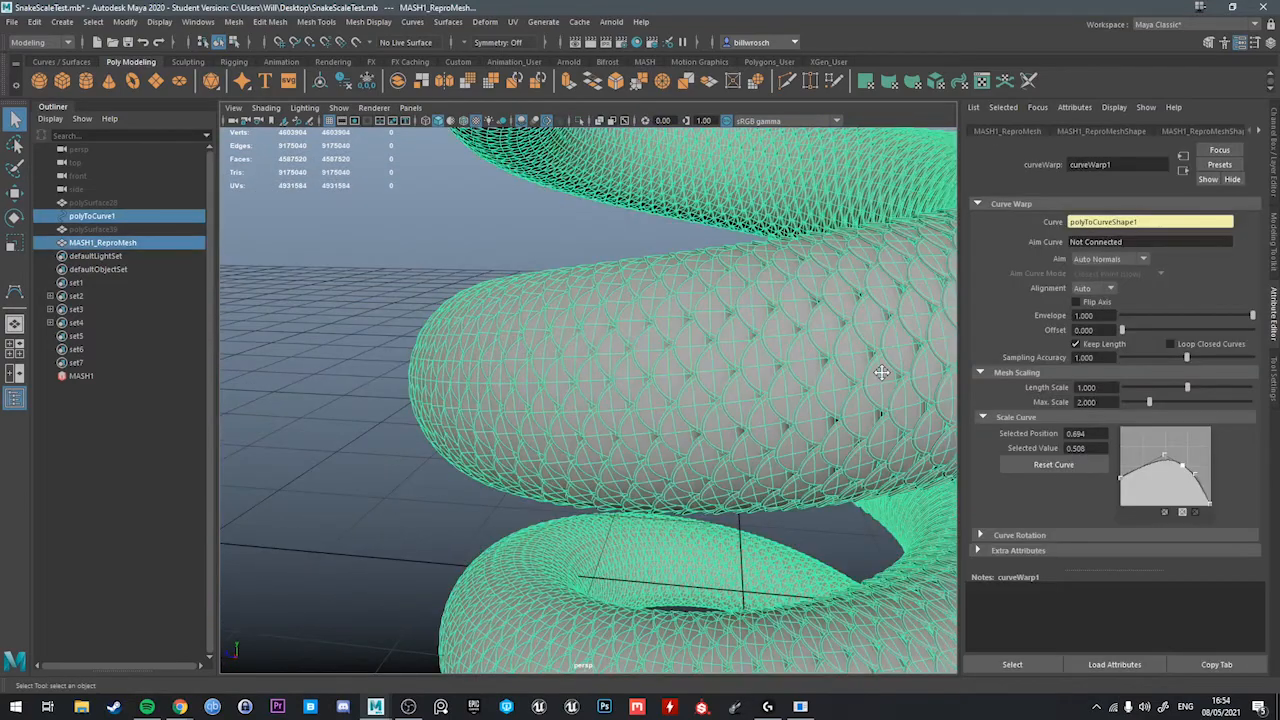
{"action": "left_click_drag", "start_coordinate": [882, 374], "coordinate": [896, 464]}
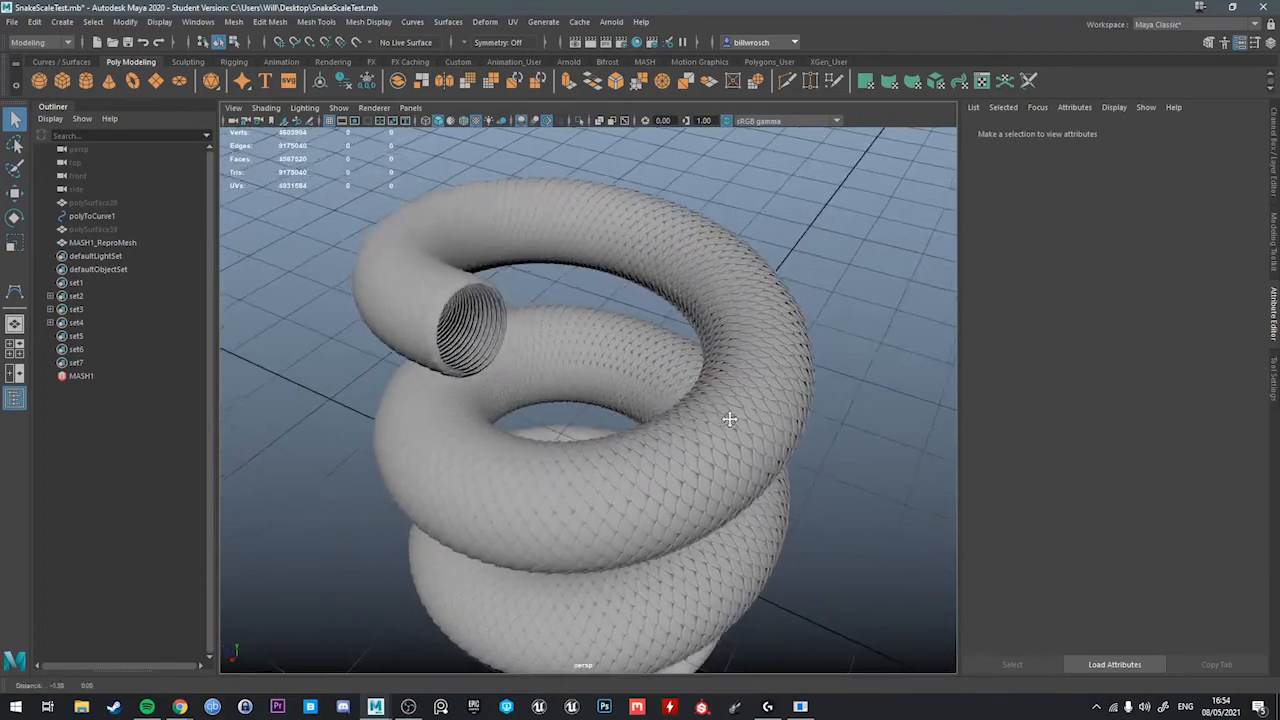
{"action": "left_click", "coordinate": [102, 242]}
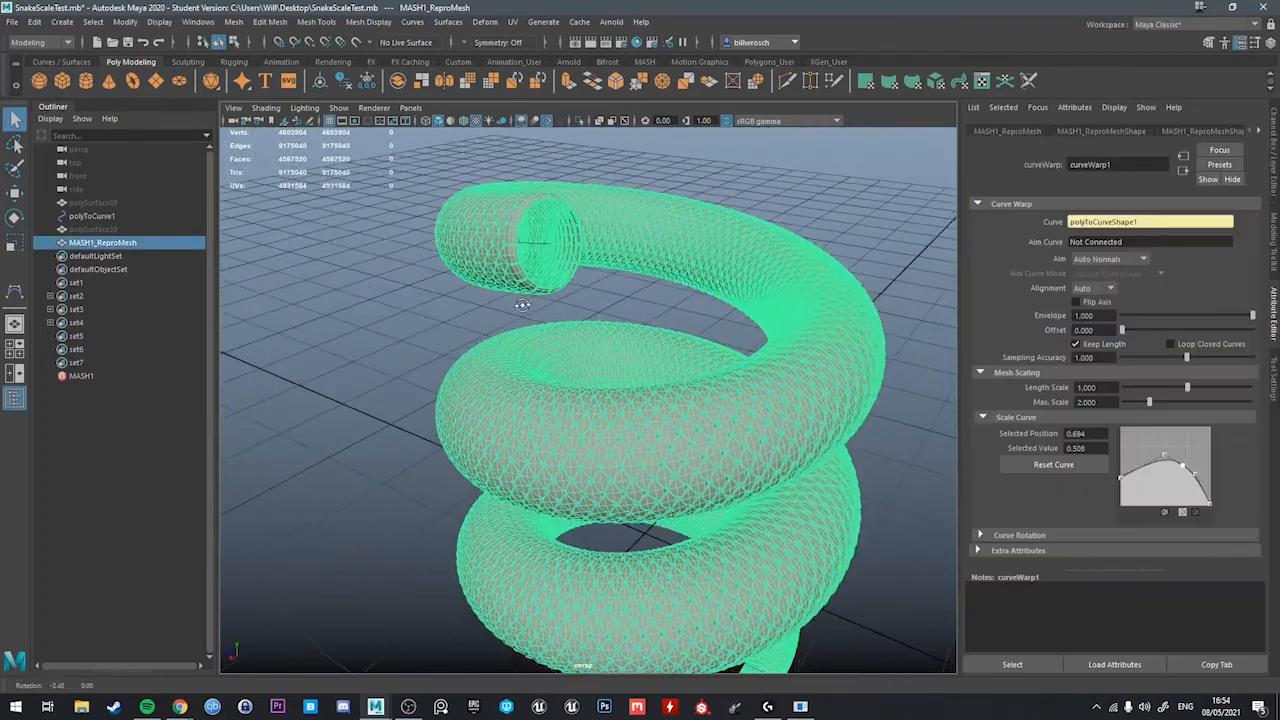